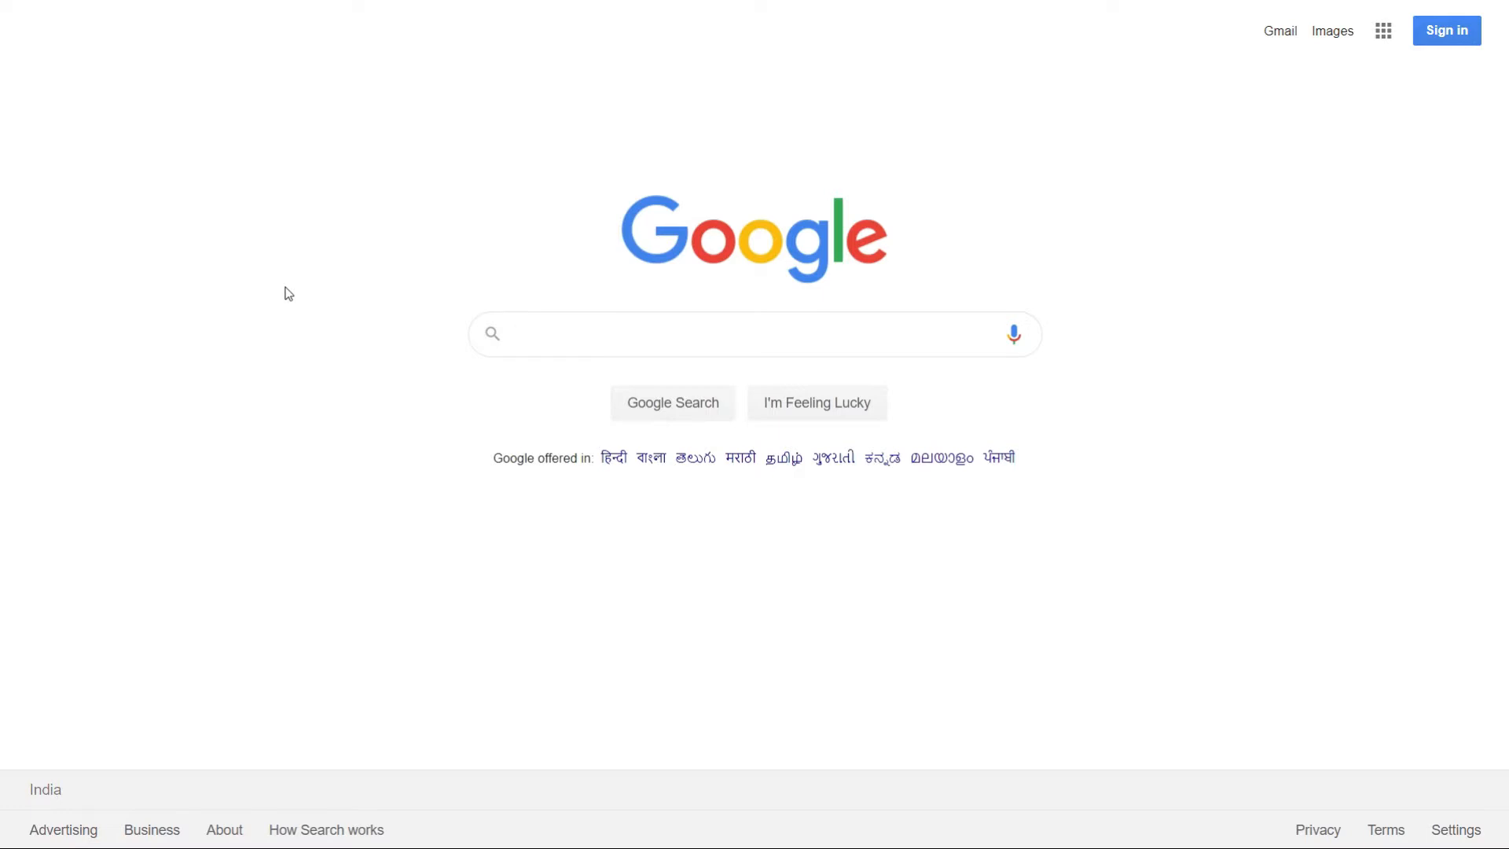
Step: Search Google for 'aws console' and open the AWS Management Console result
text(qsw)
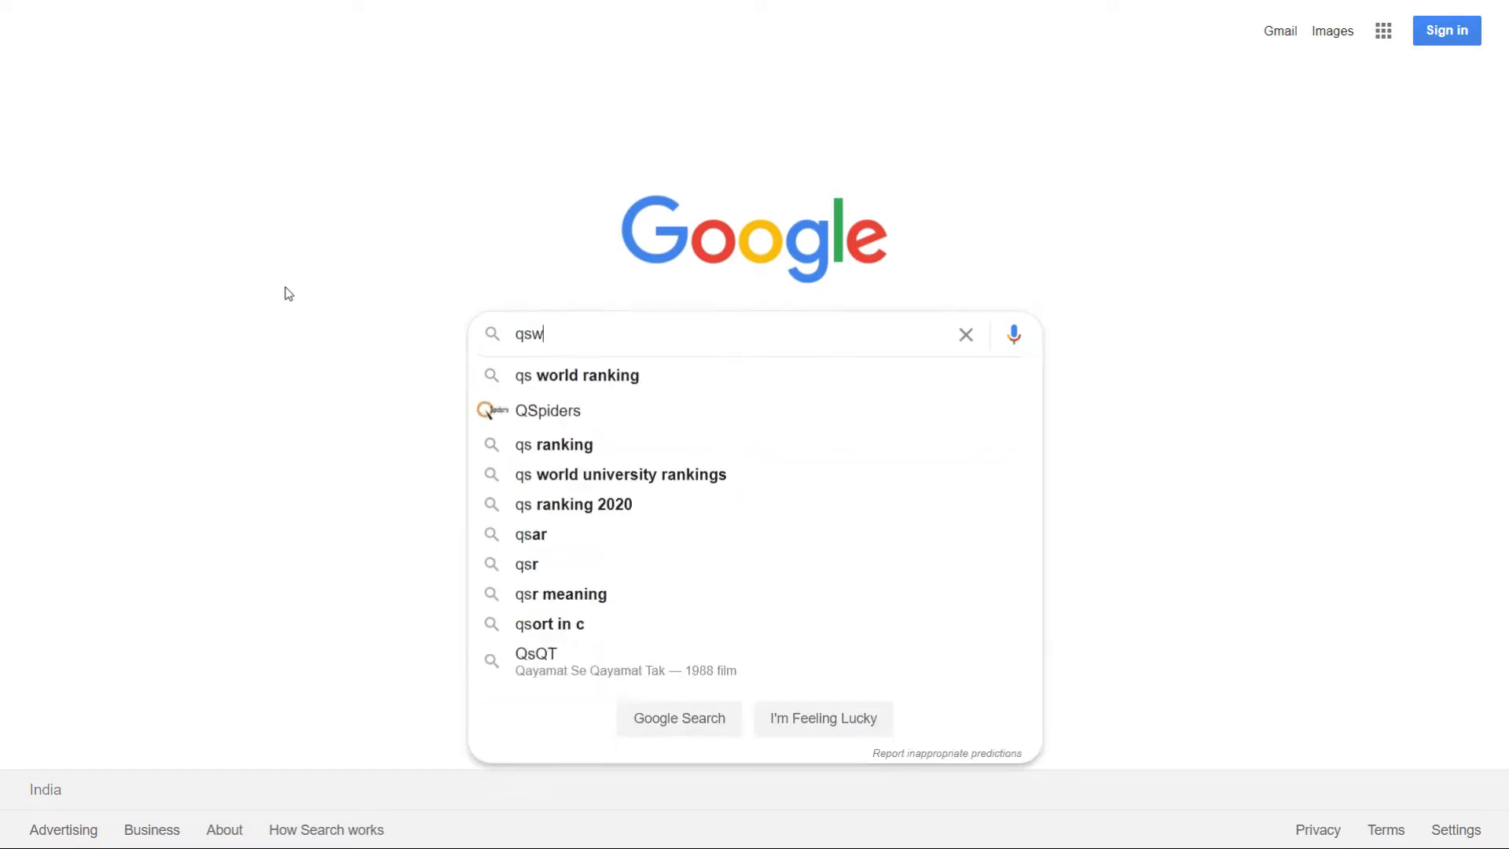
click(965, 334)
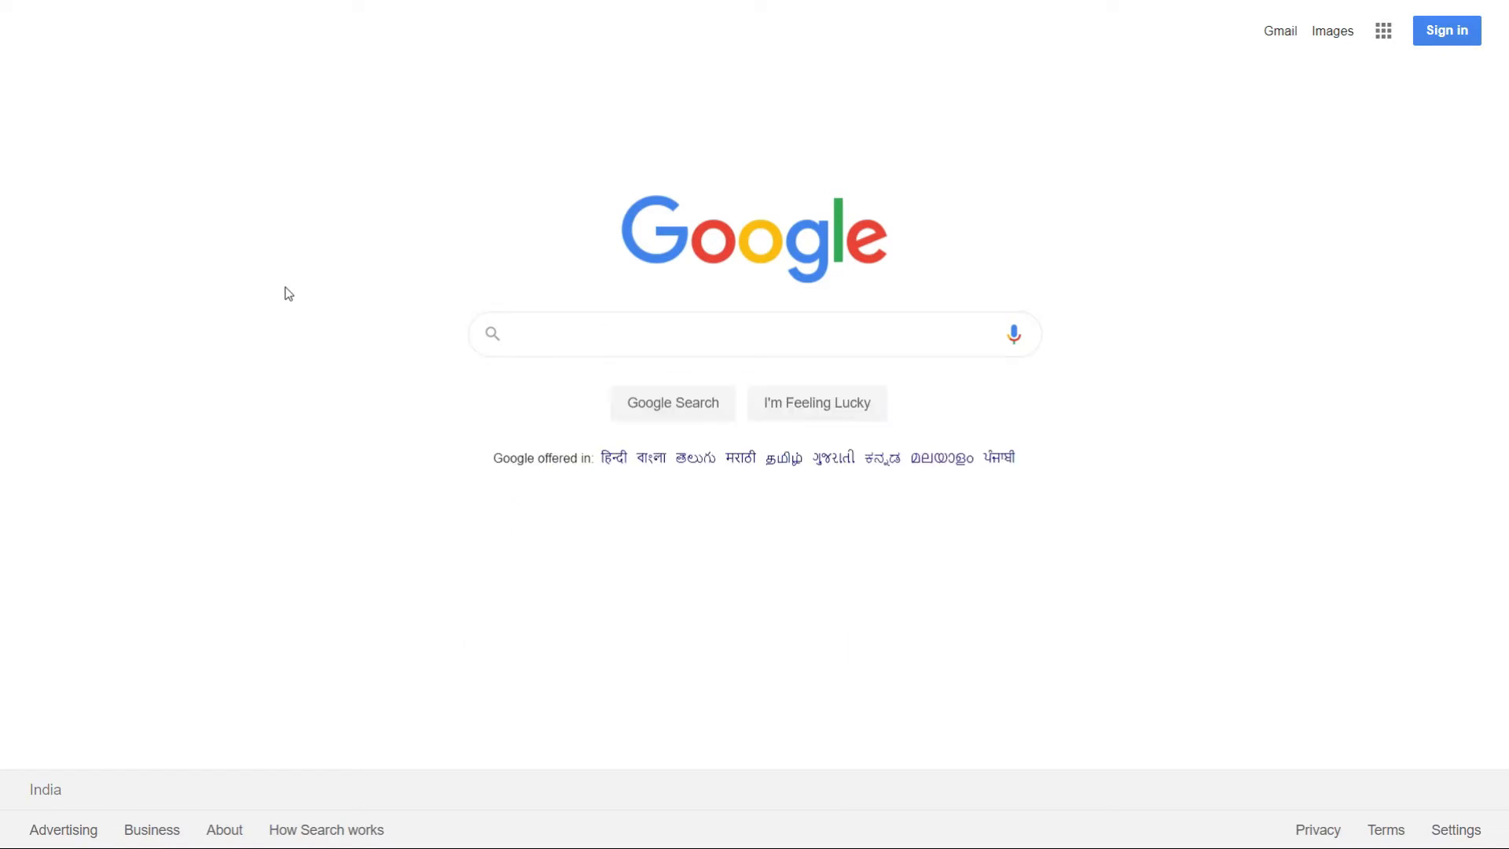
text(aws consoe)
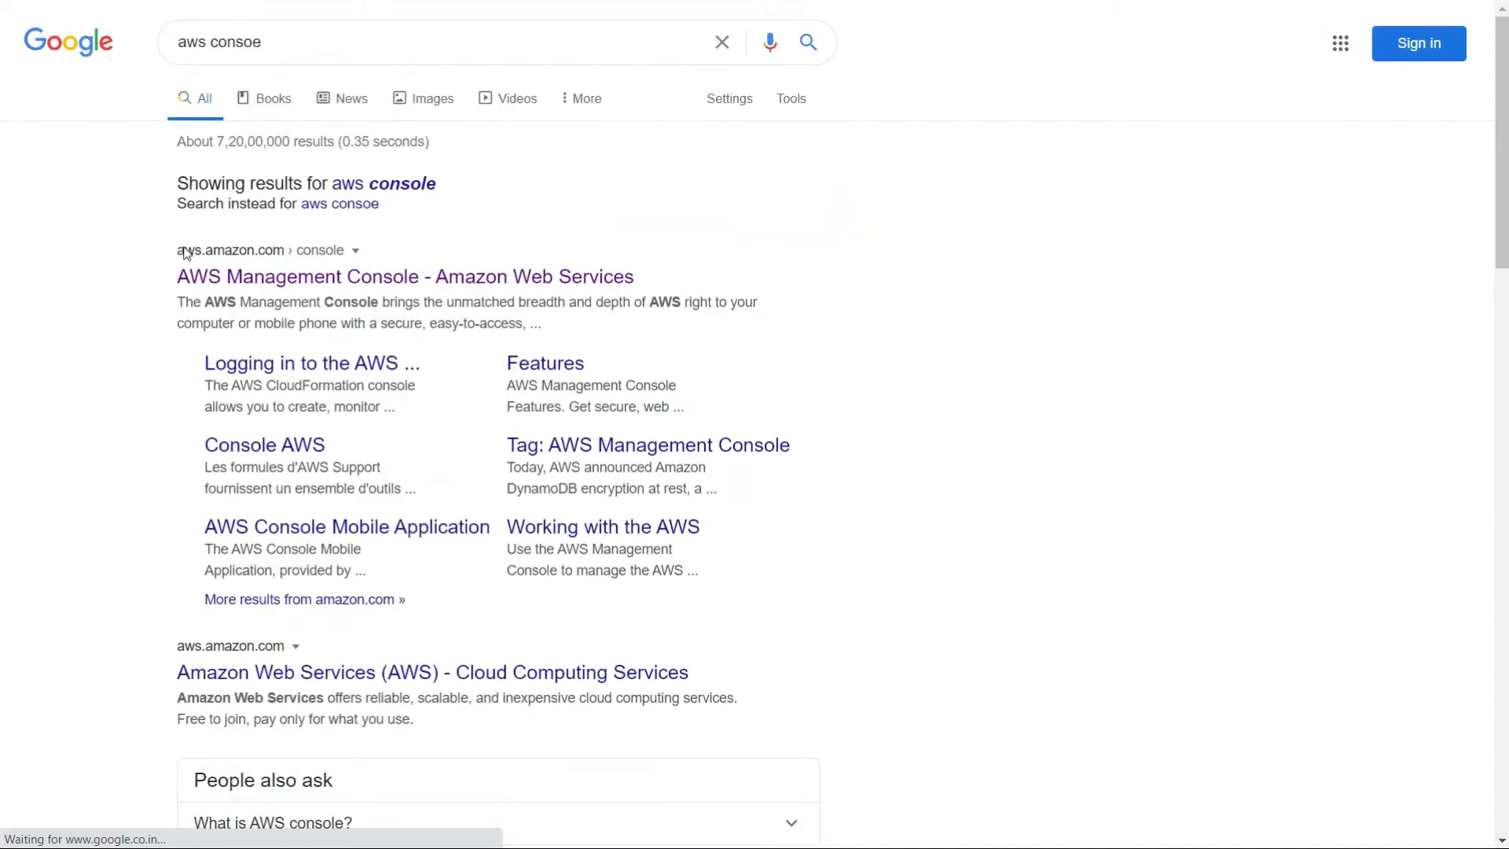
click(387, 276)
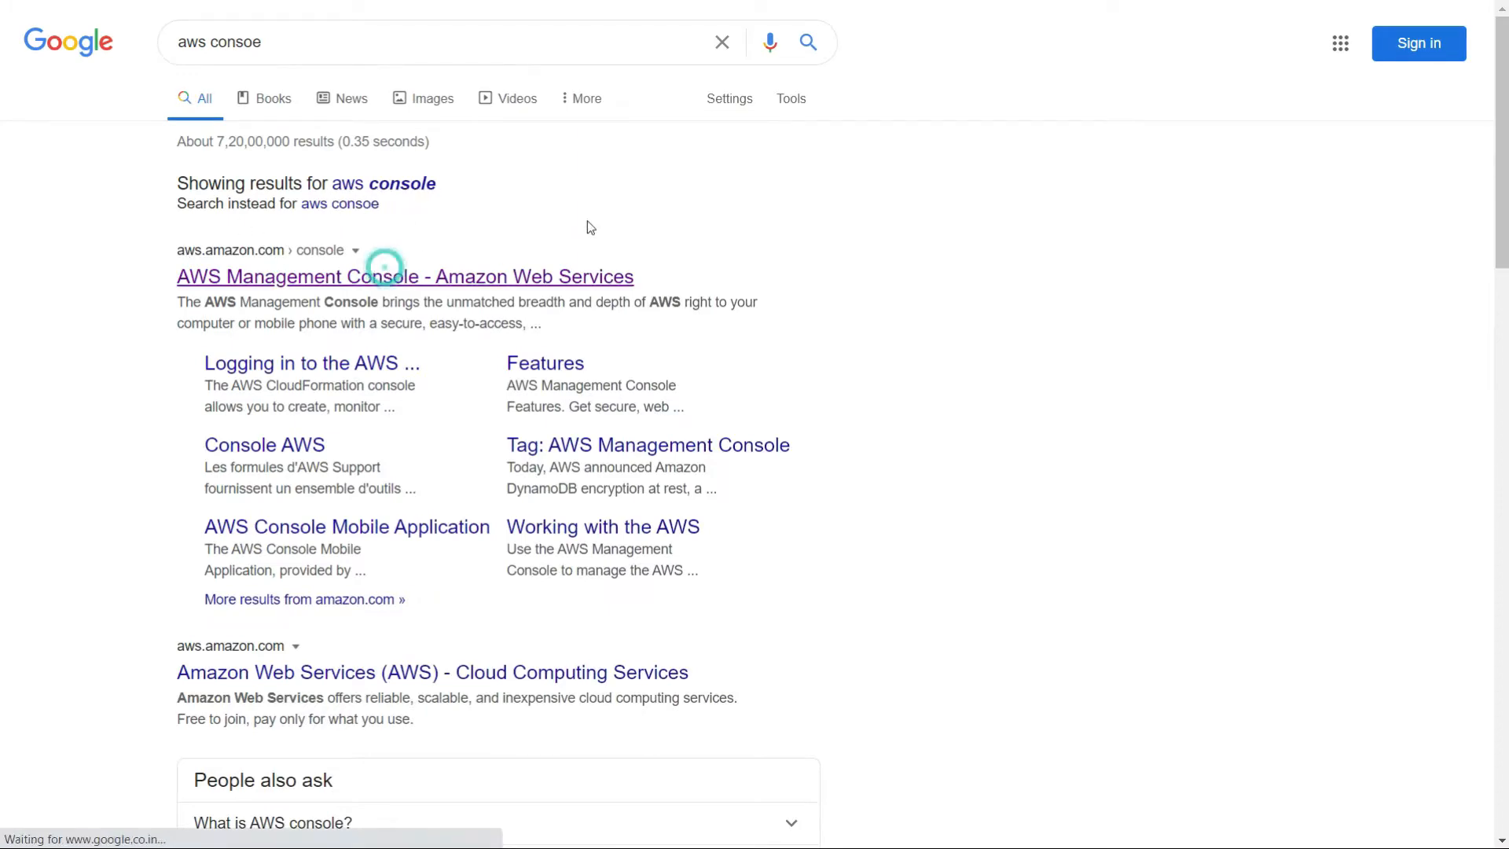
click(404, 276)
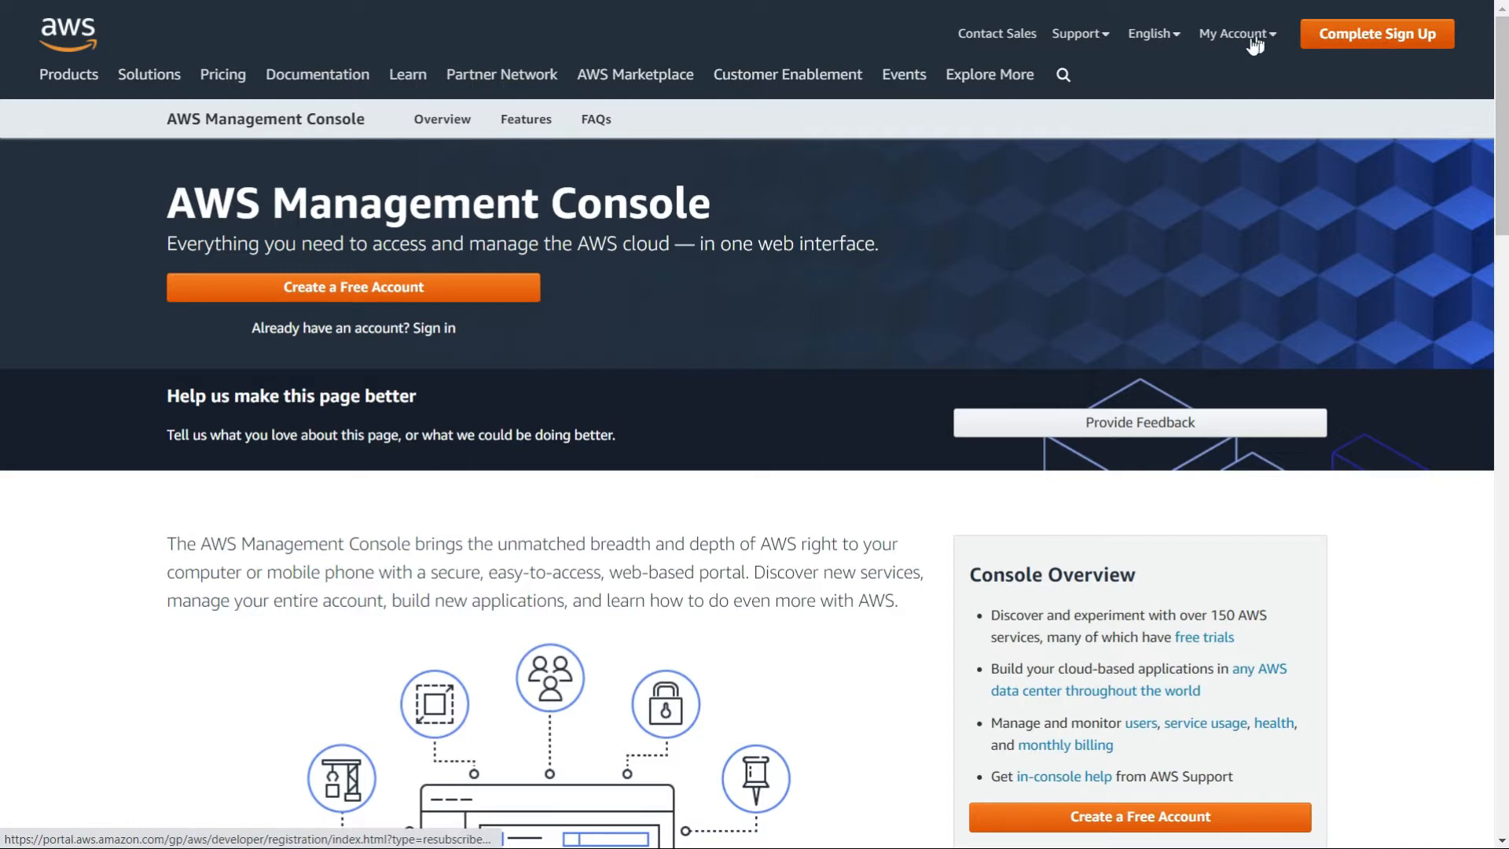
Step: Choose 'AWS Management Console' from the My Account dropdown to reach the sign-in page
click(1236, 34)
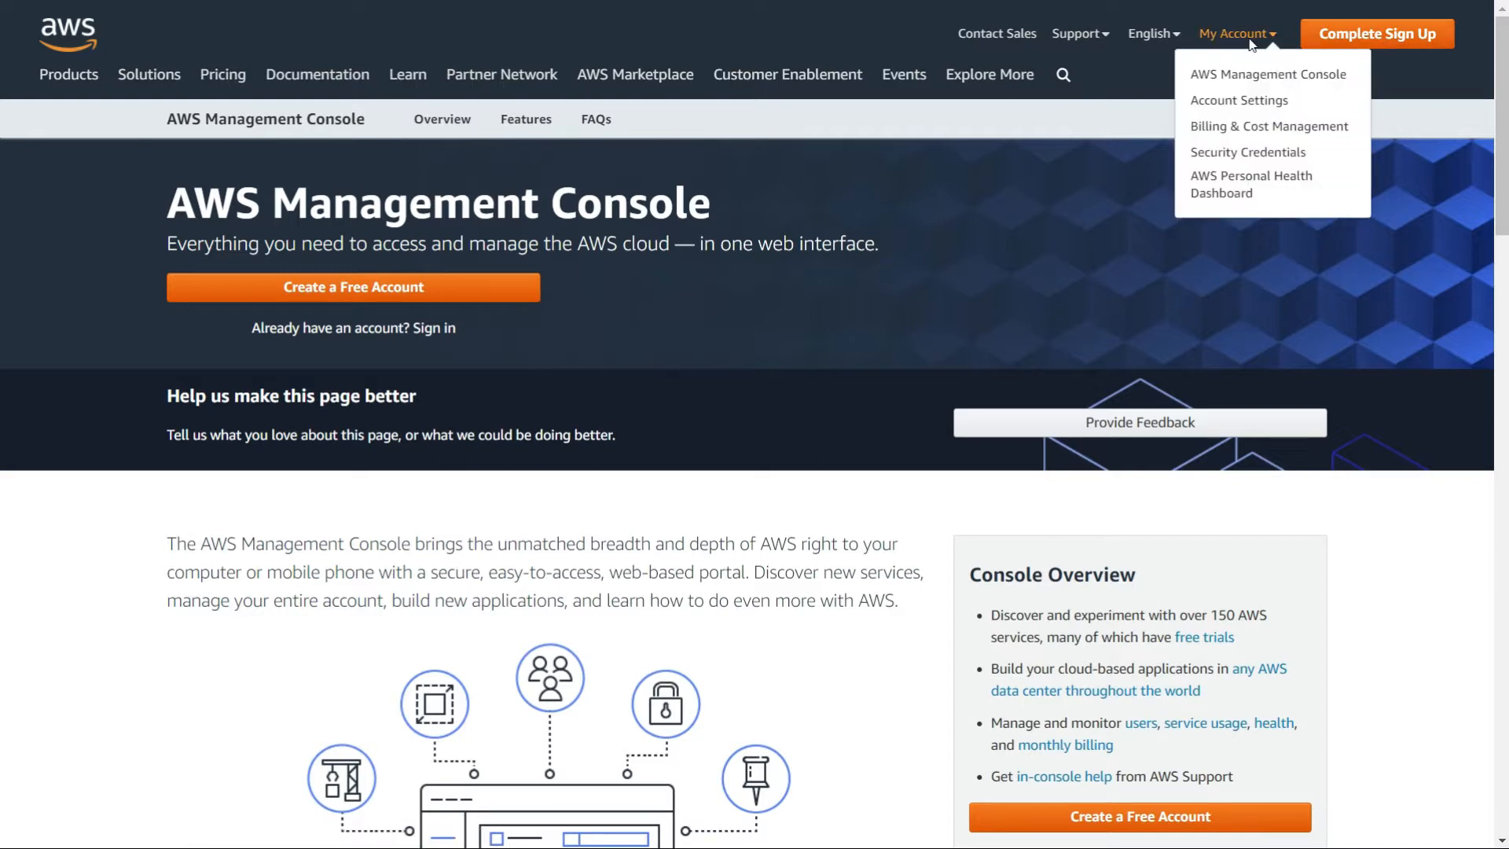
mouse_move(1268, 74)
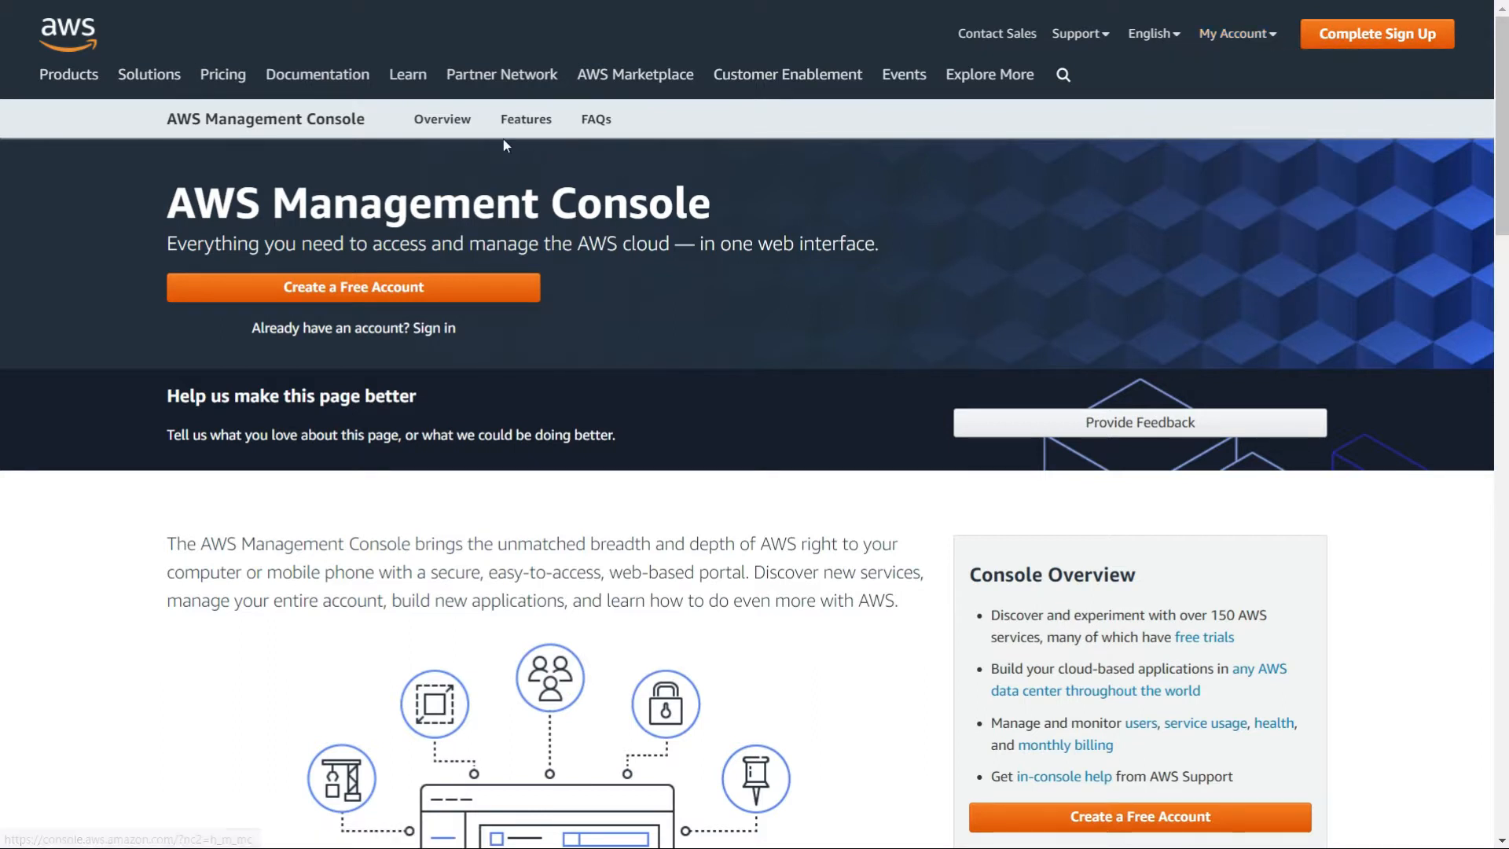
click(1233, 33)
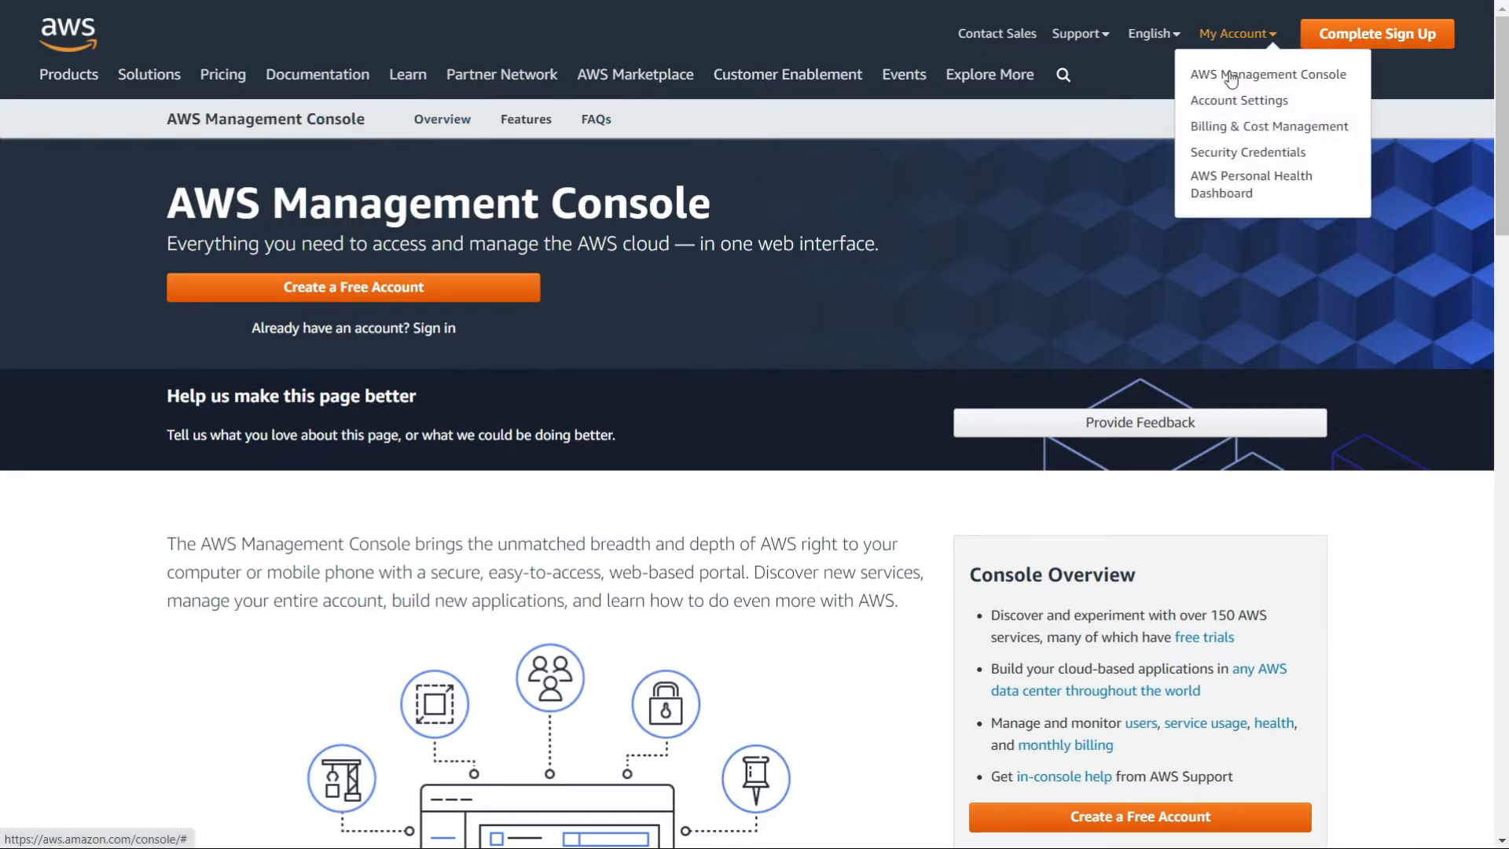
click(1266, 74)
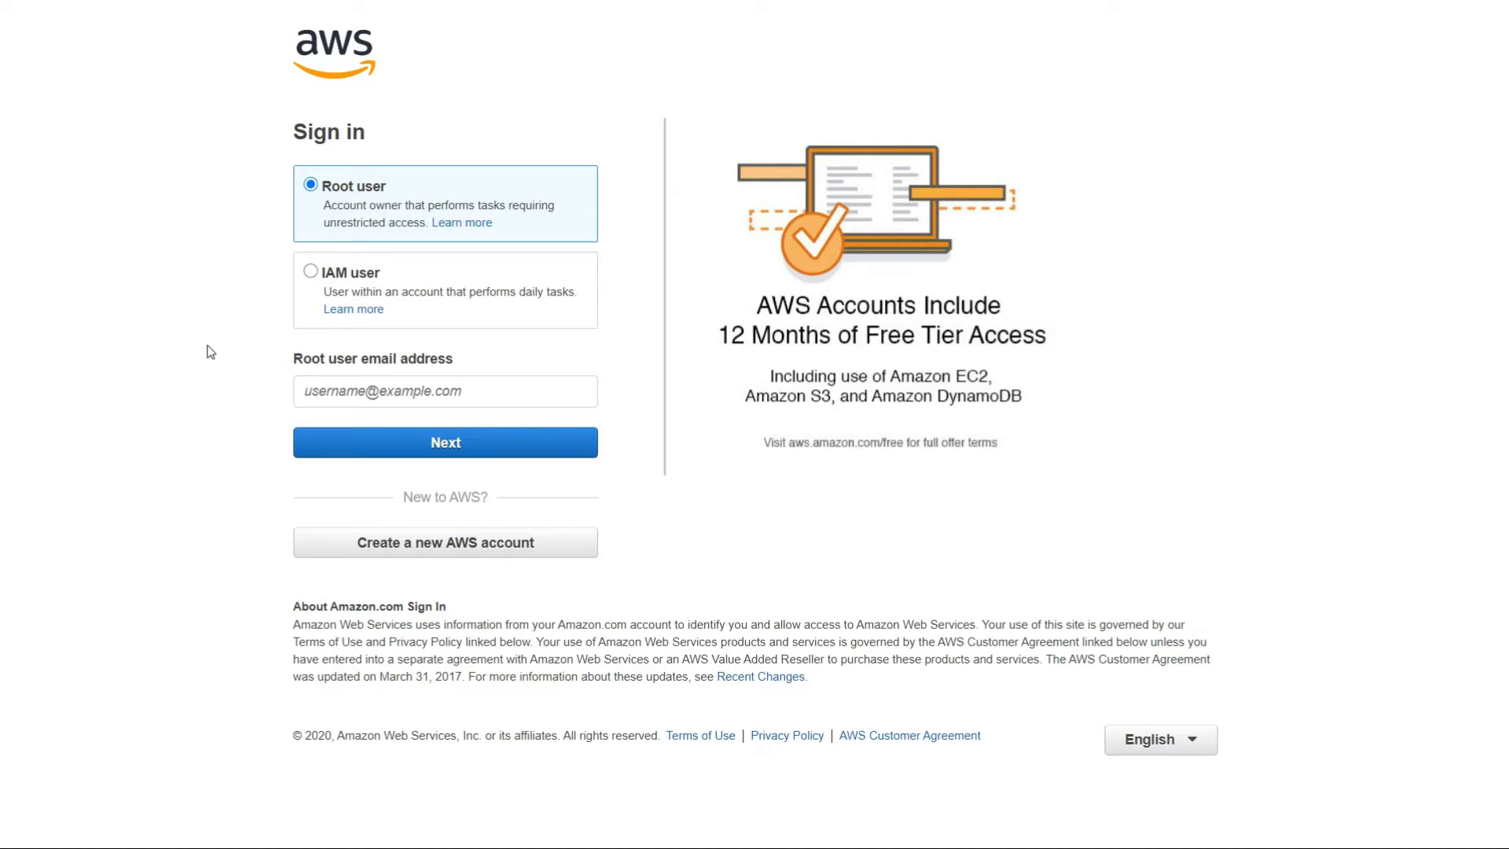
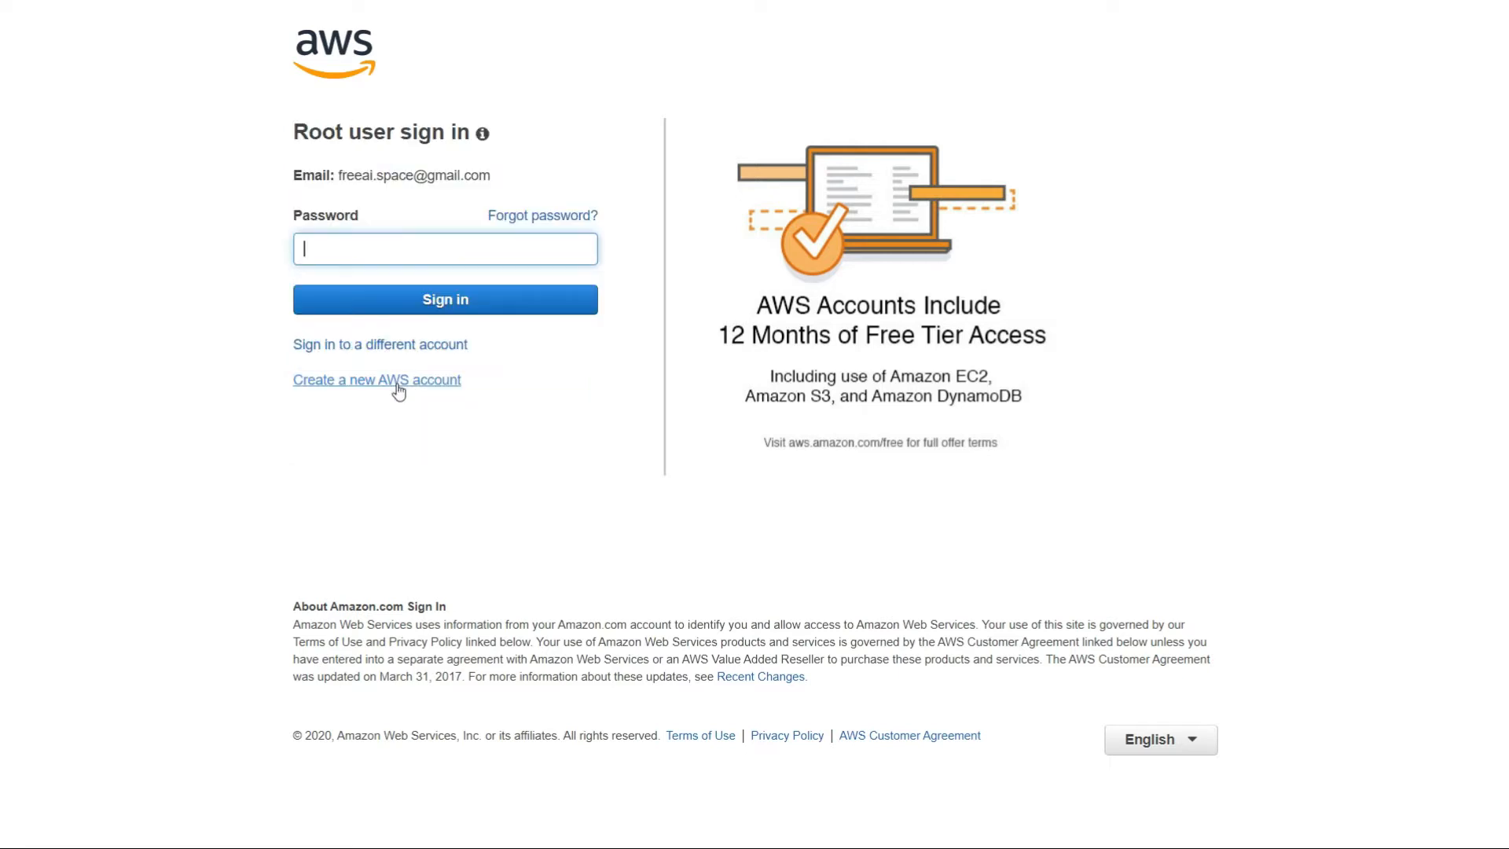
Step: Sign in as root user with the freeai.space email and password
text(•••)
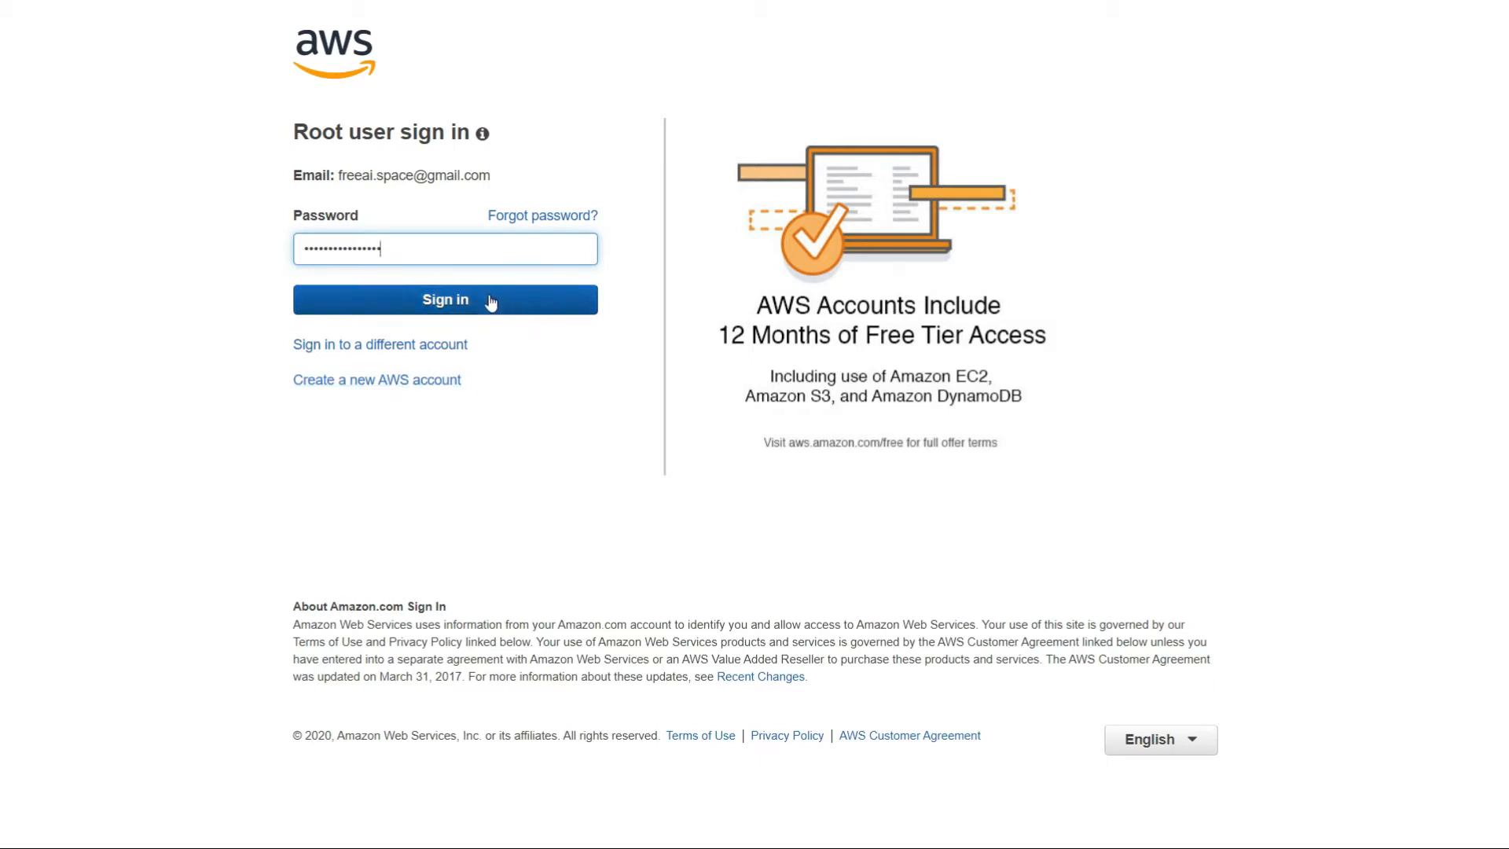
click(445, 300)
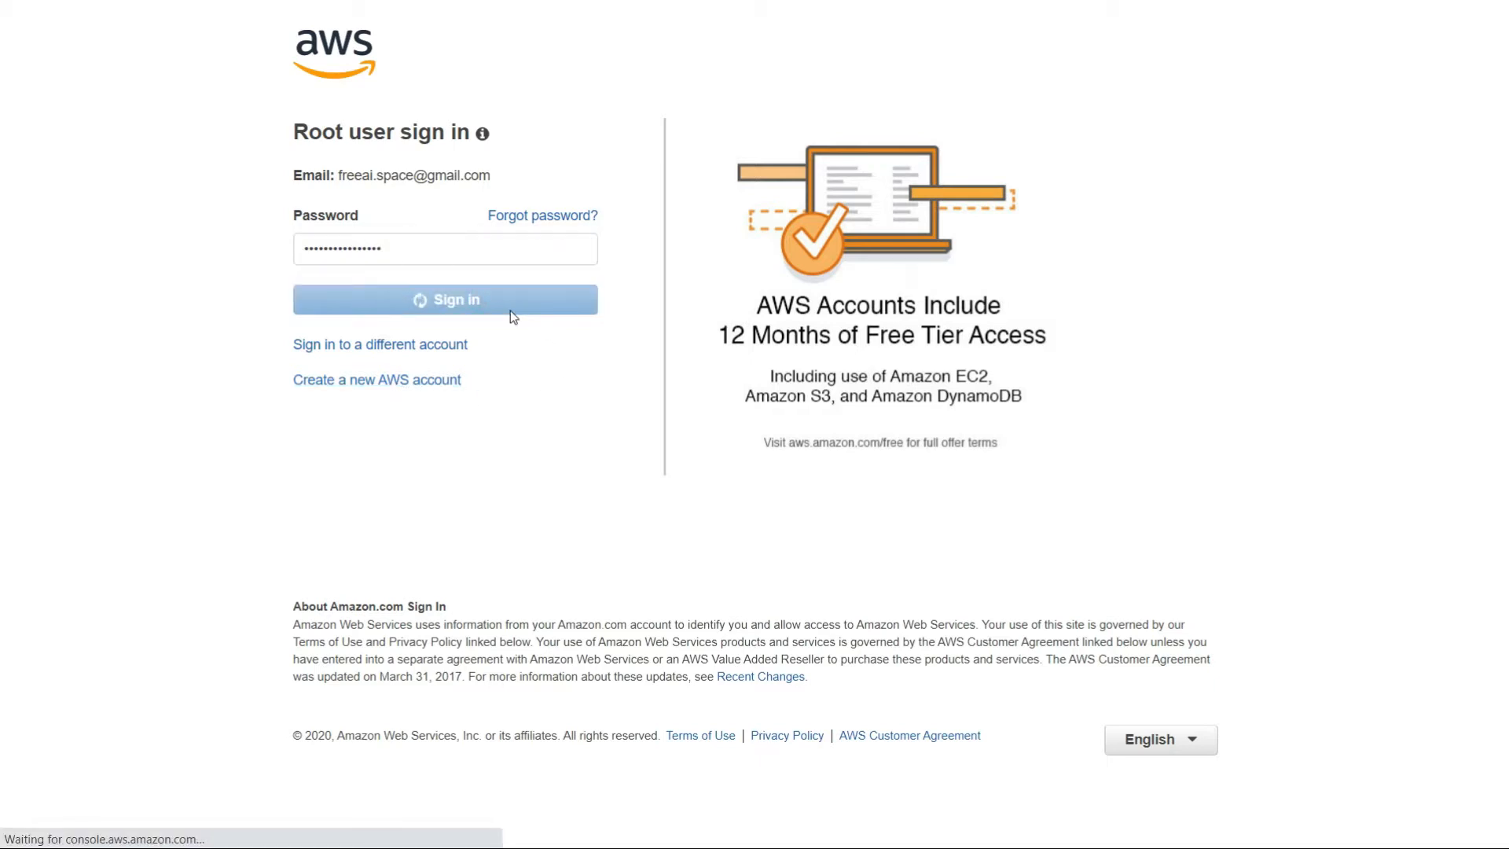
click(445, 299)
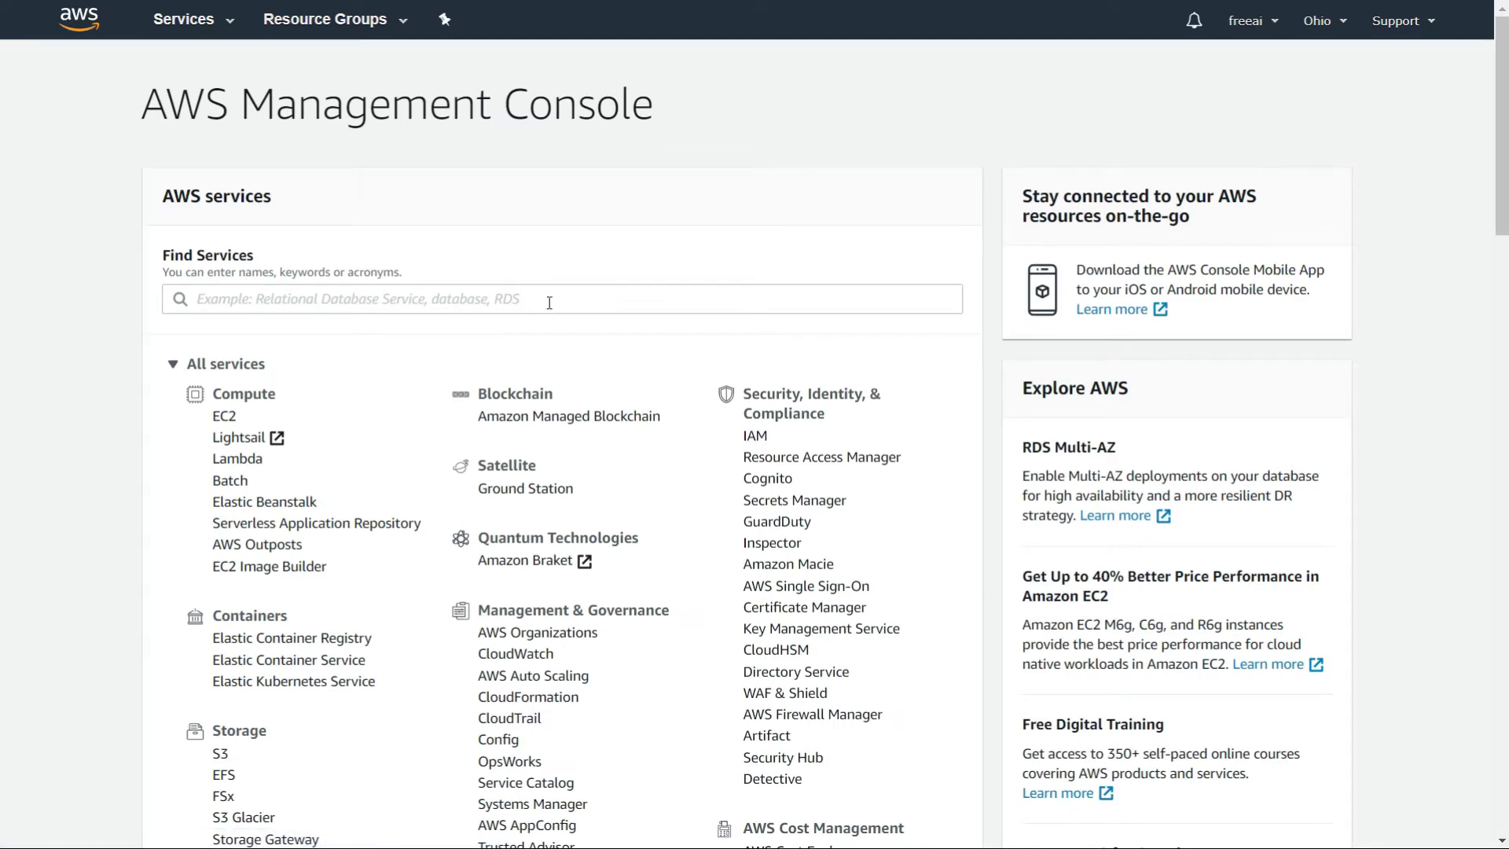
Step: Open EC2 from the Services menu and go to the Instances list
scroll(down, 3)
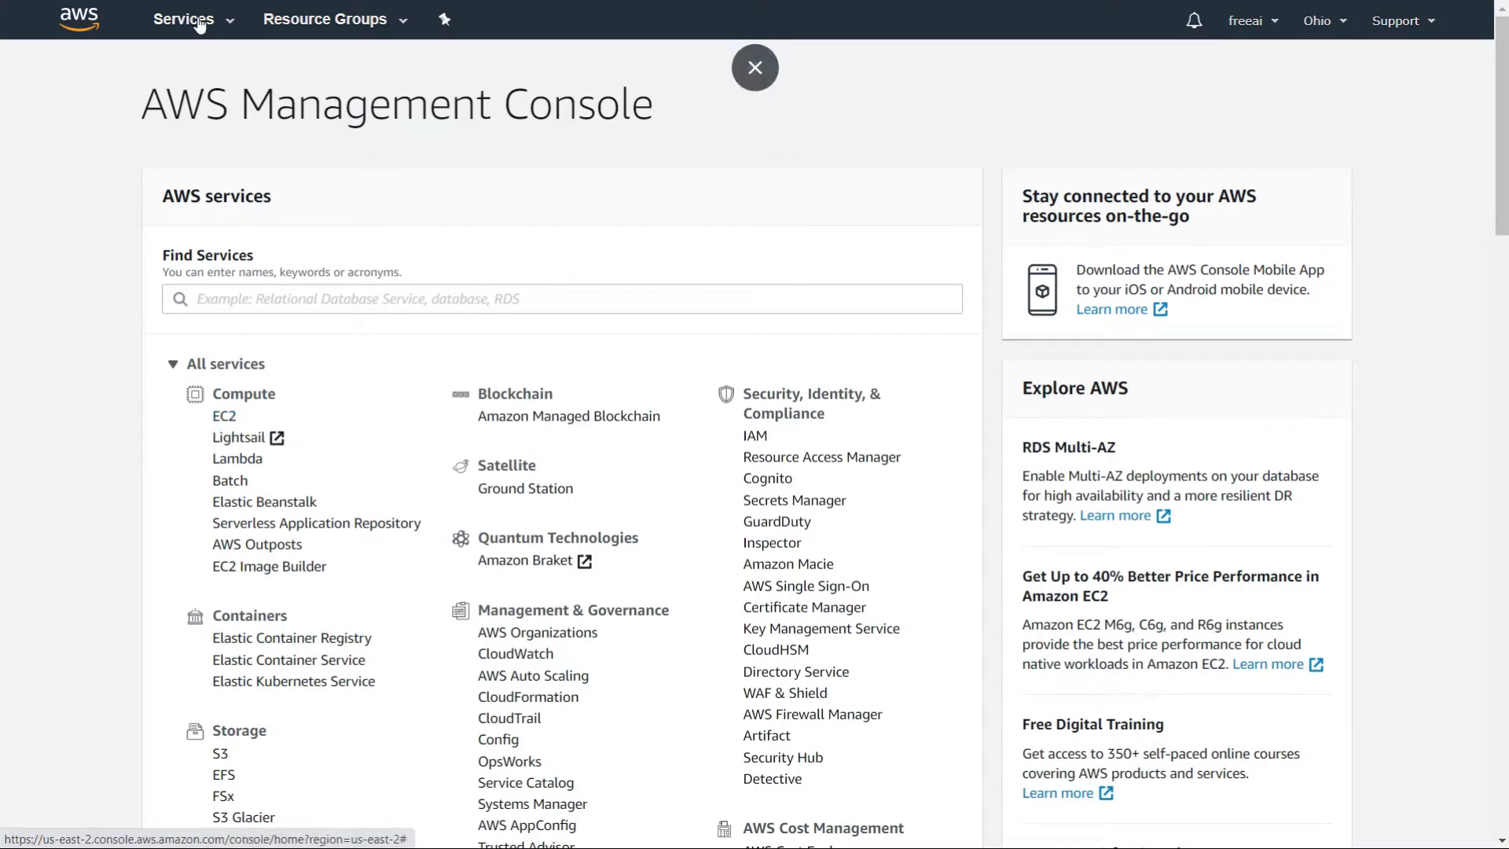
click(183, 19)
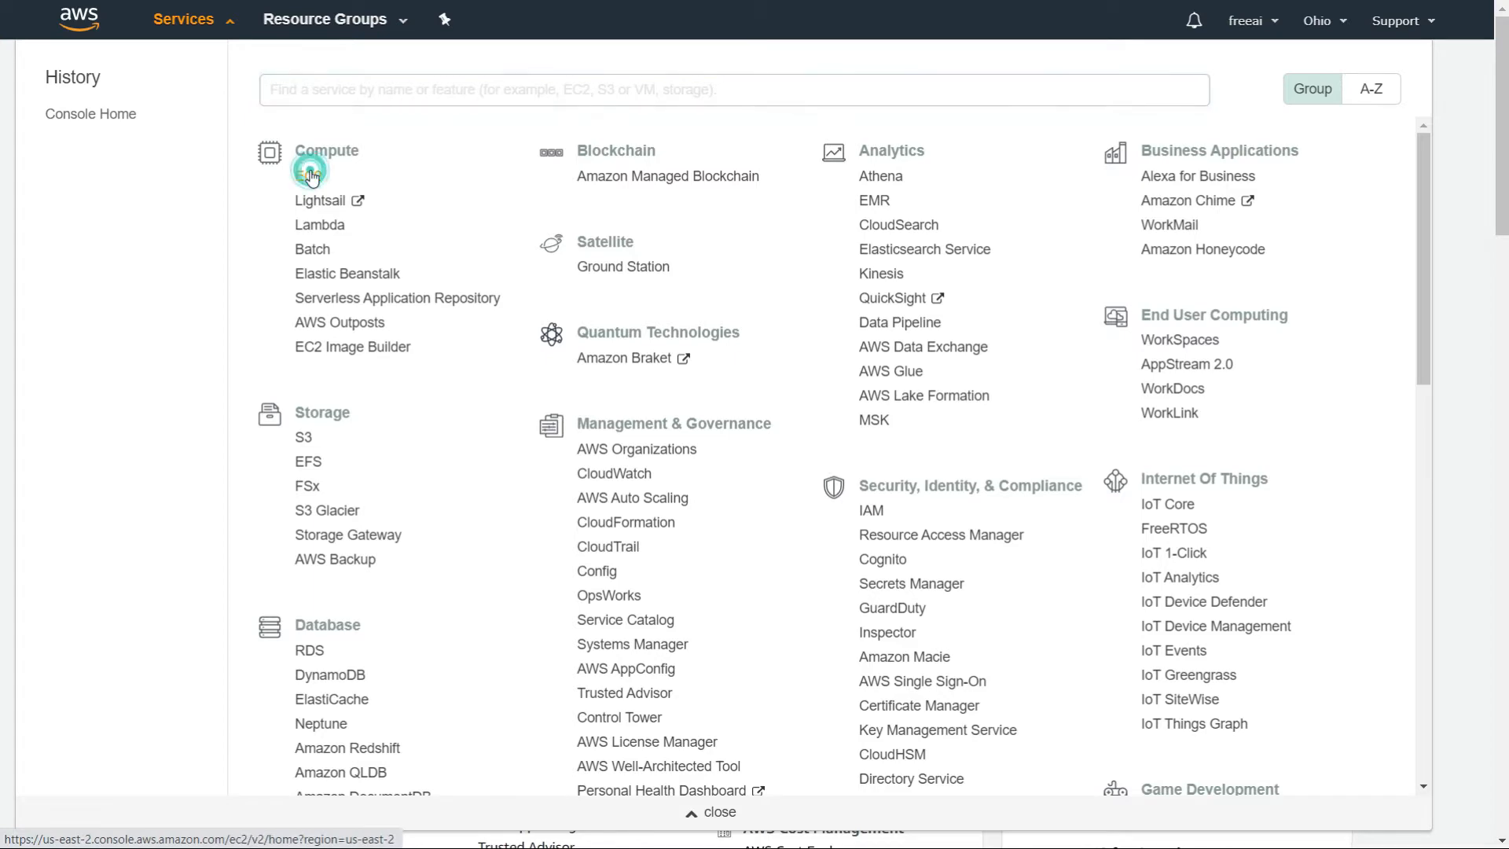
click(309, 176)
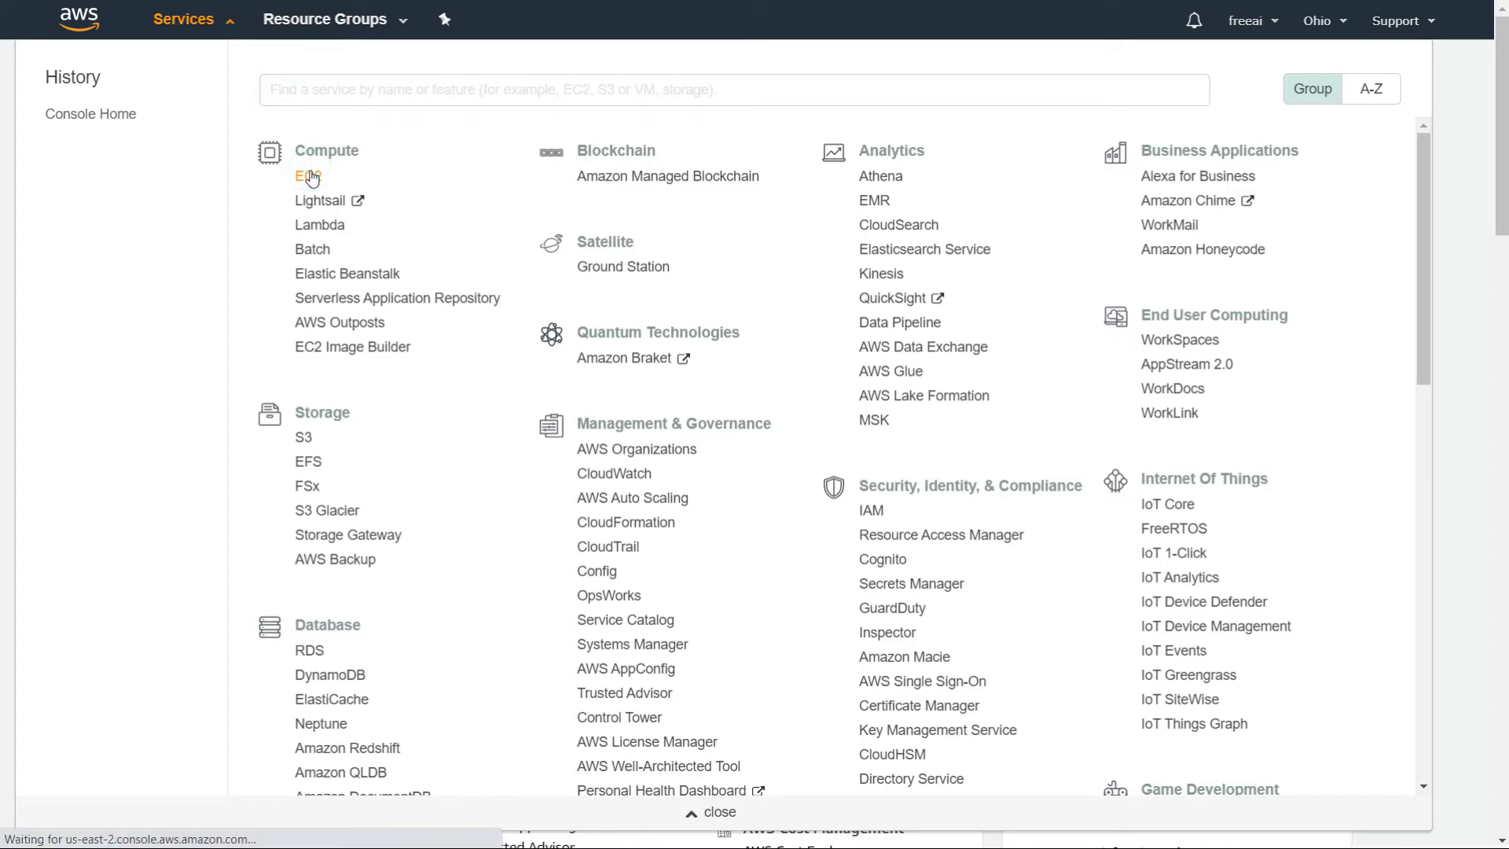
click(305, 176)
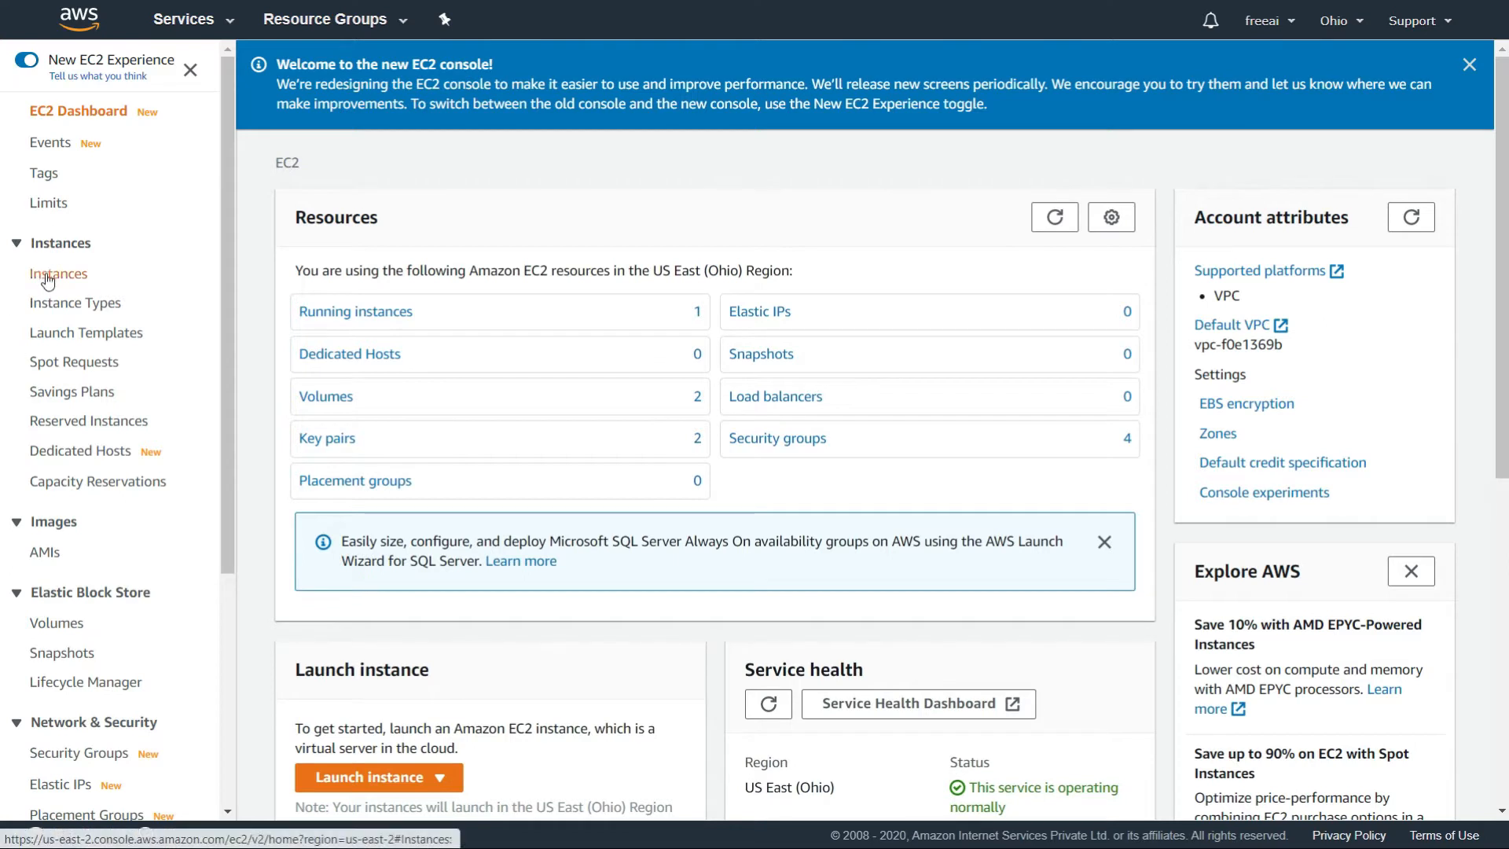
click(57, 274)
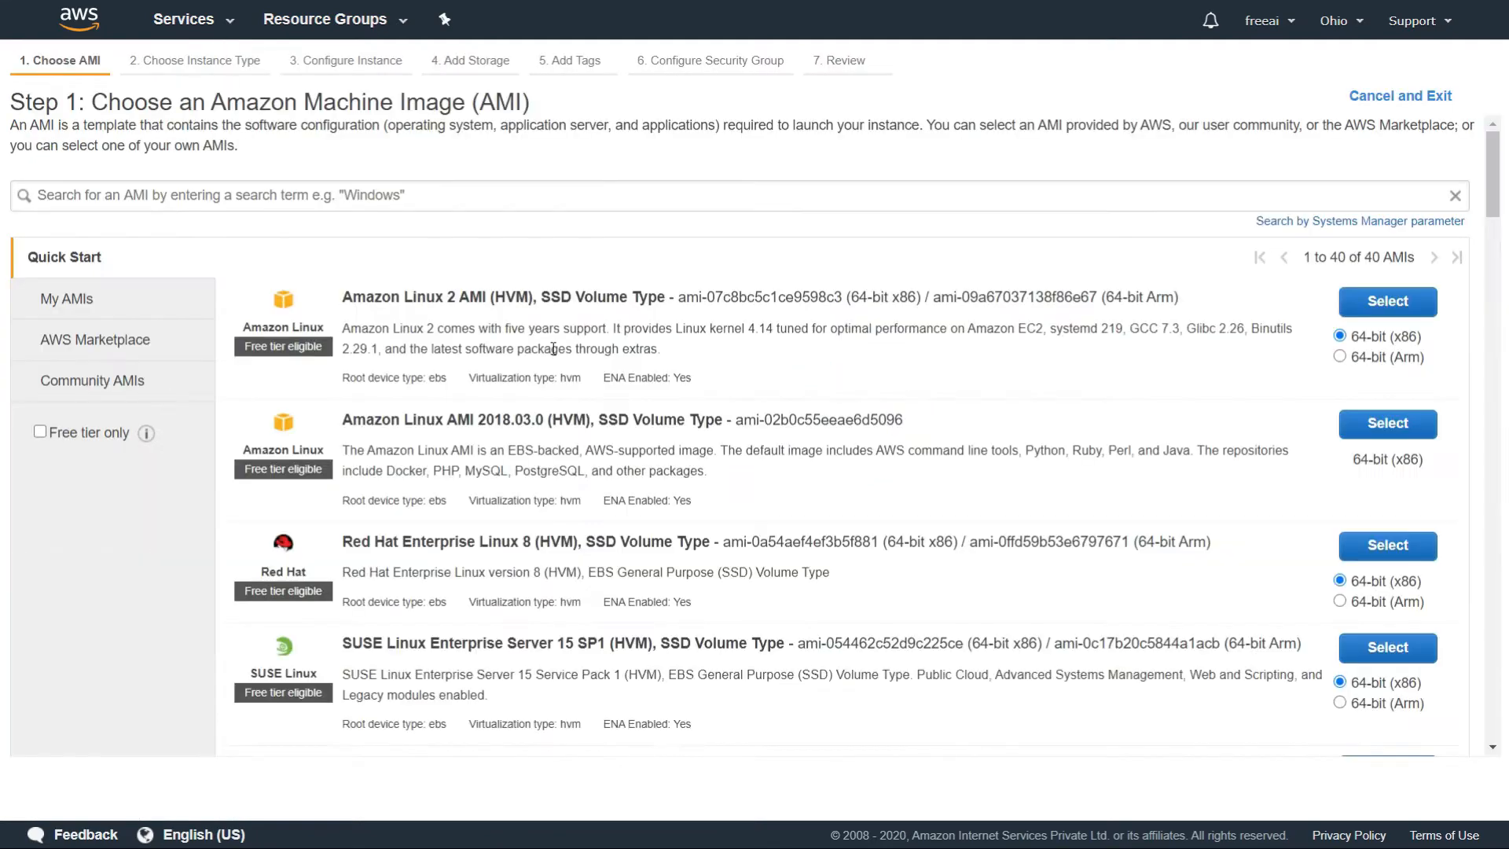
scroll(down, 3)
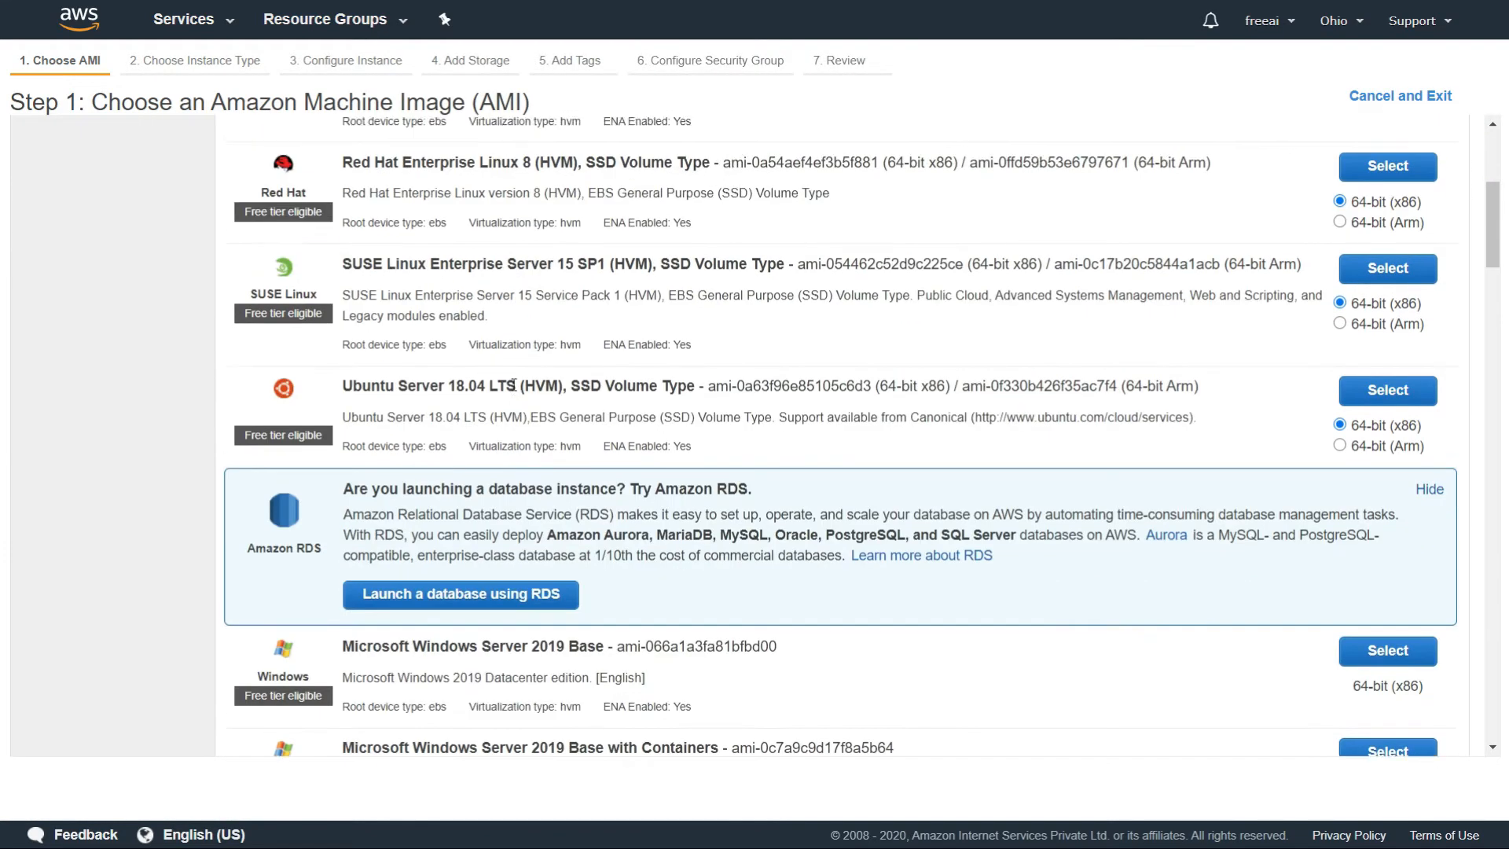
scroll(up, 3)
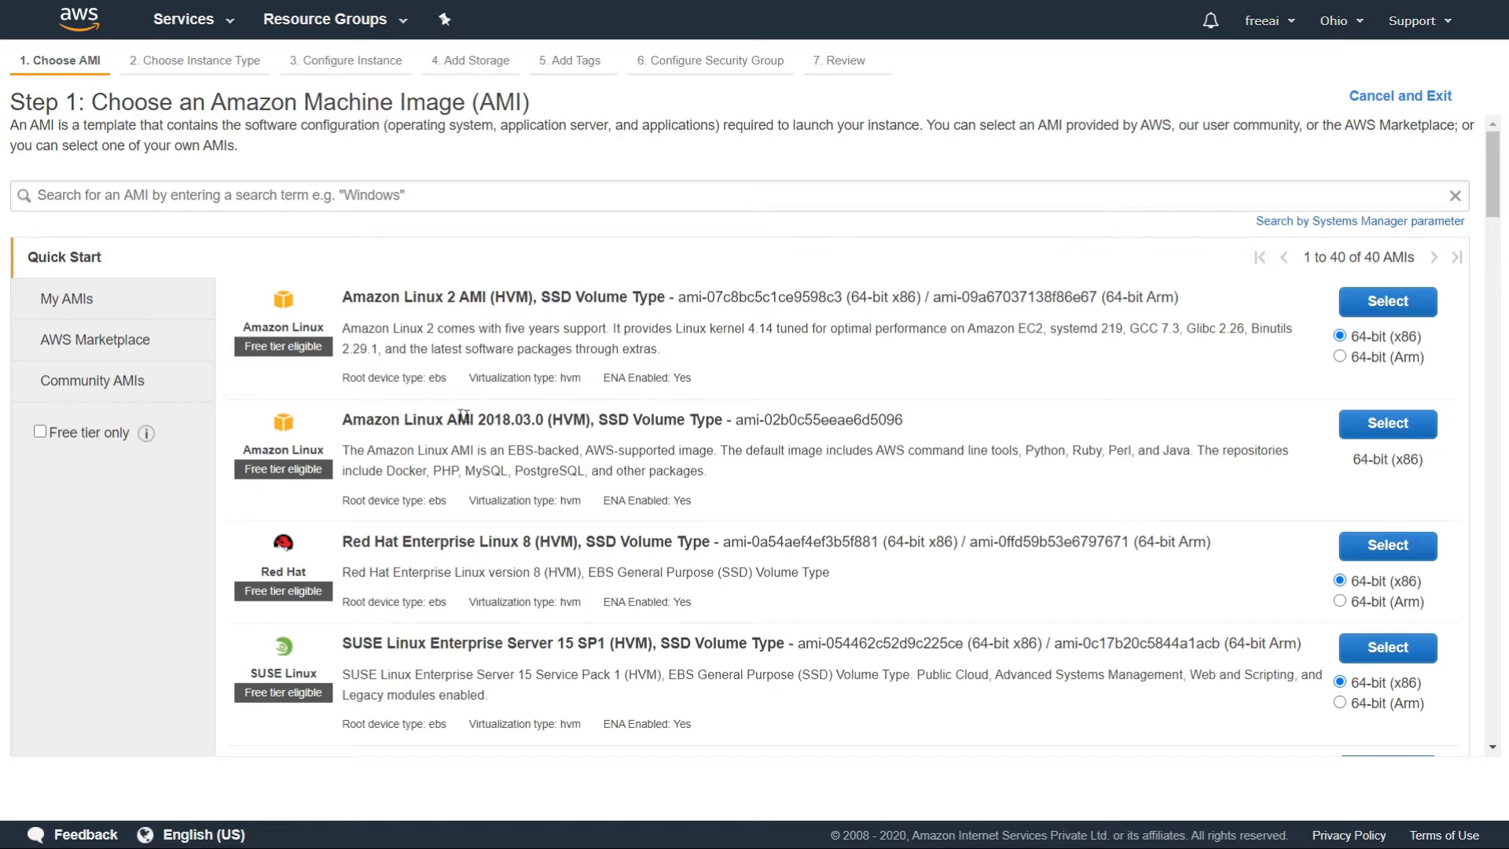
mouse_move(299, 385)
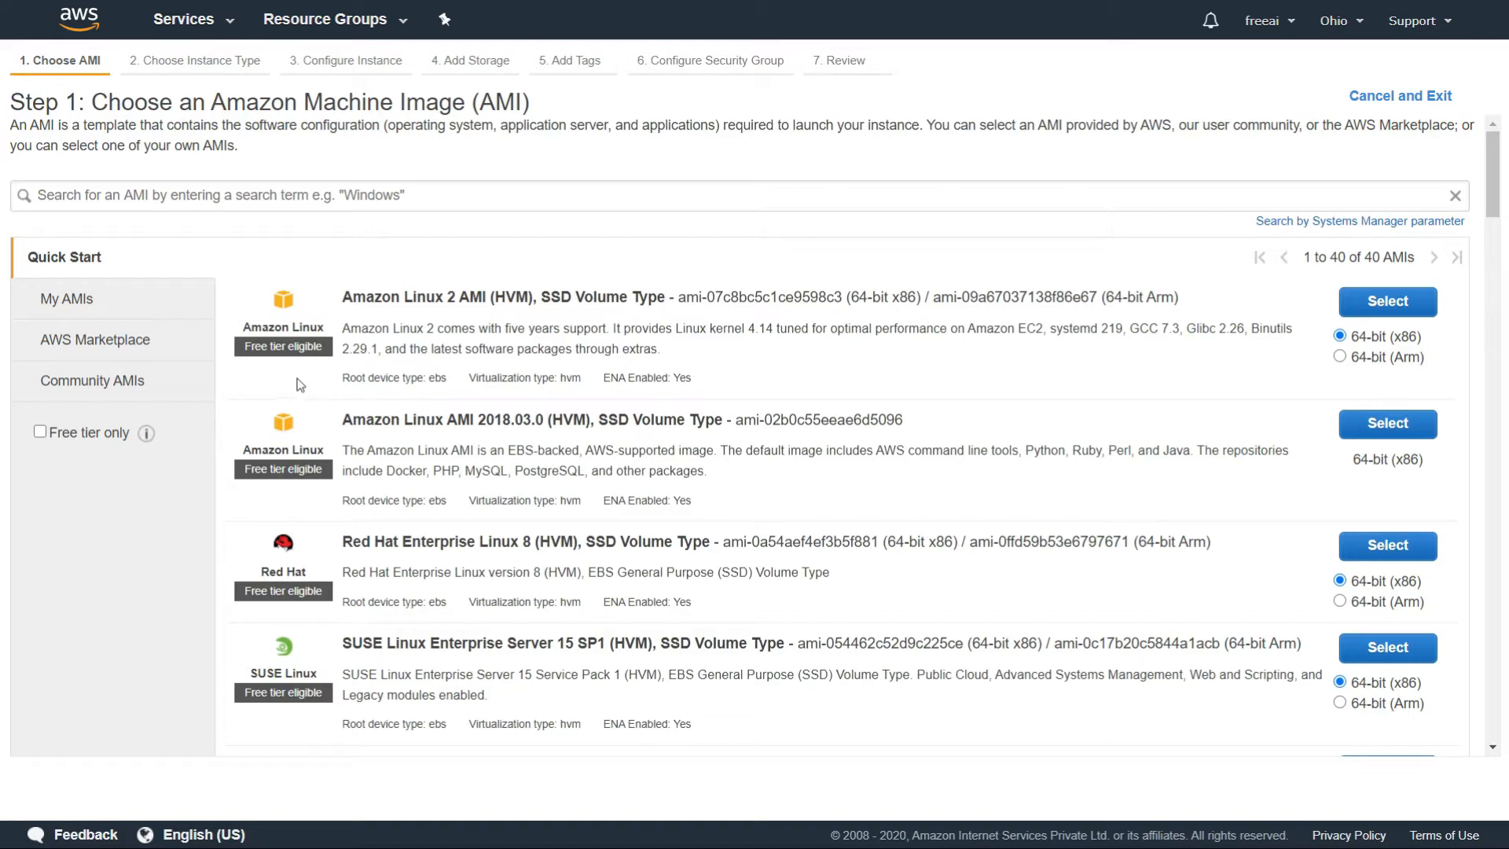
scroll(down, 3)
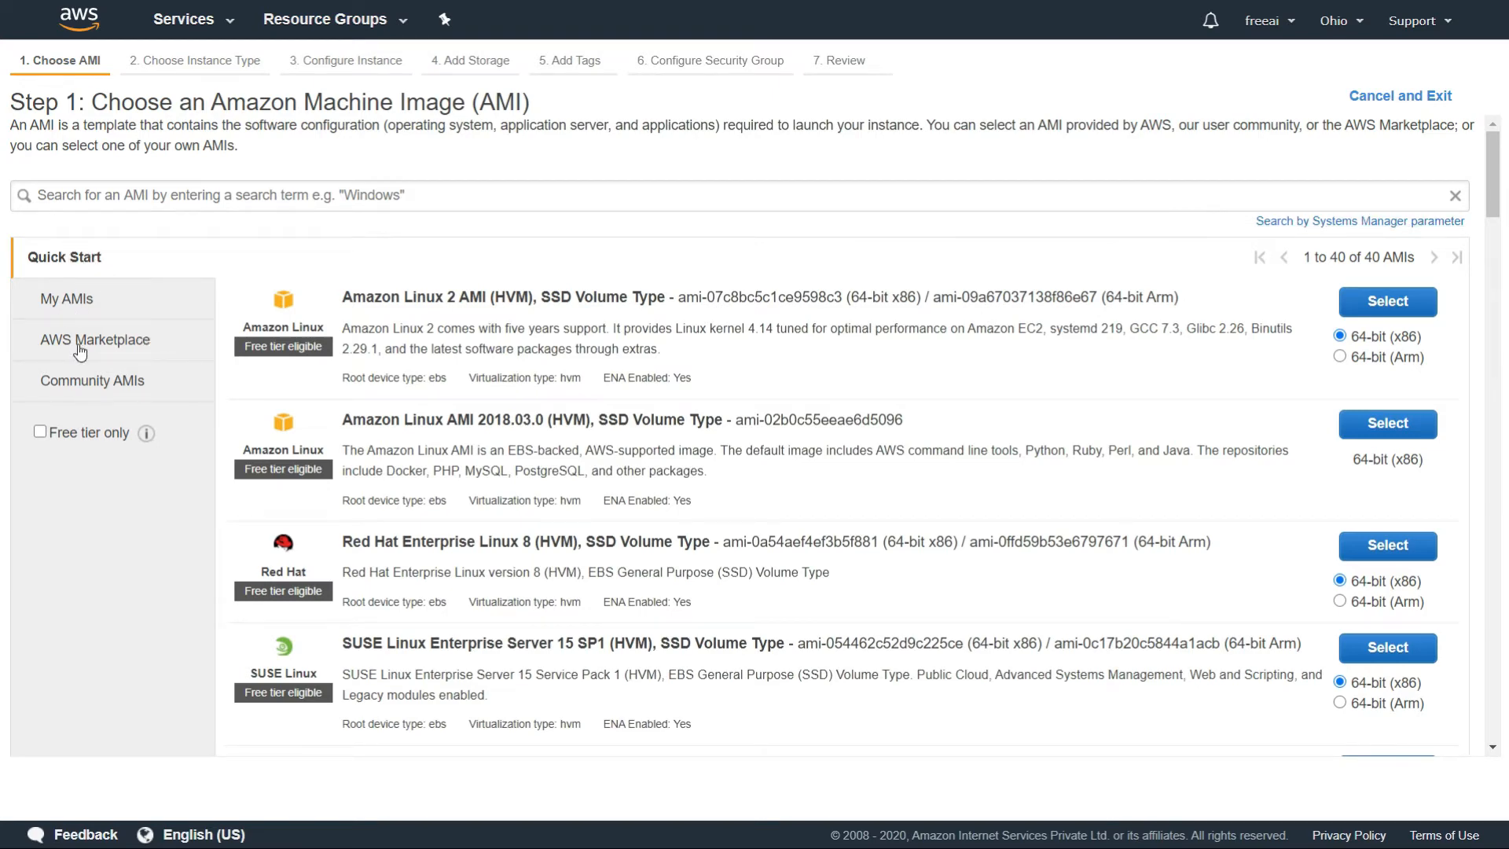
Step: Browse AWS Marketplace images and select 'WordPress Certified by Bitnami and Automattic'
click(95, 339)
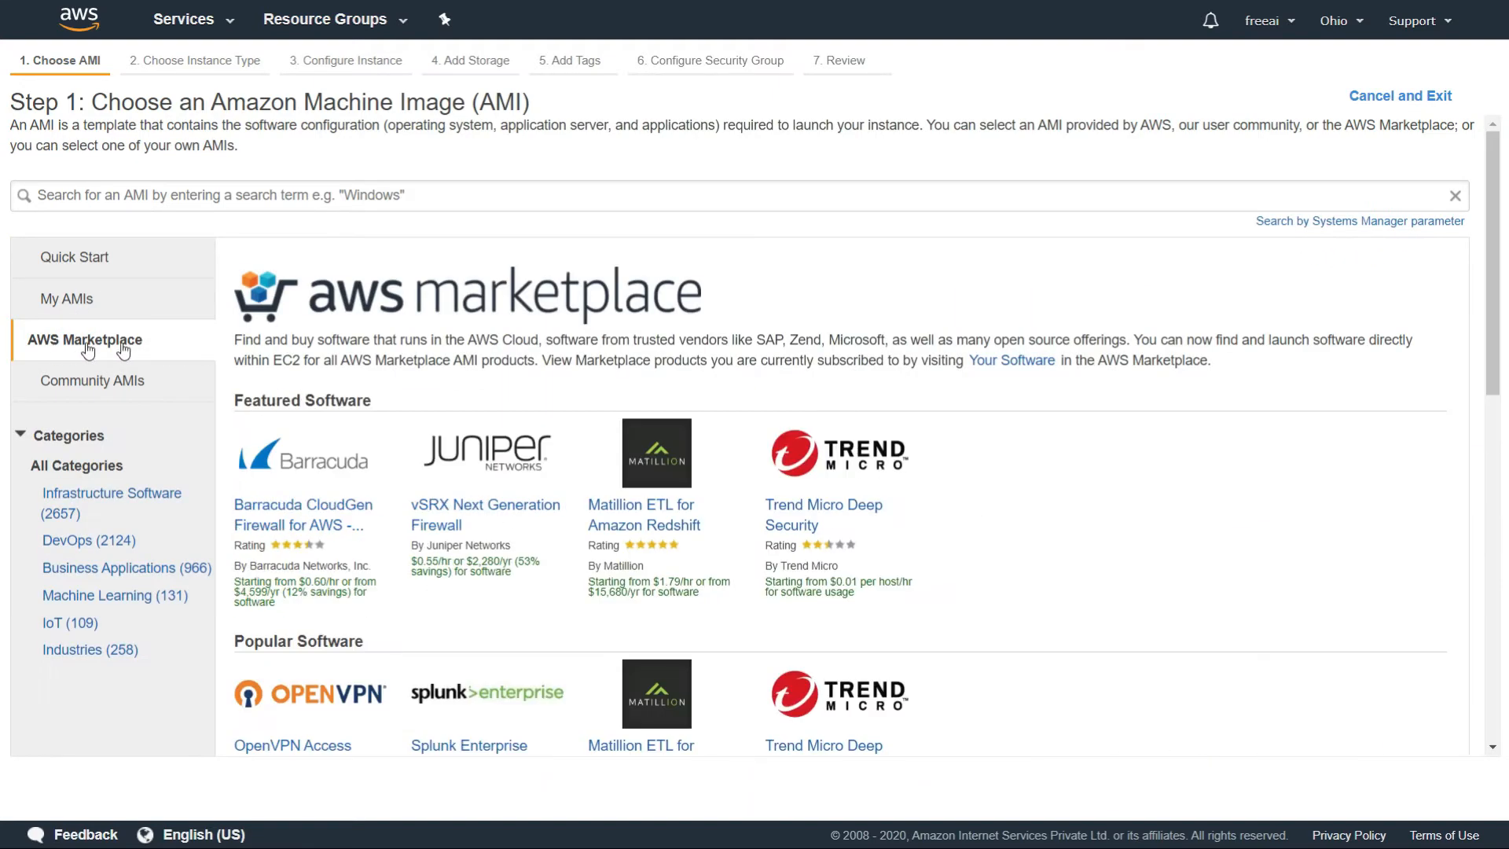
scroll(down, 3)
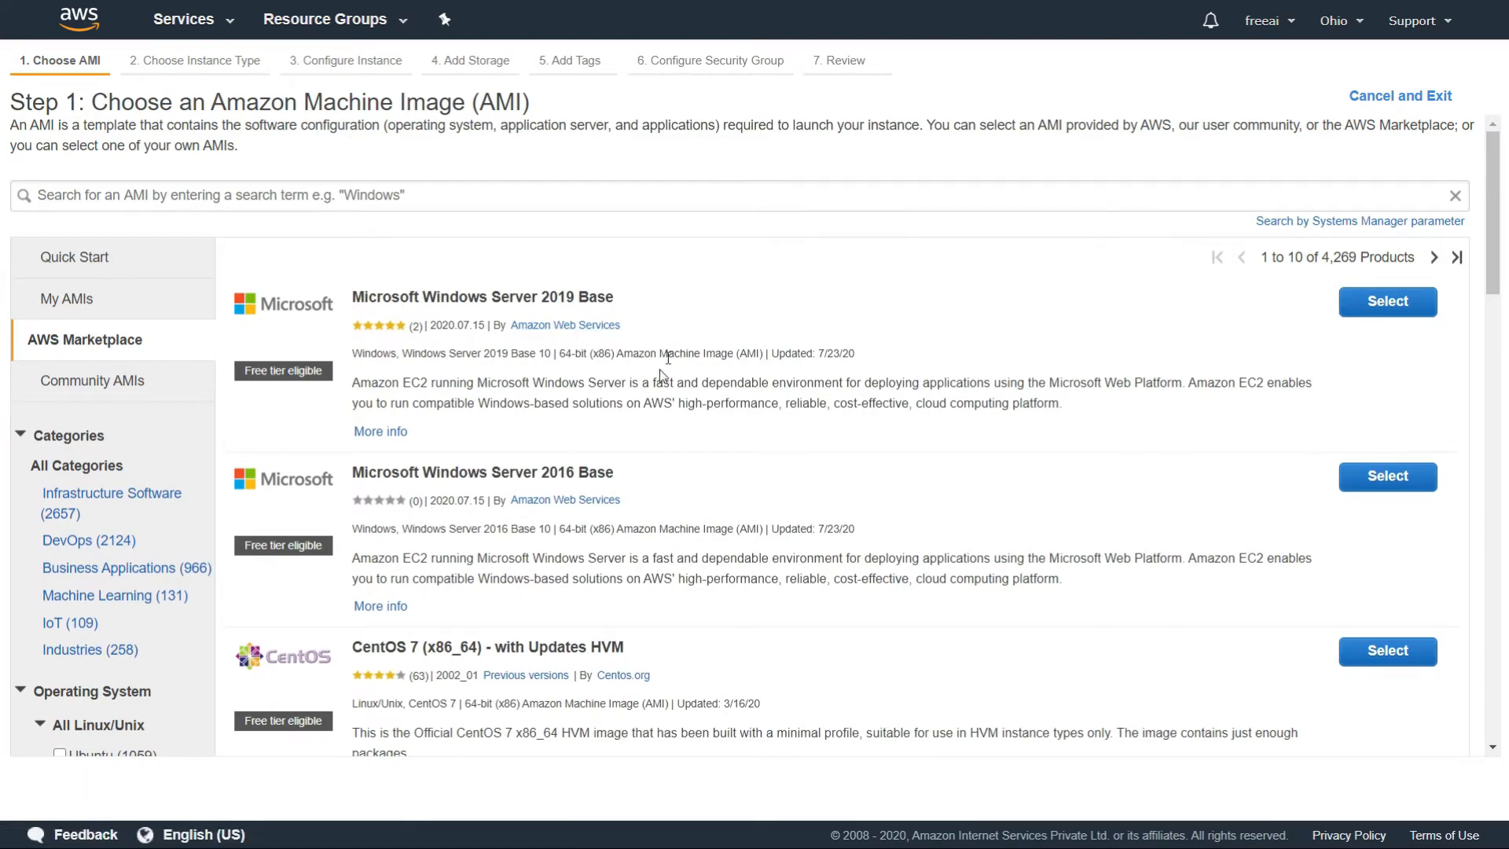
scroll(down, 3)
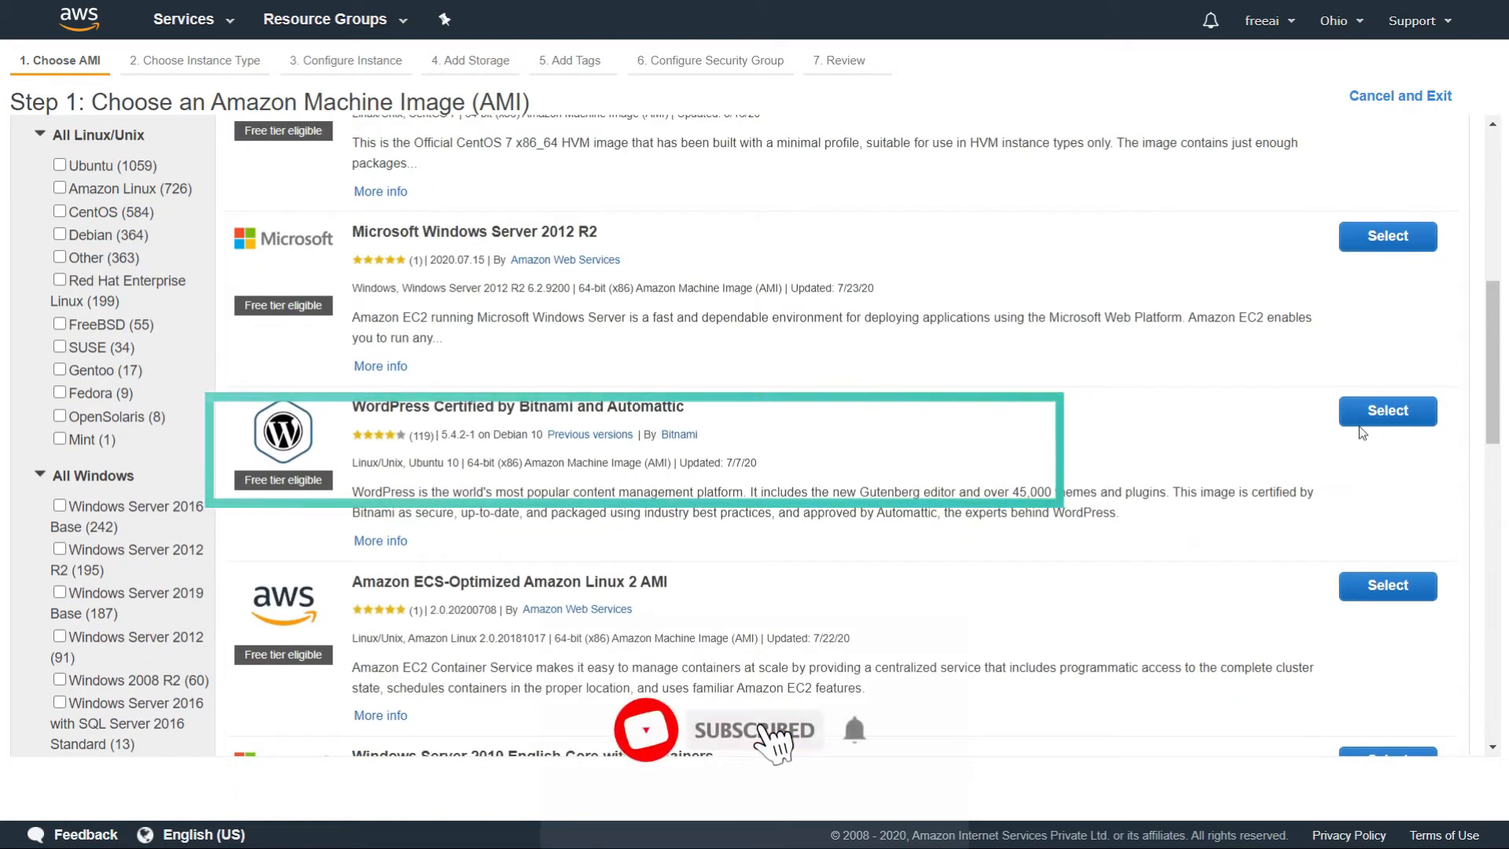
click(1385, 410)
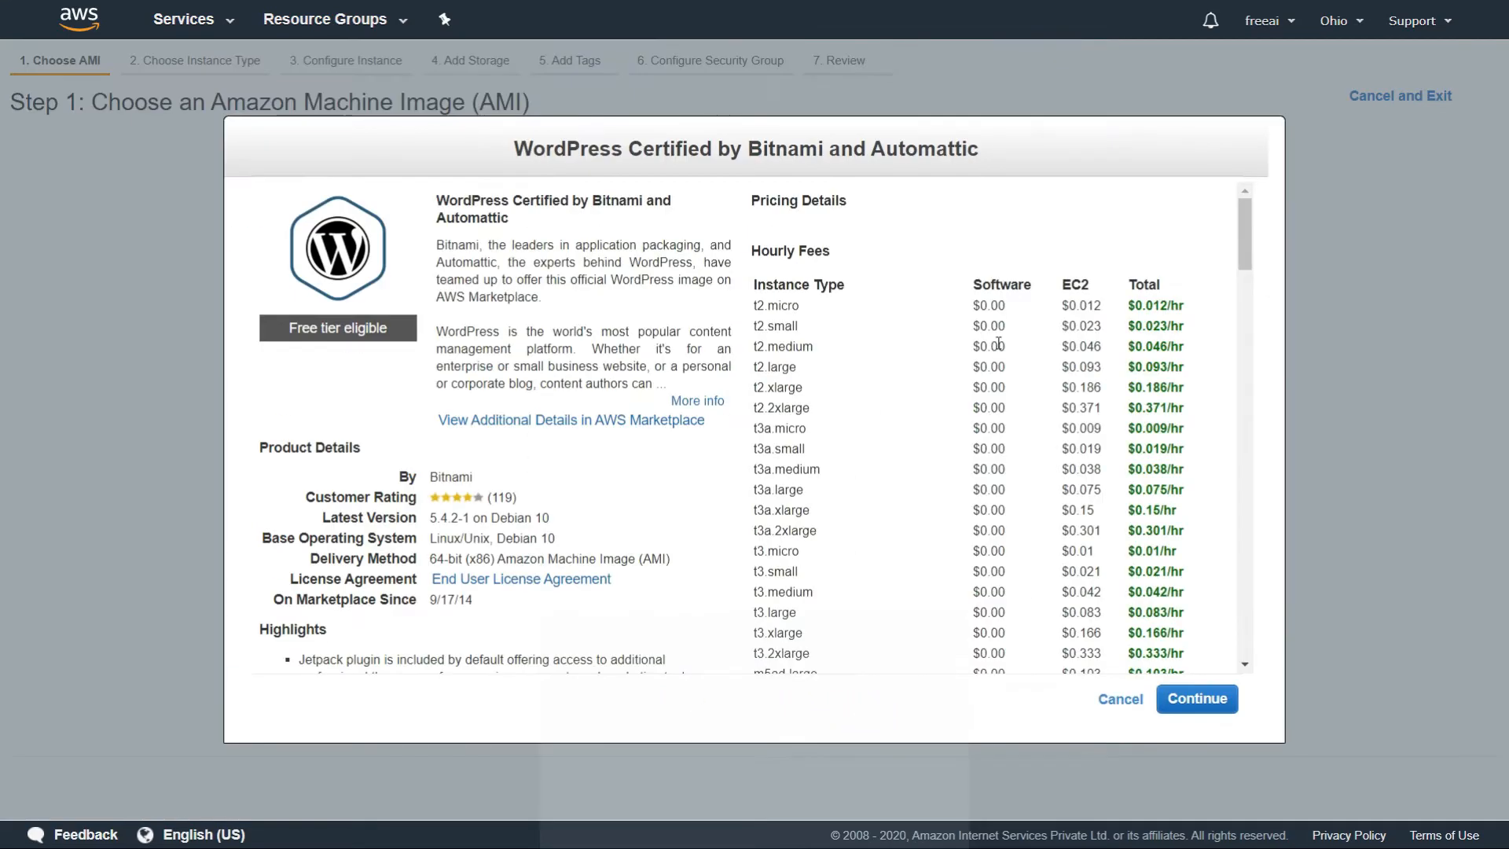
mouse_move(746, 314)
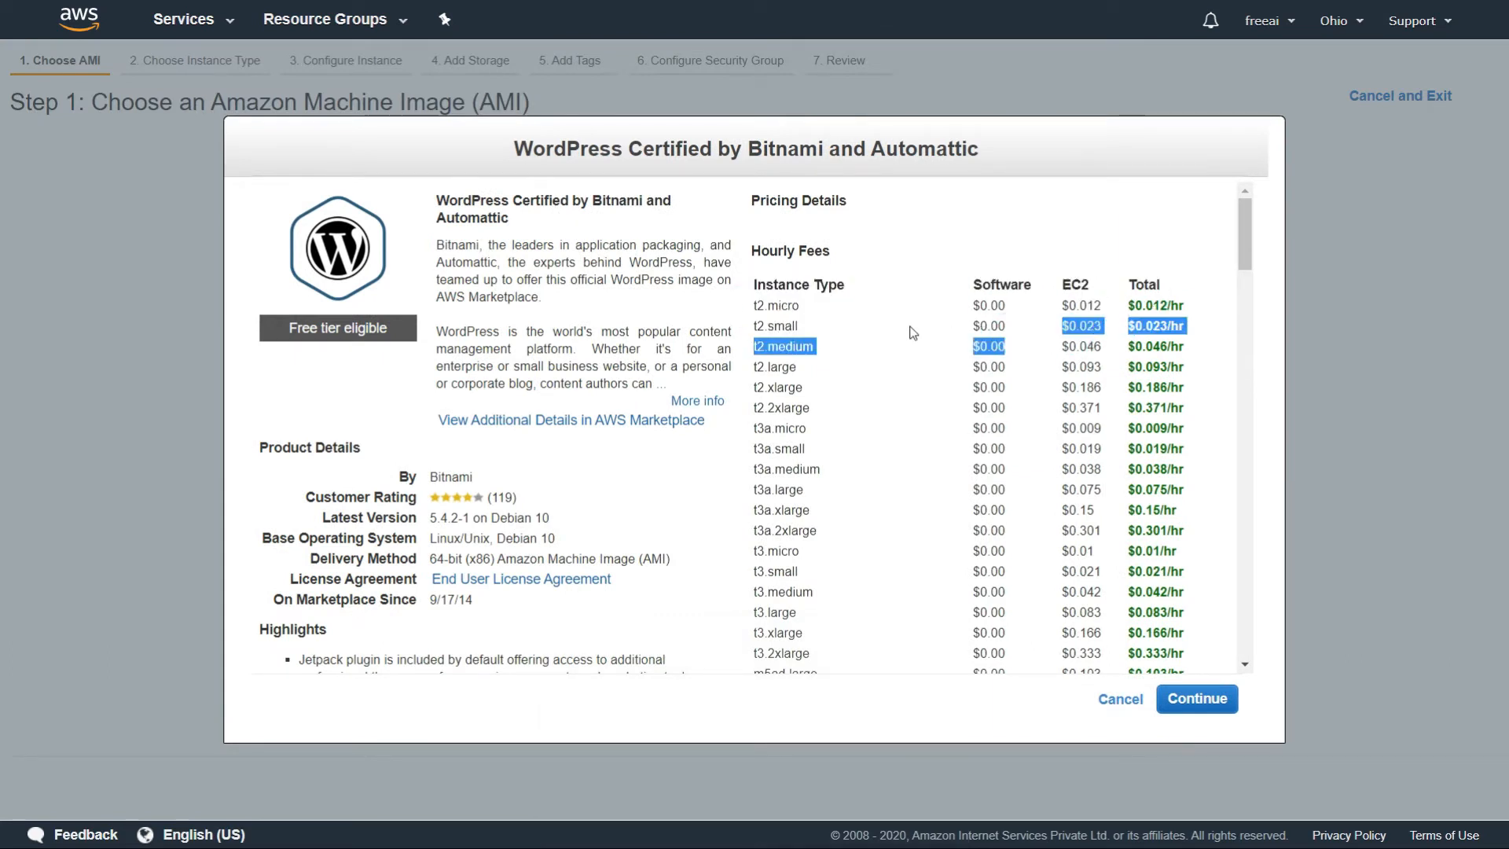
Step: Accept the WordPress Bitnami image in the pricing dialog and continue to instance types
click(1097, 367)
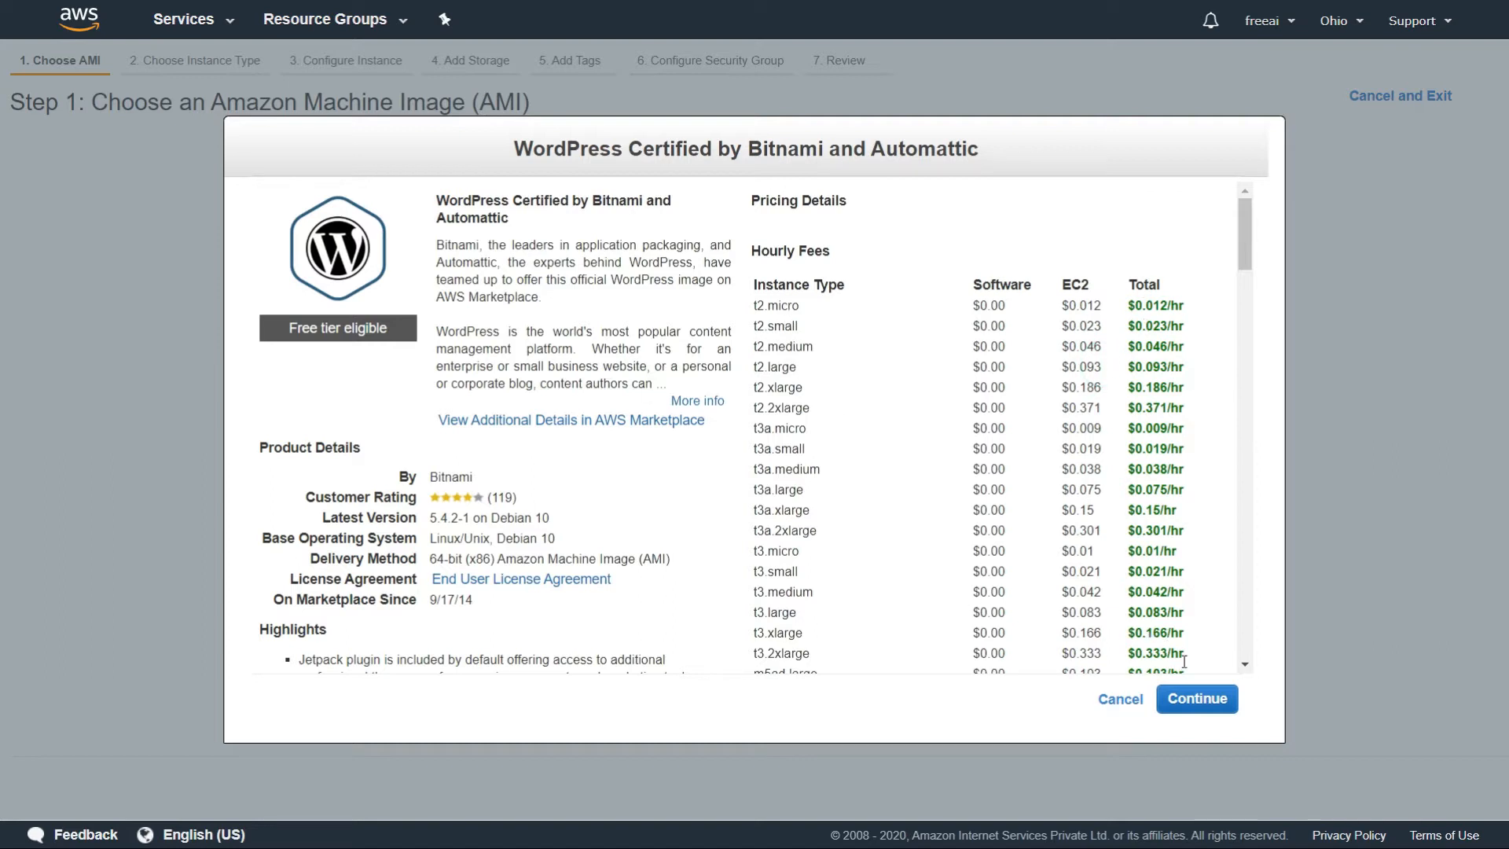
click(1196, 697)
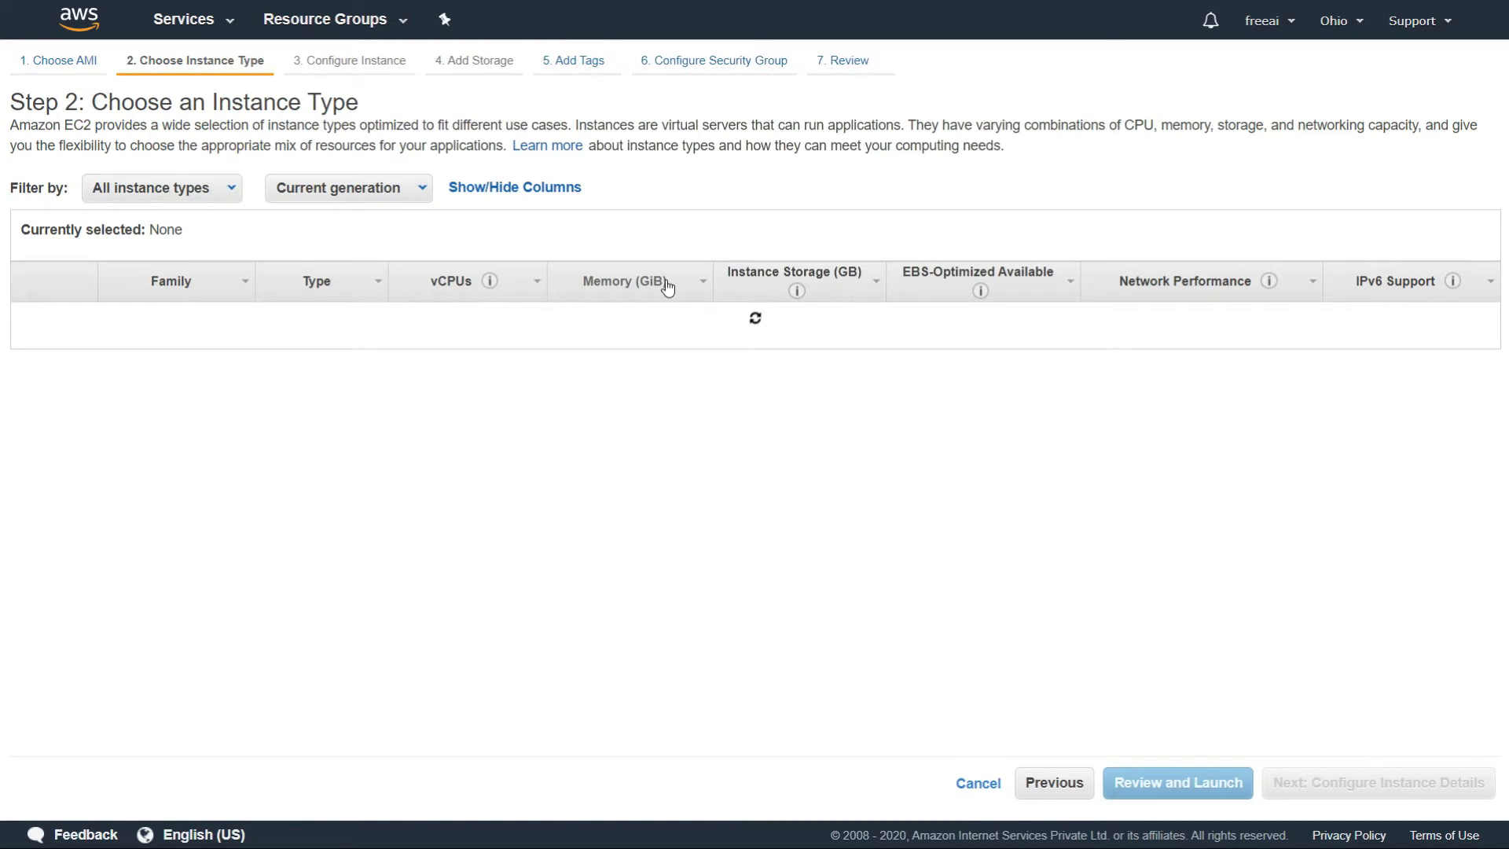
Step: Choose the free-tier t2.micro instance type and proceed to instance details
click(29, 732)
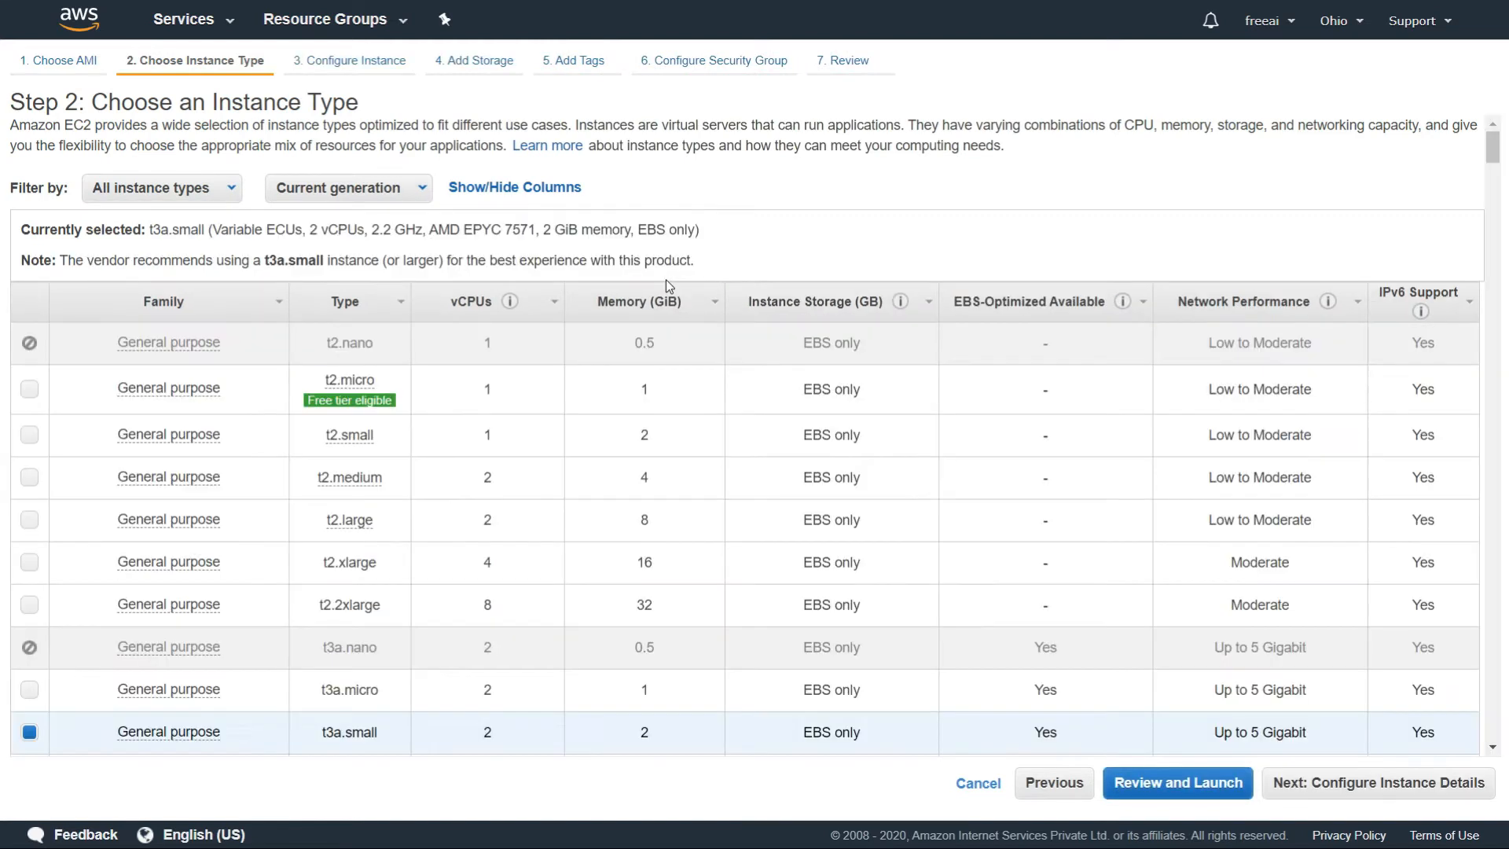
mouse_move(122, 360)
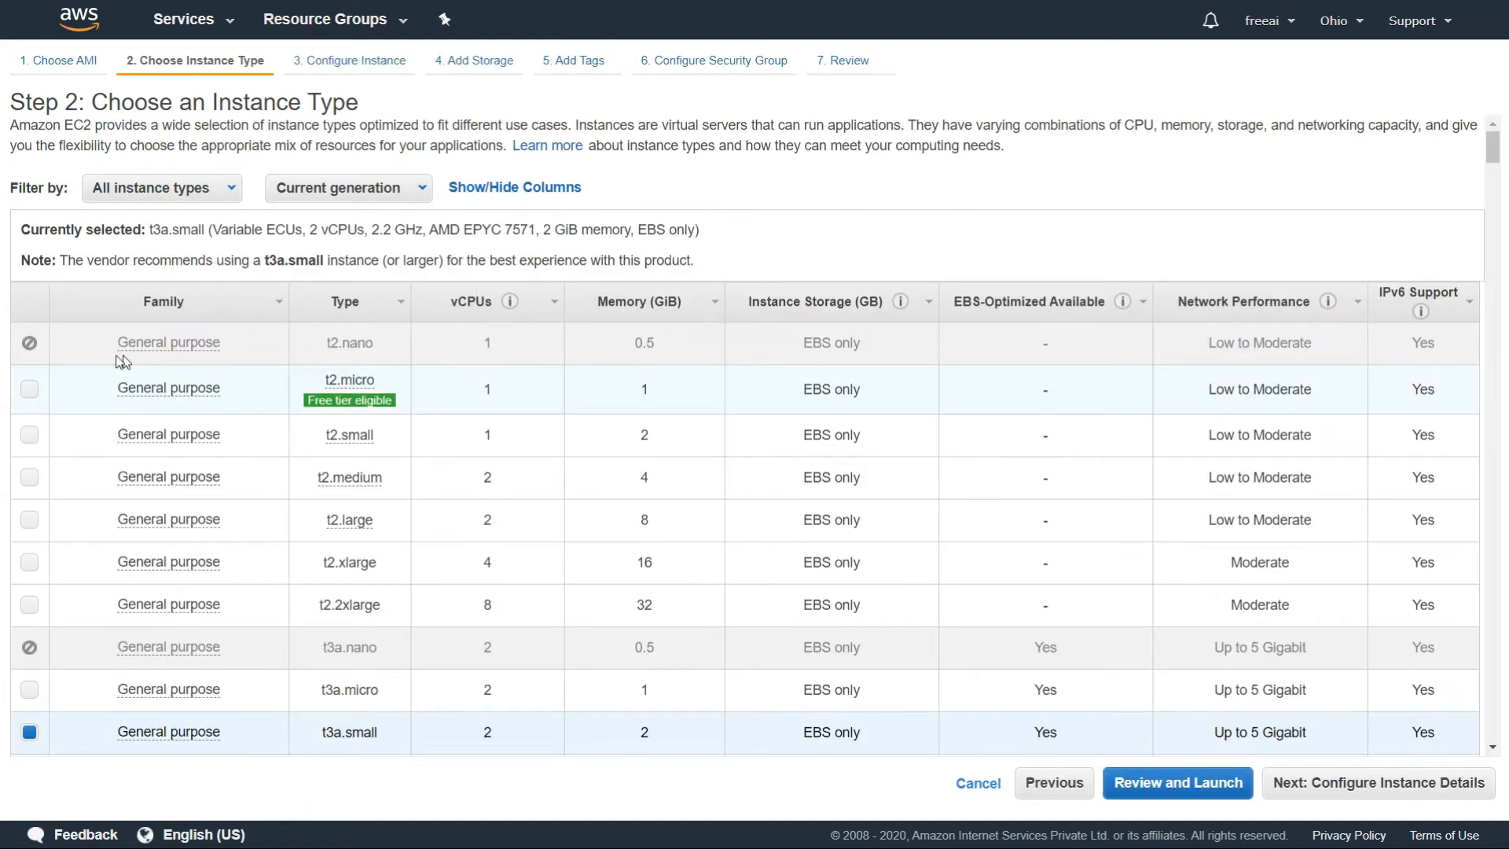
mouse_move(29, 393)
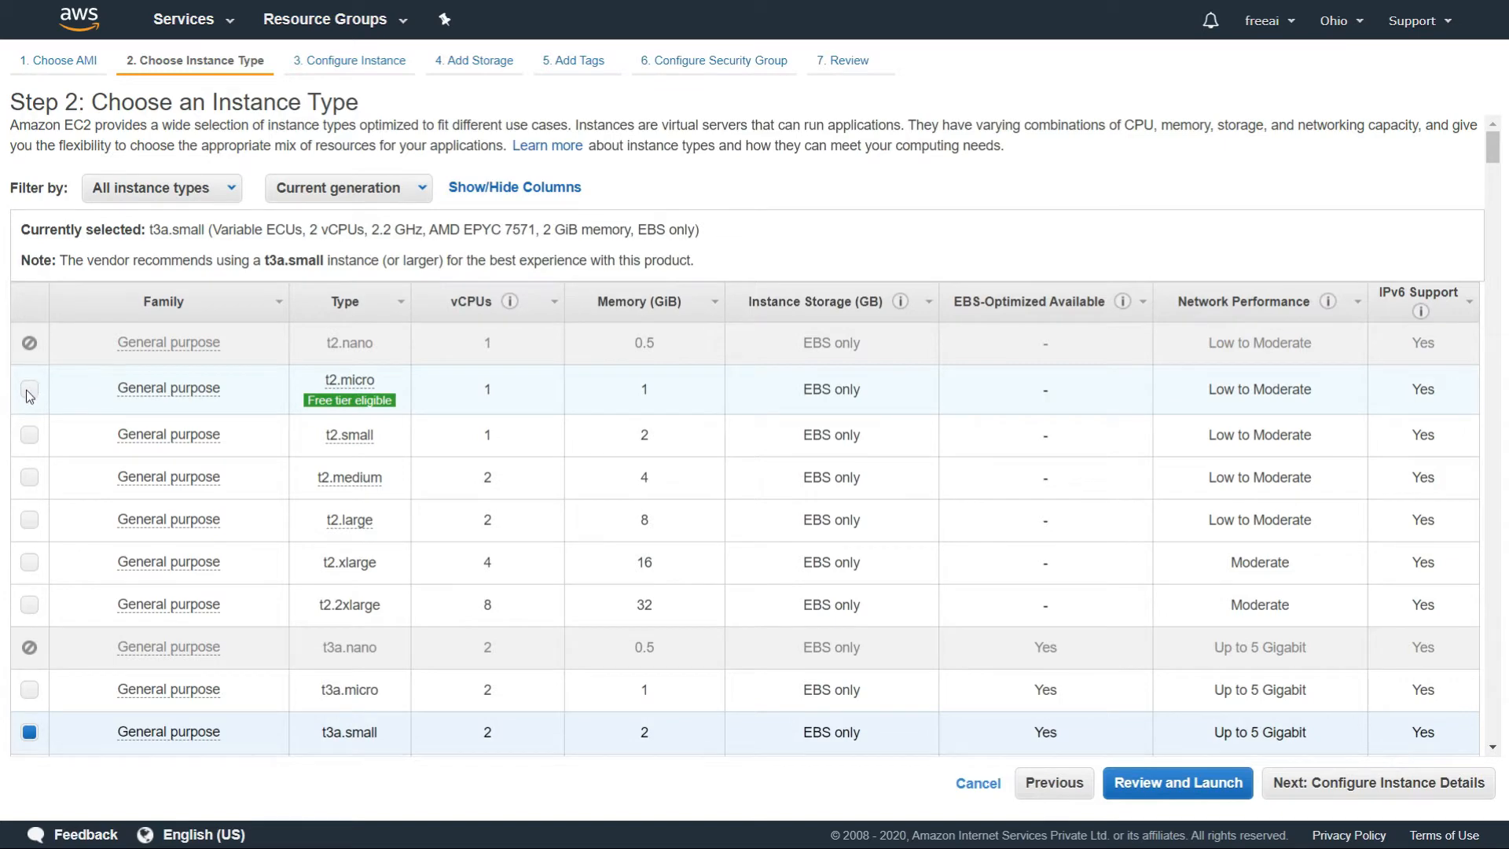
click(29, 389)
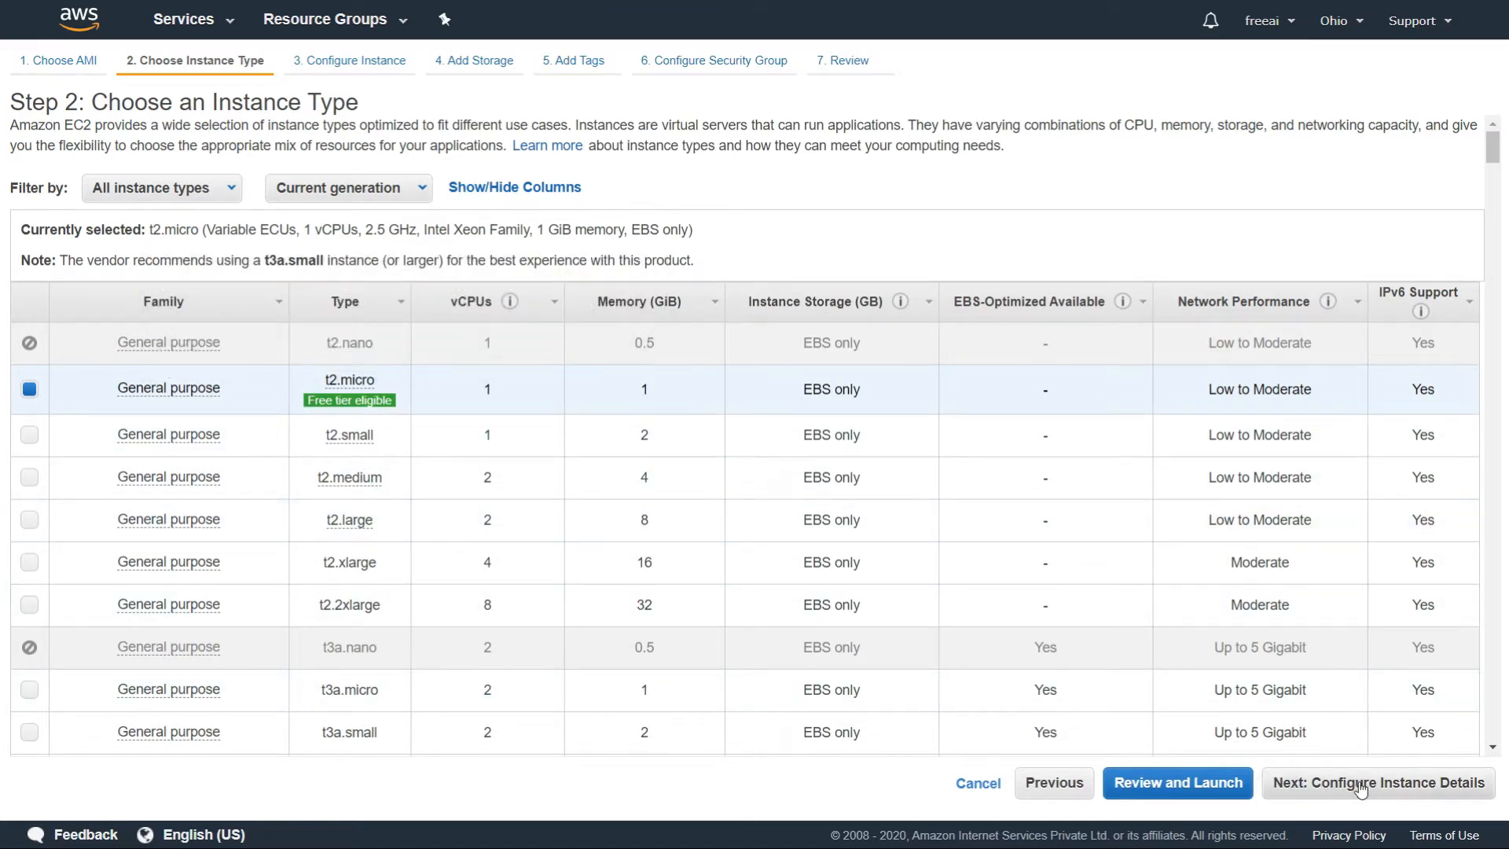
click(1376, 783)
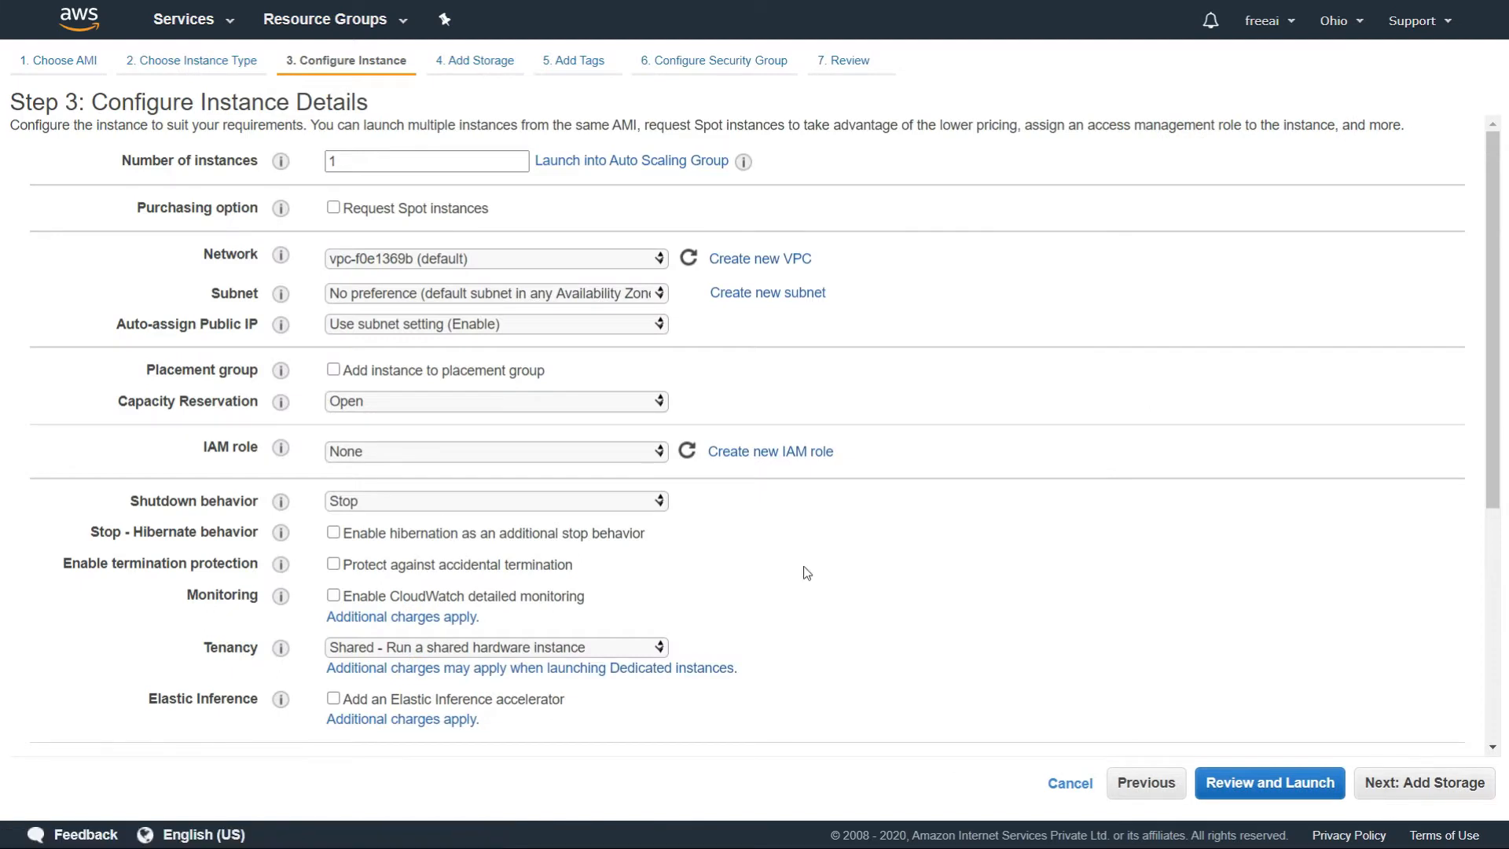
mouse_move(301, 211)
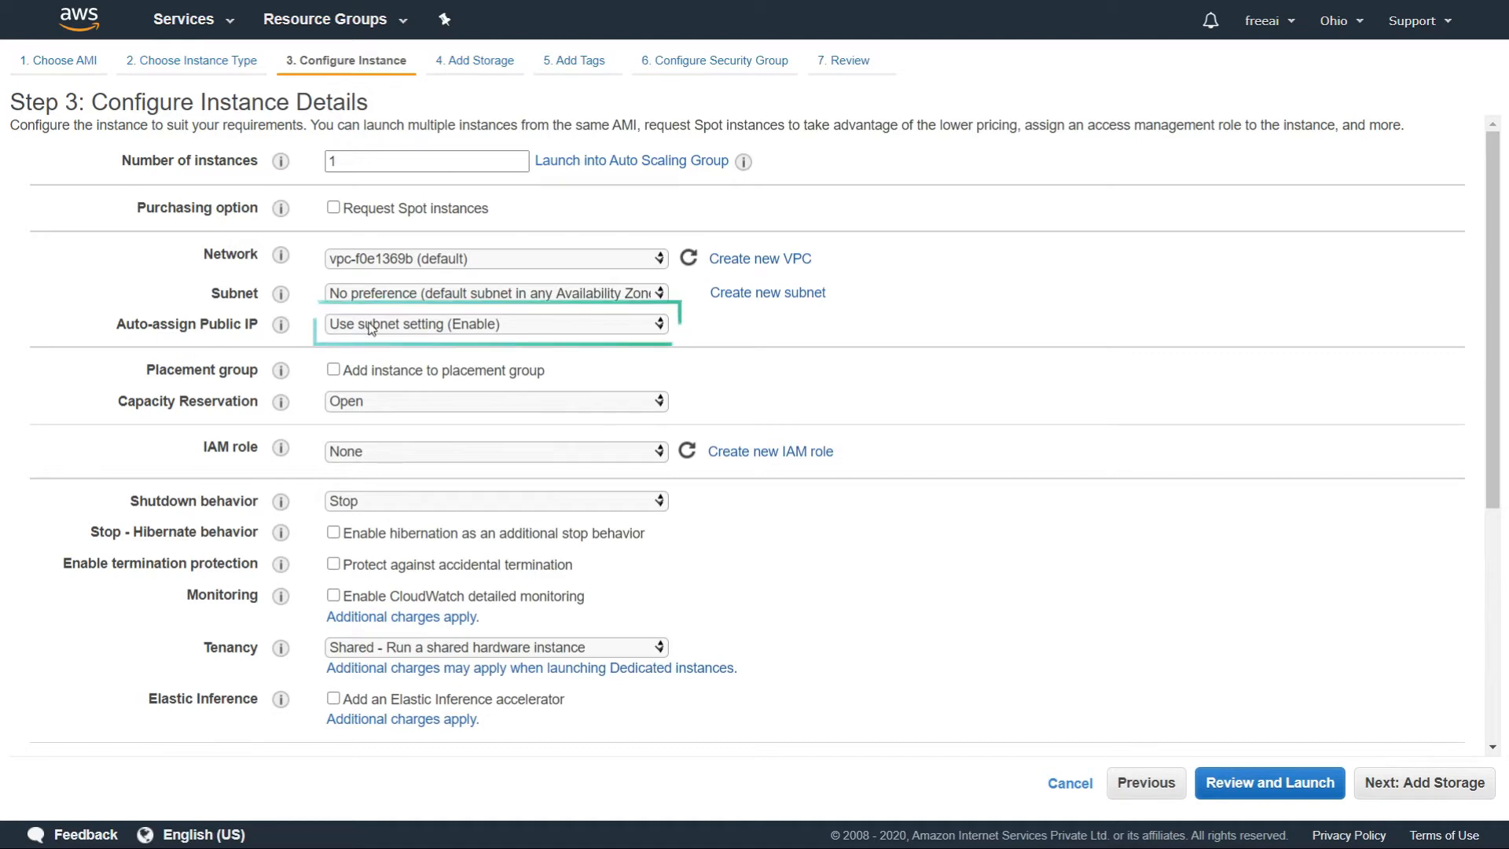
Step: Set Auto-assign Public IP to Enable and proceed to storage
click(494, 323)
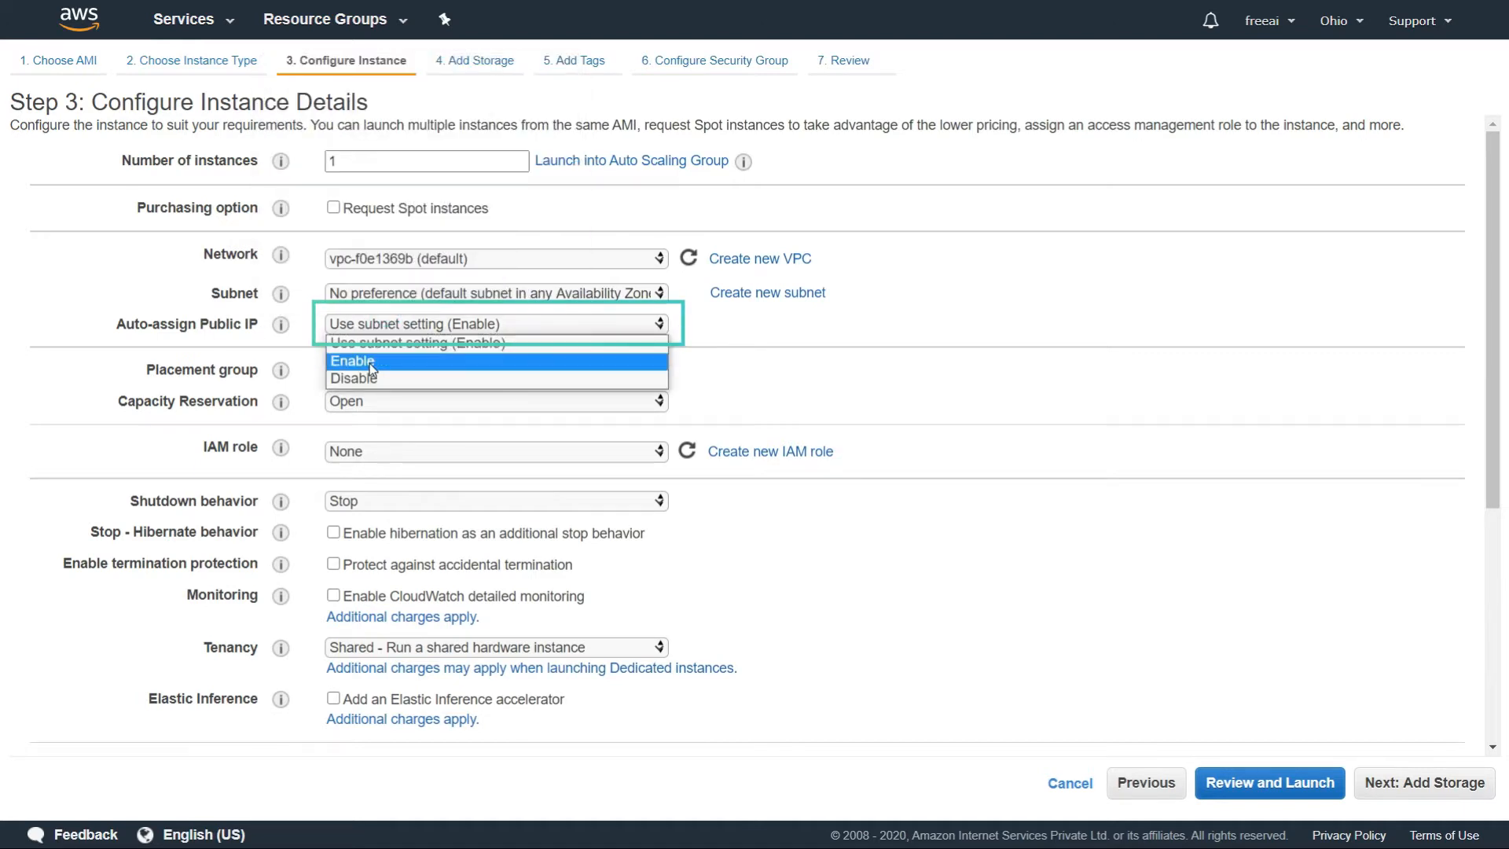
click(353, 360)
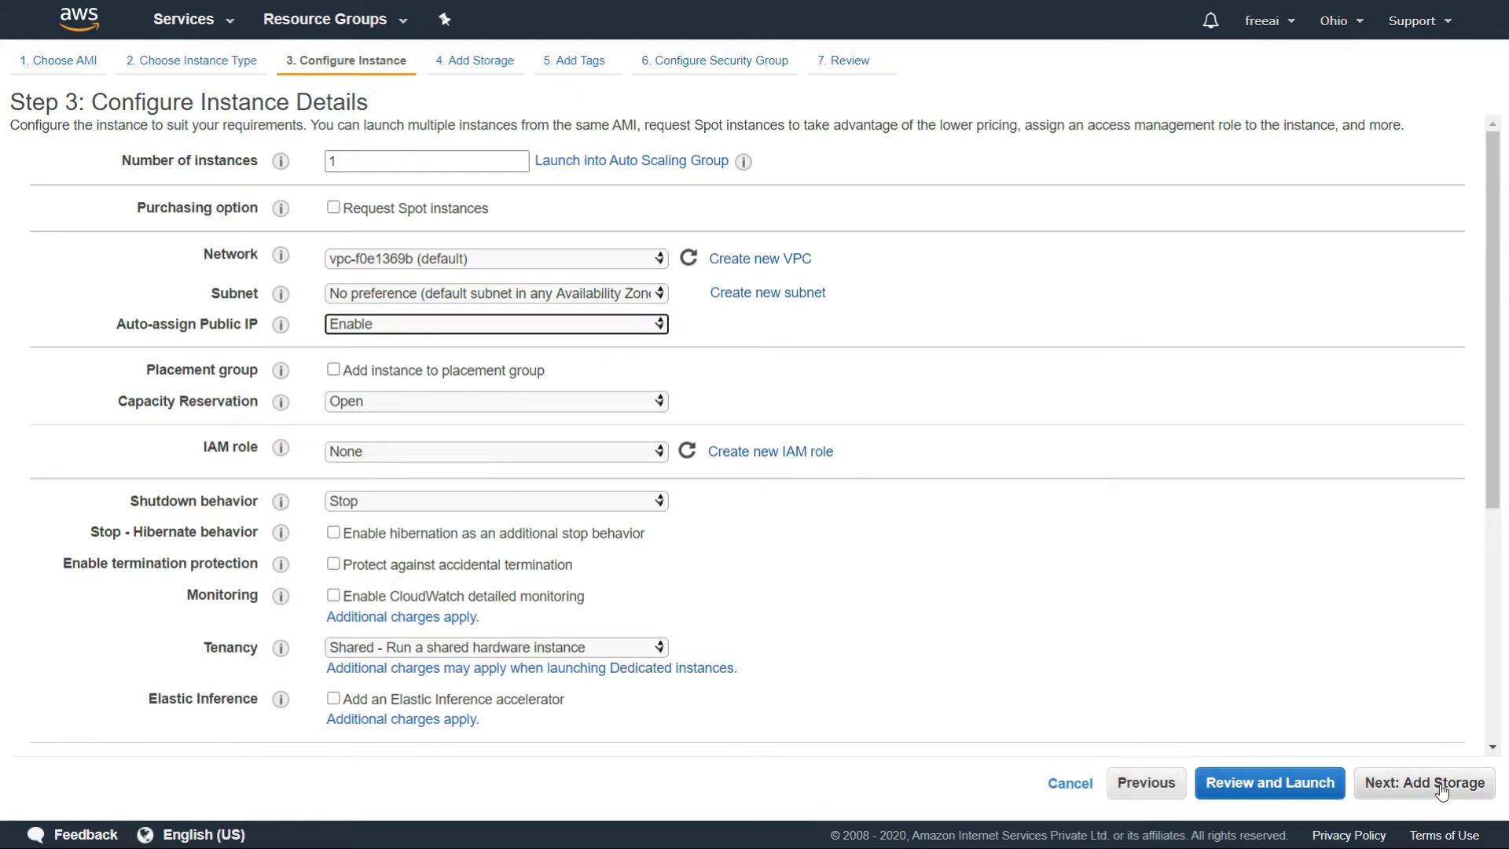
click(1423, 783)
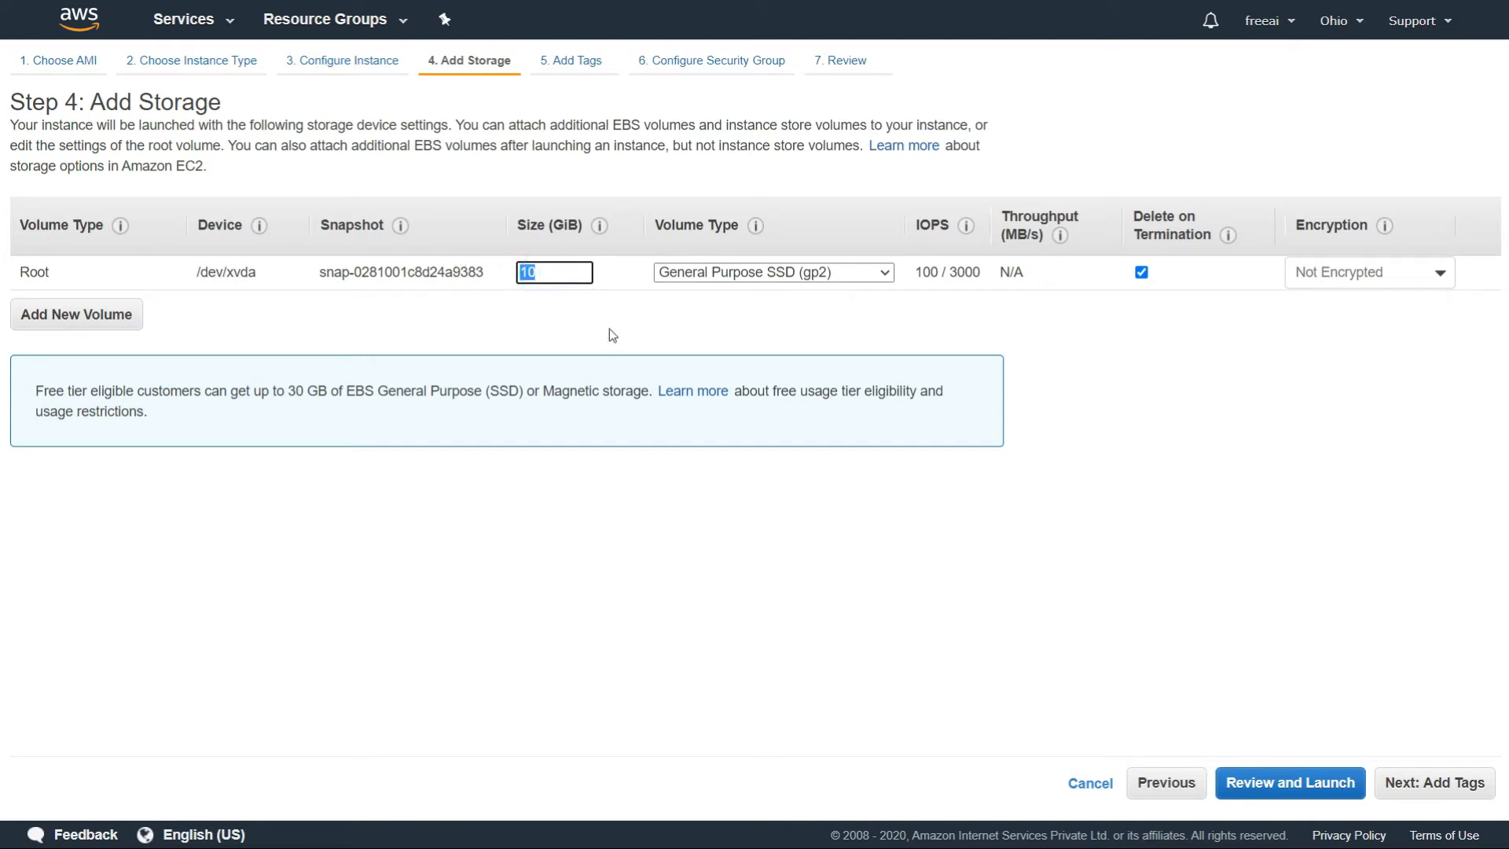
Step: Keep the default 10 GiB General Purpose SSD (gp2) root volume and continue to tags
click(773, 271)
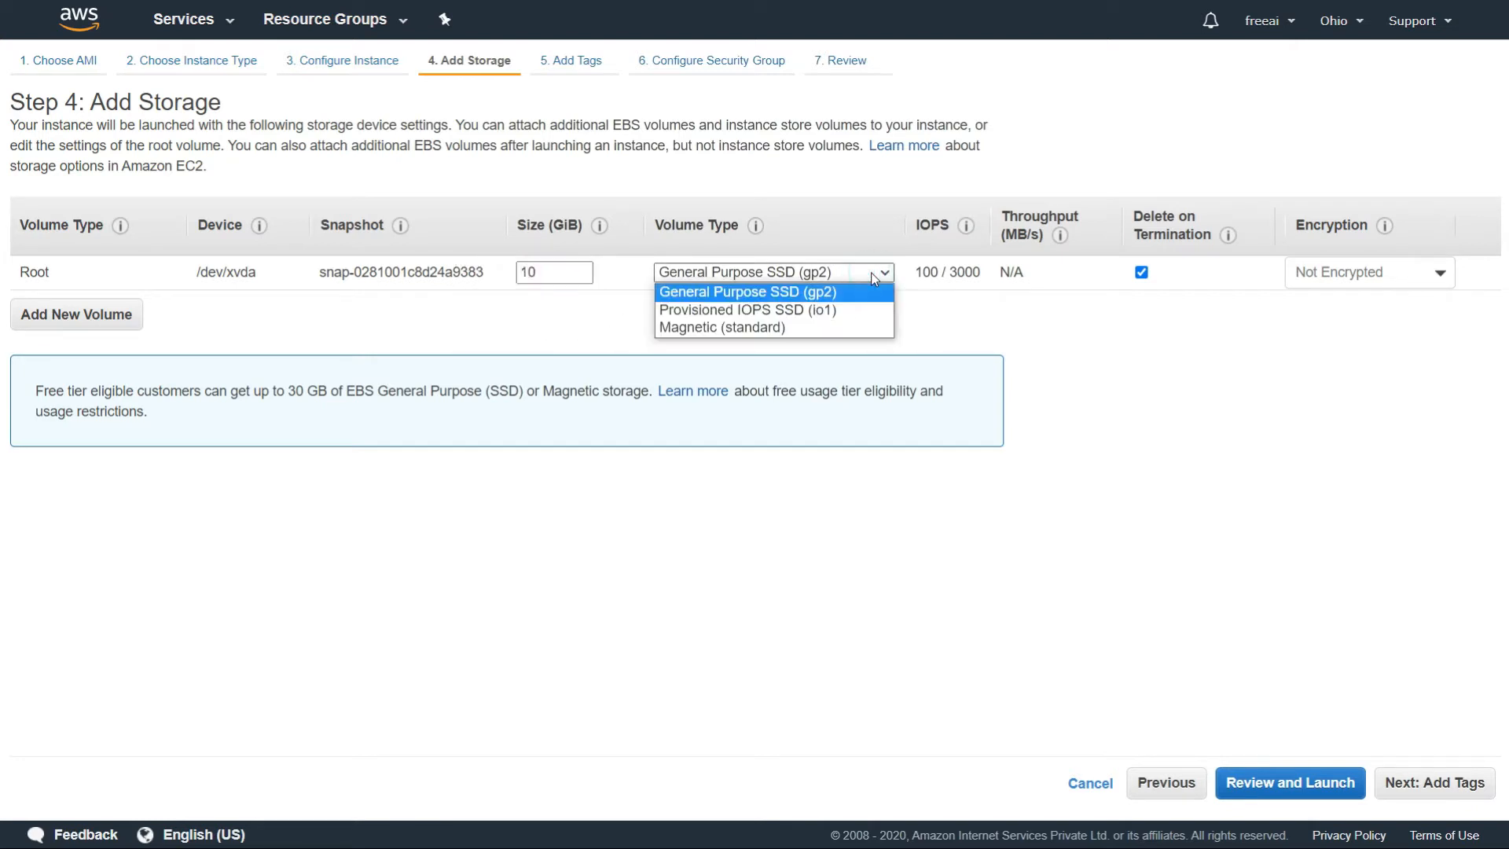
mouse_move(745, 309)
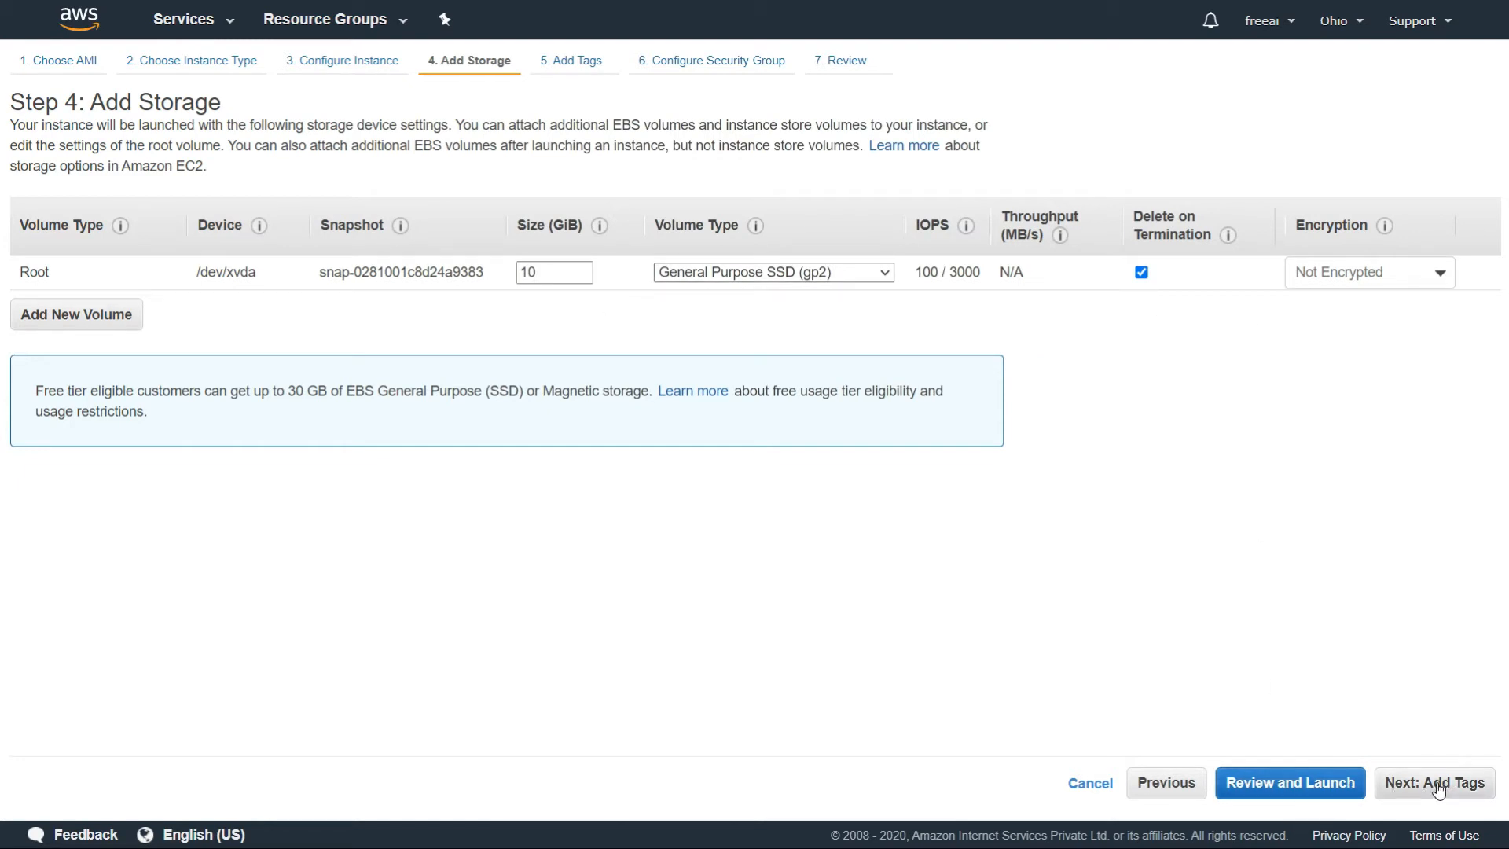
click(1433, 783)
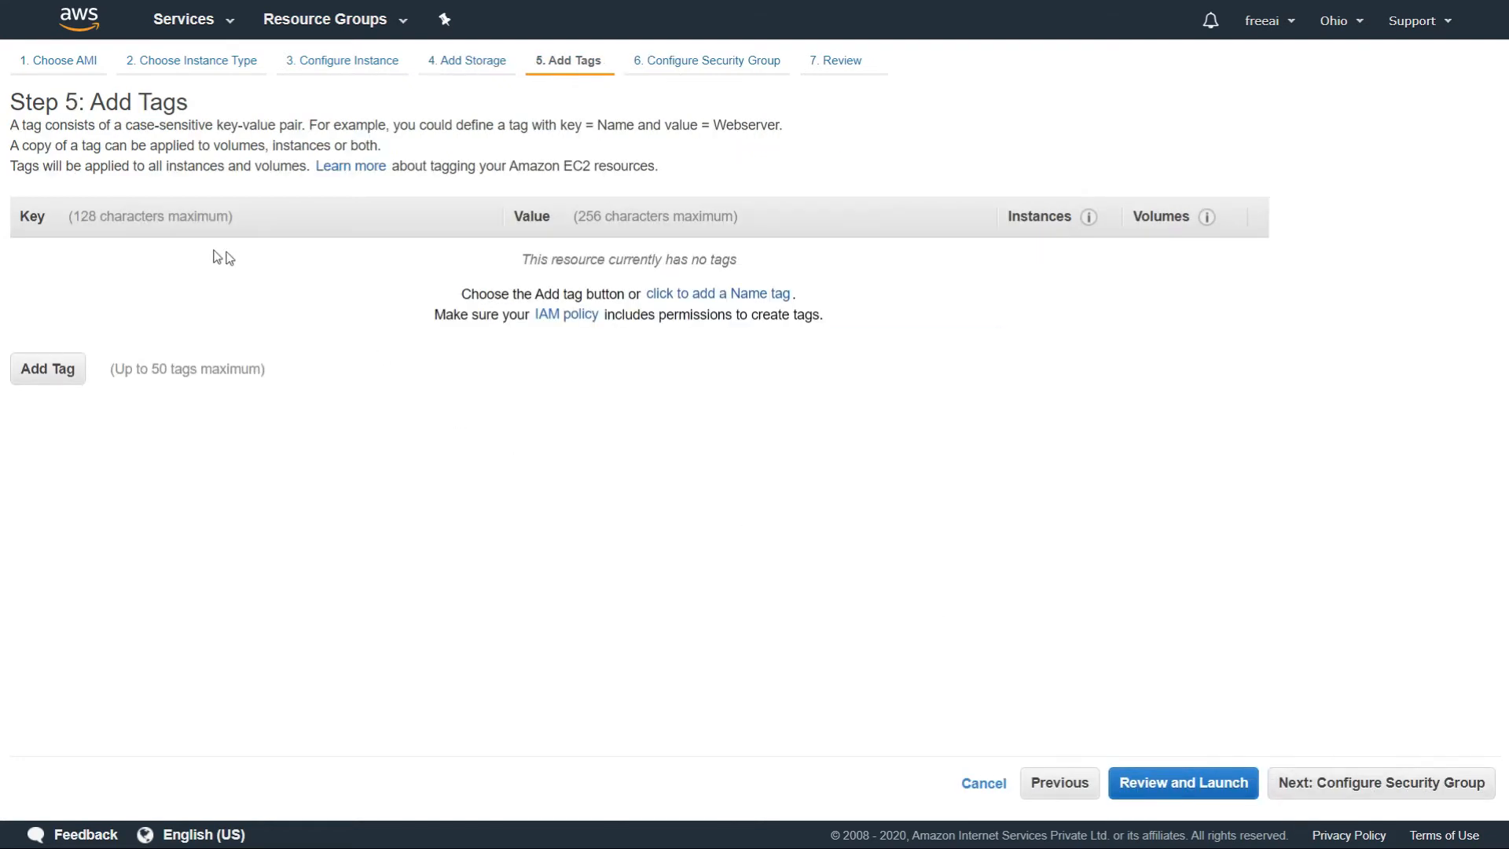
mouse_move(468, 266)
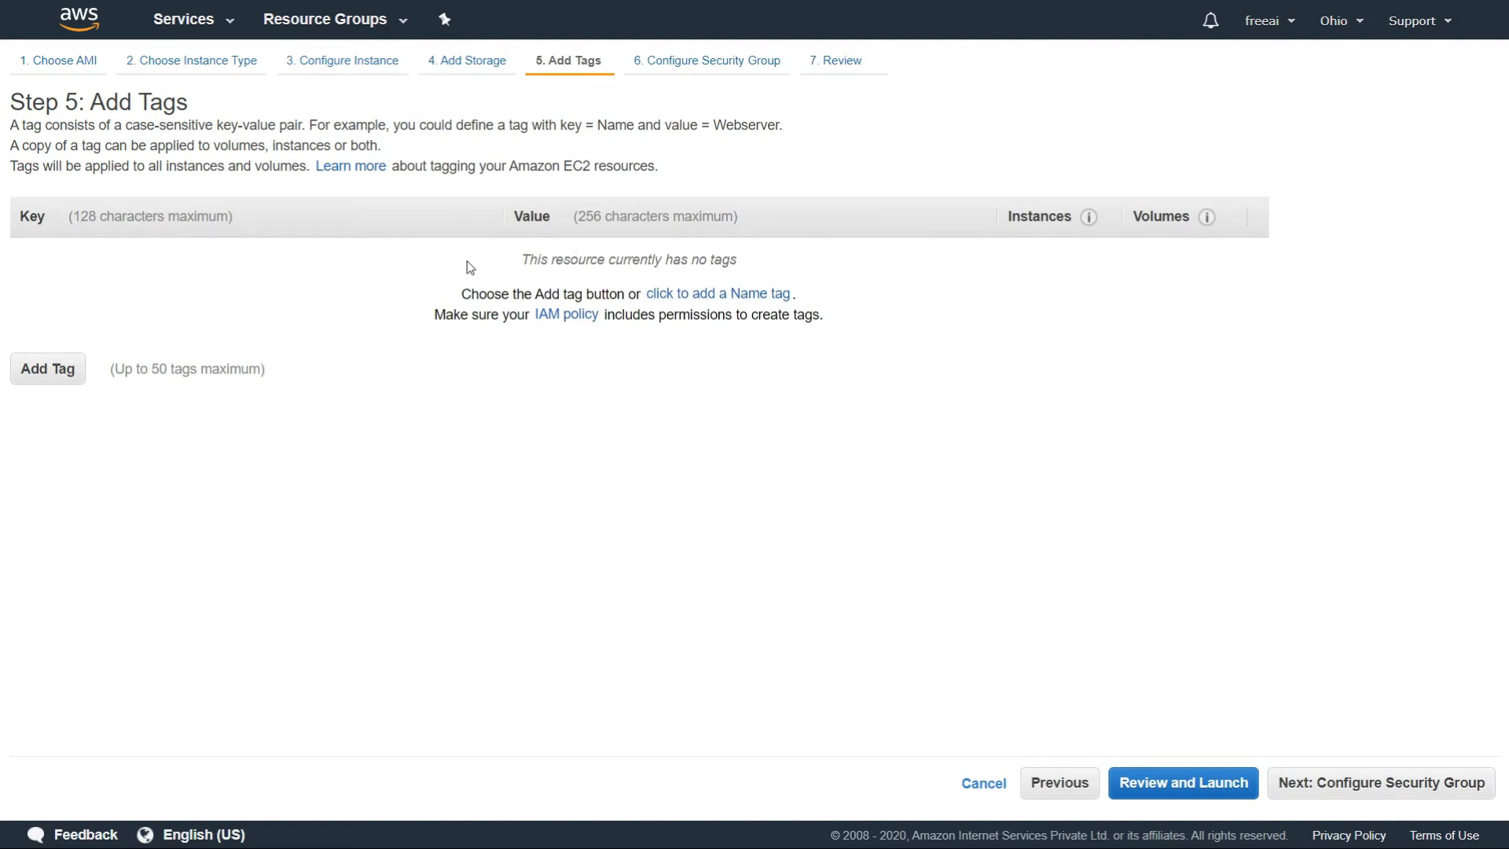
mouse_move(601, 262)
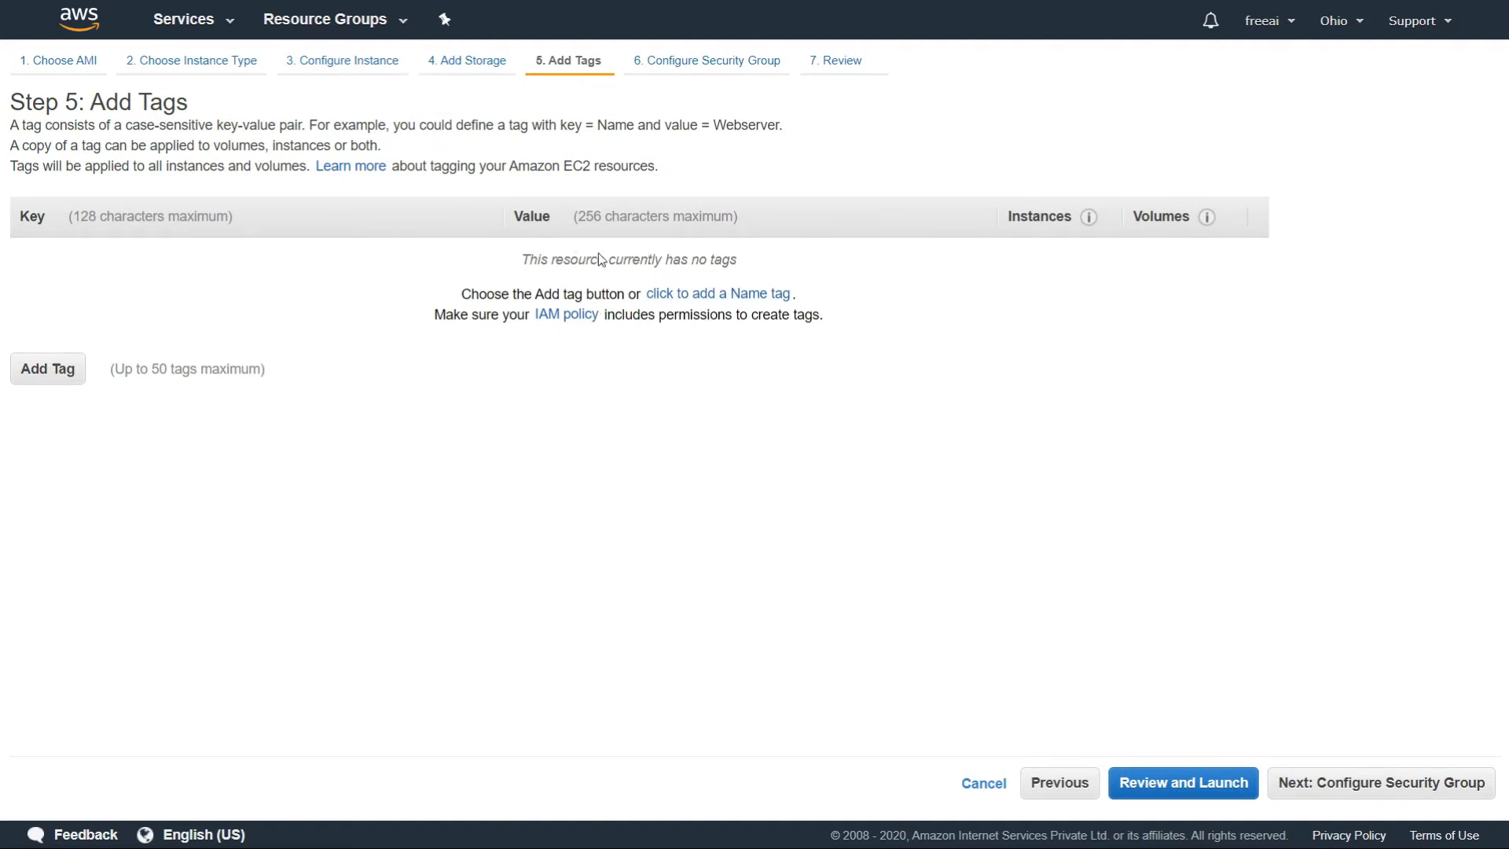
Step: Skip tags, keep the default SSH, HTTP and HTTPS security group rules, and open the review
click(1381, 781)
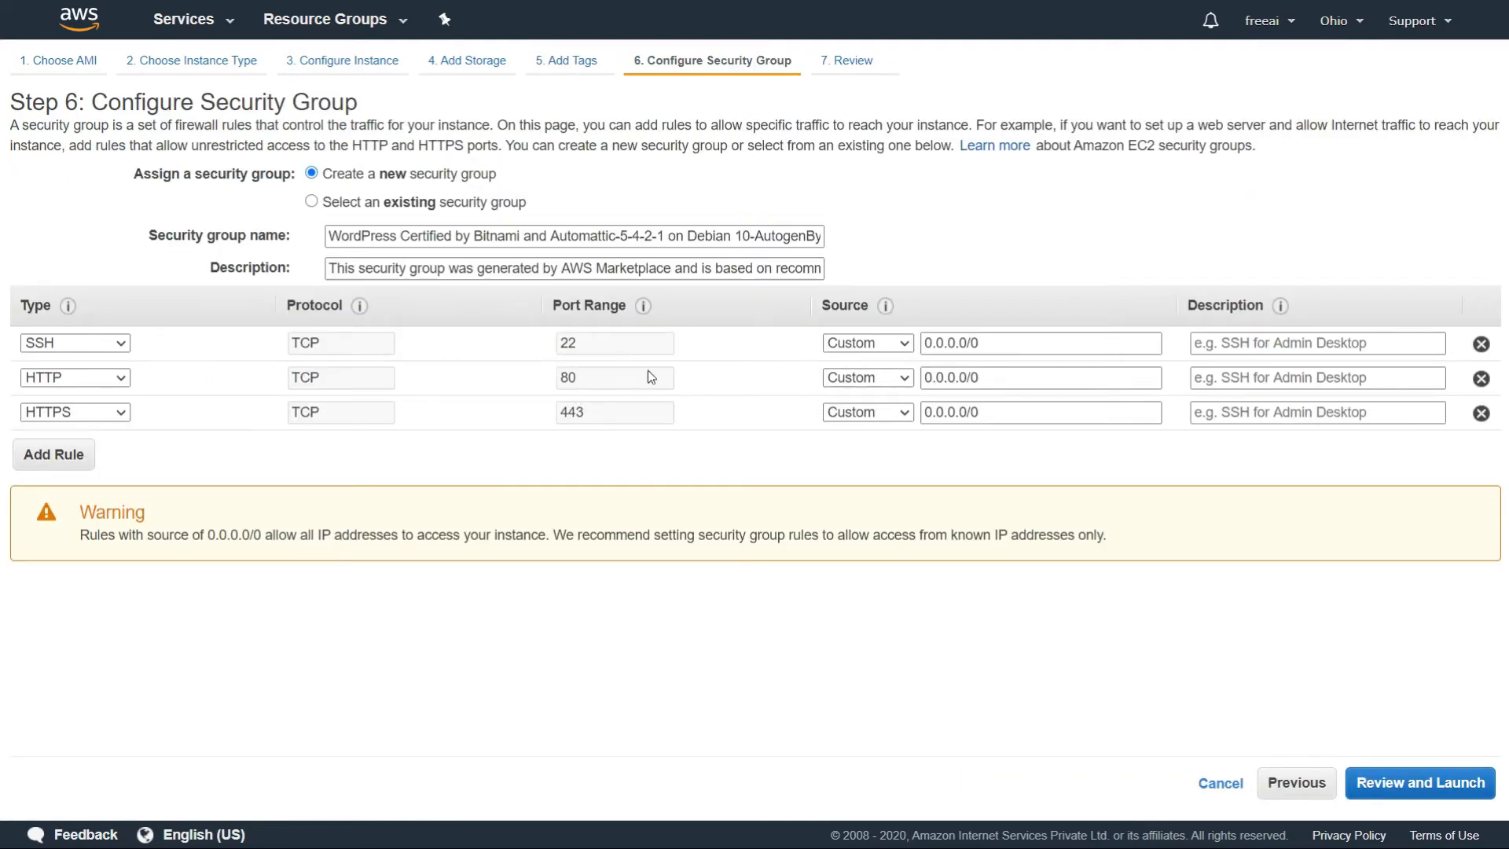
click(1418, 781)
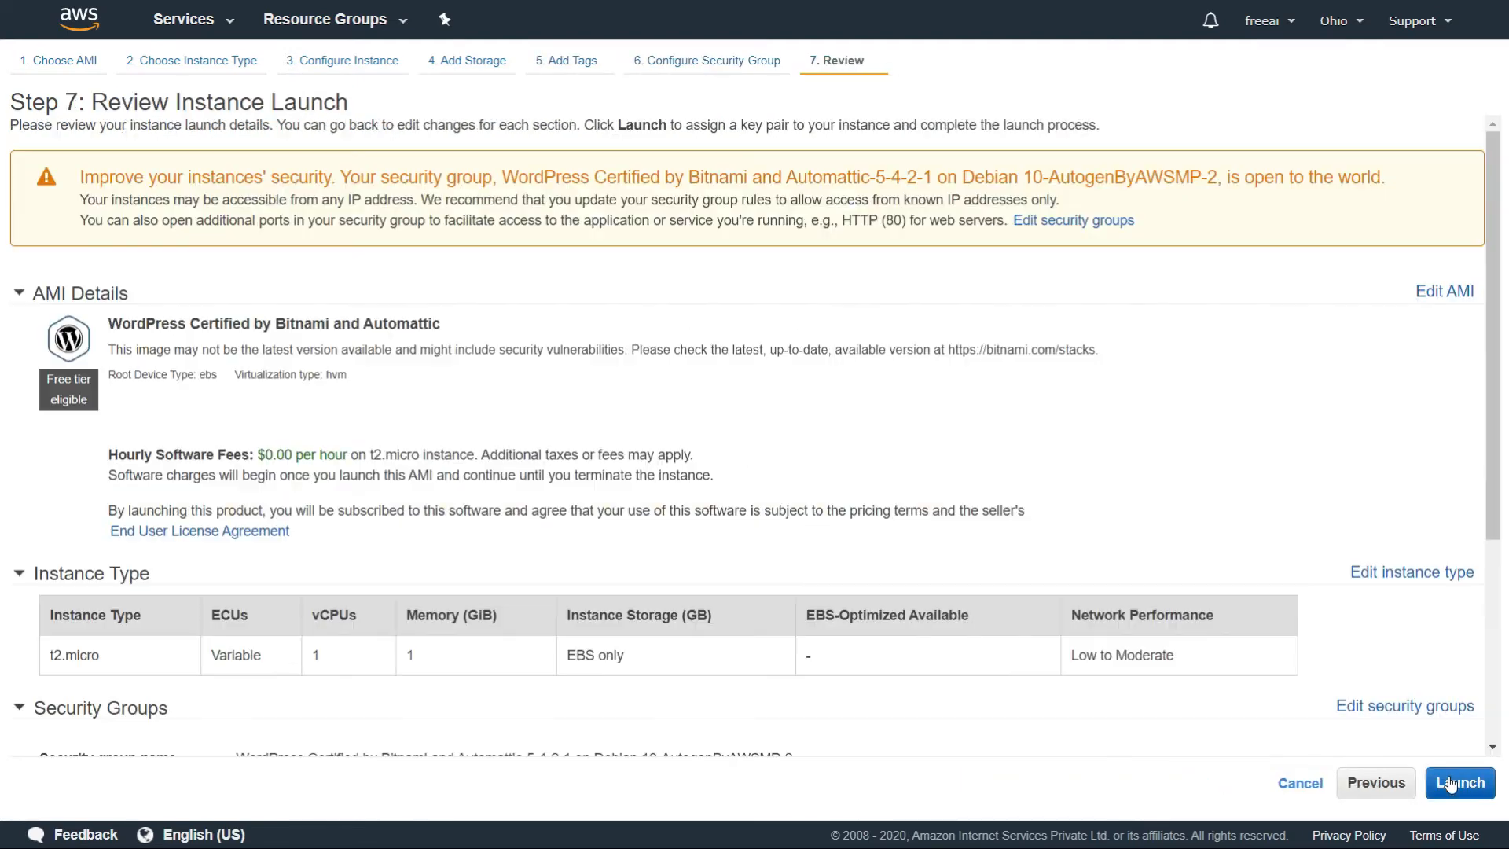
Step: Review the launch settings and bring up the key pair dialog with freeai_wordpress selected
scroll(down, 3)
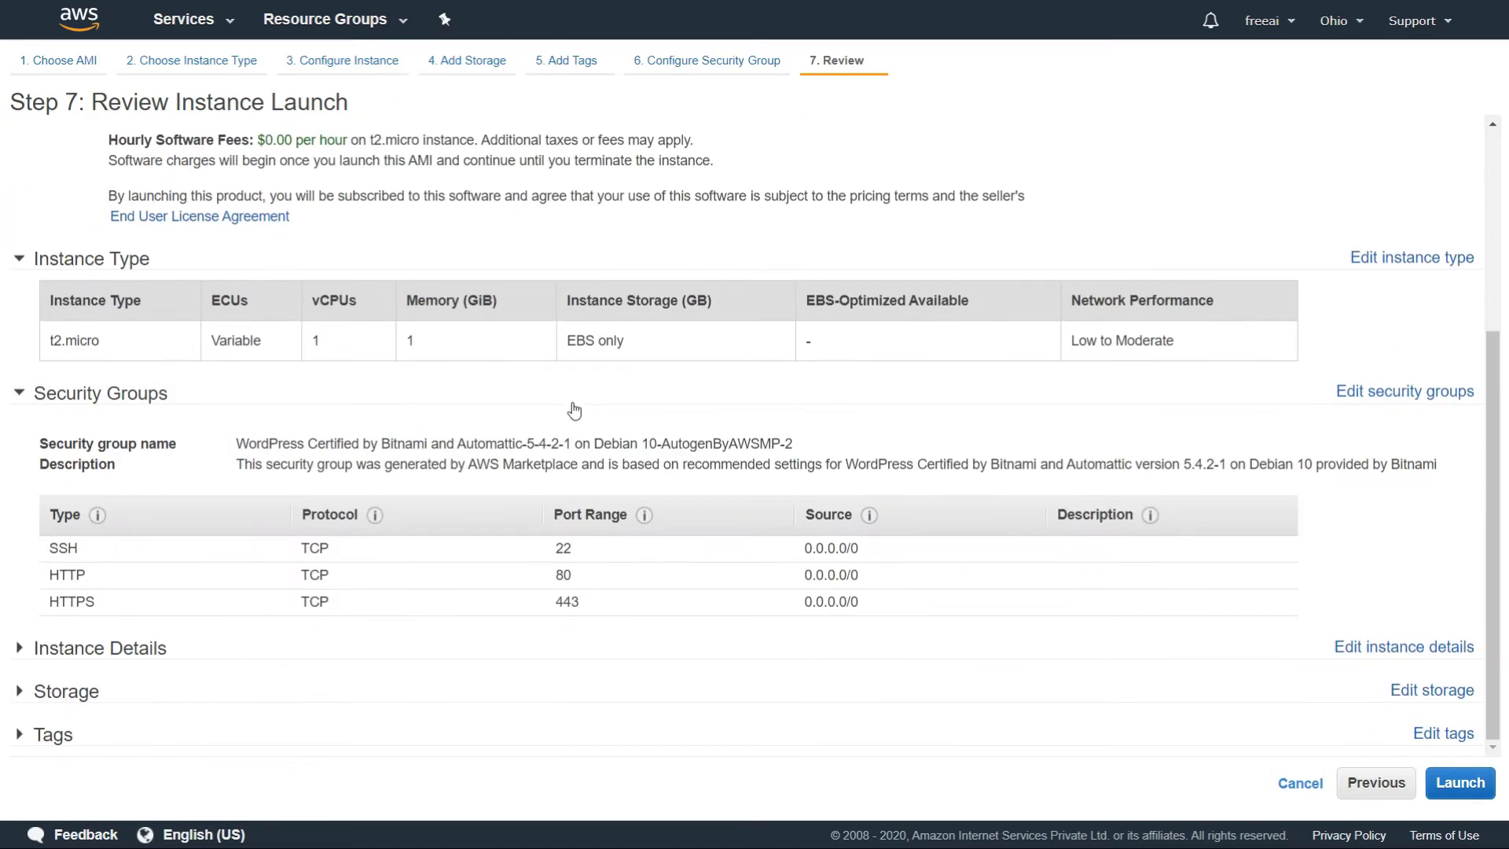
scroll(down, 3)
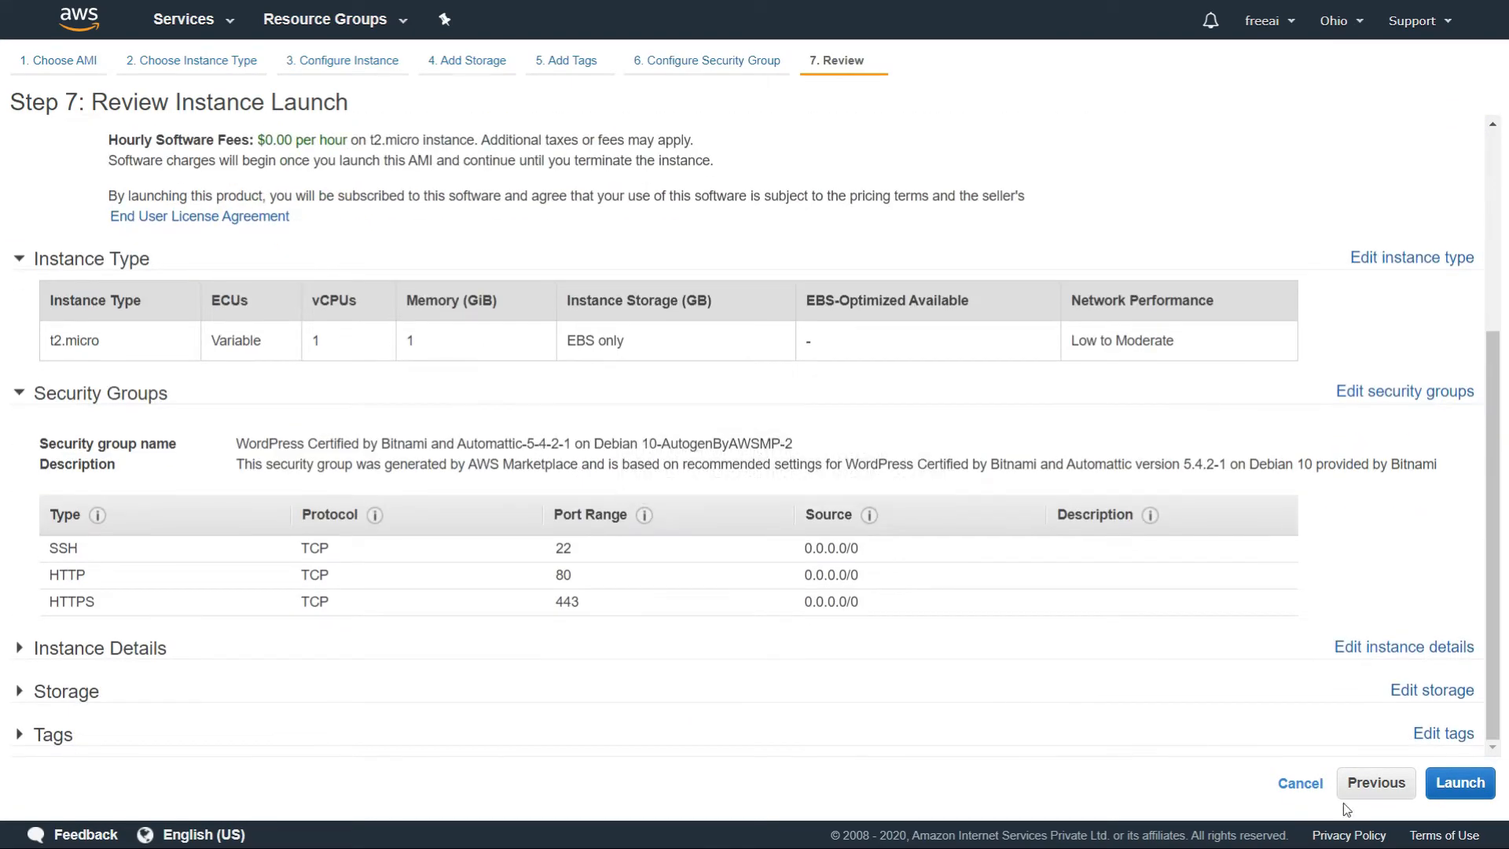
click(1459, 783)
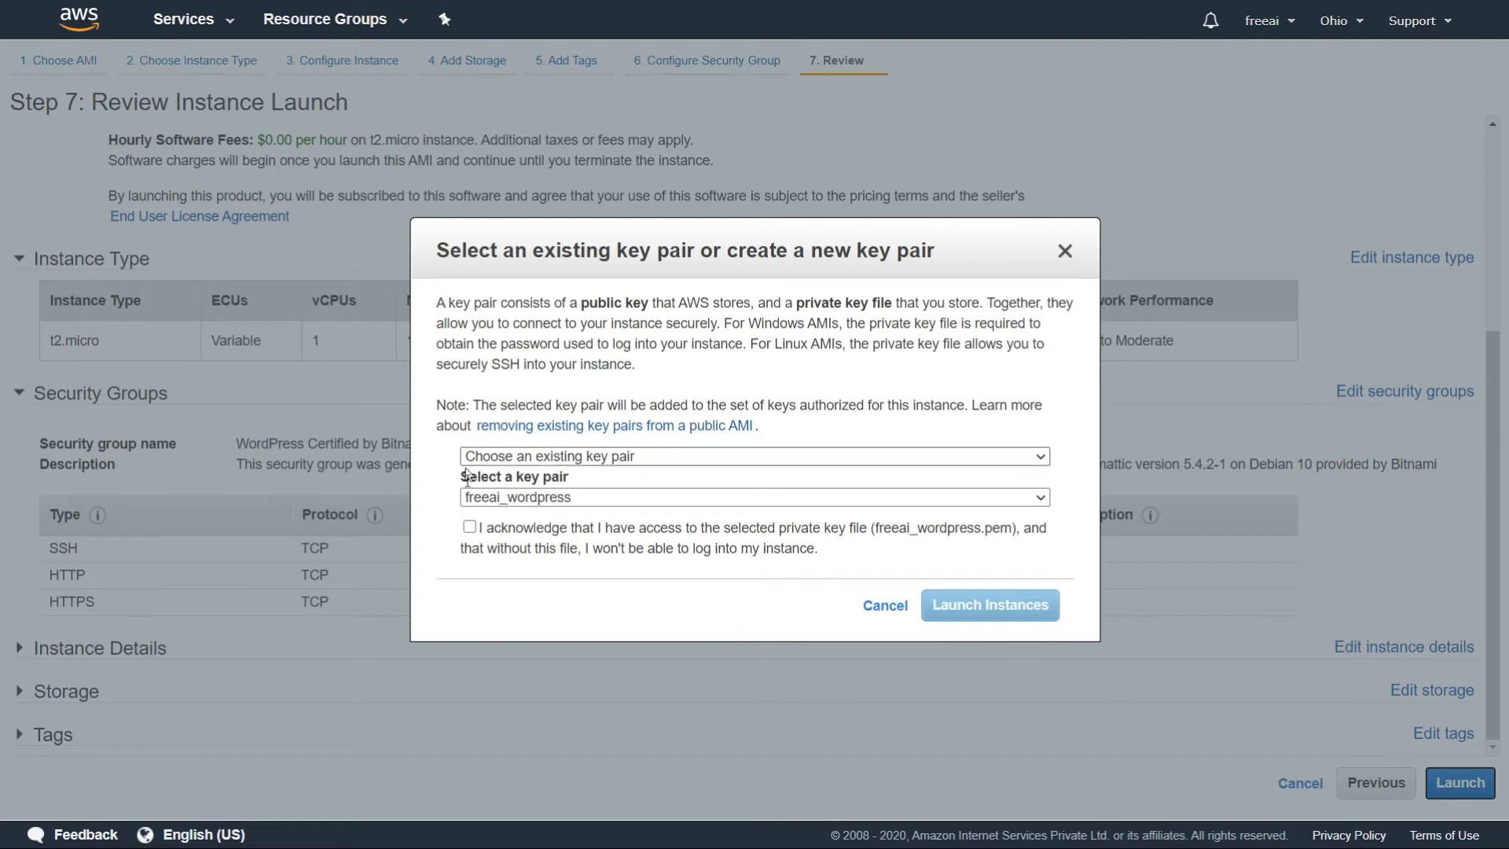
click(753, 497)
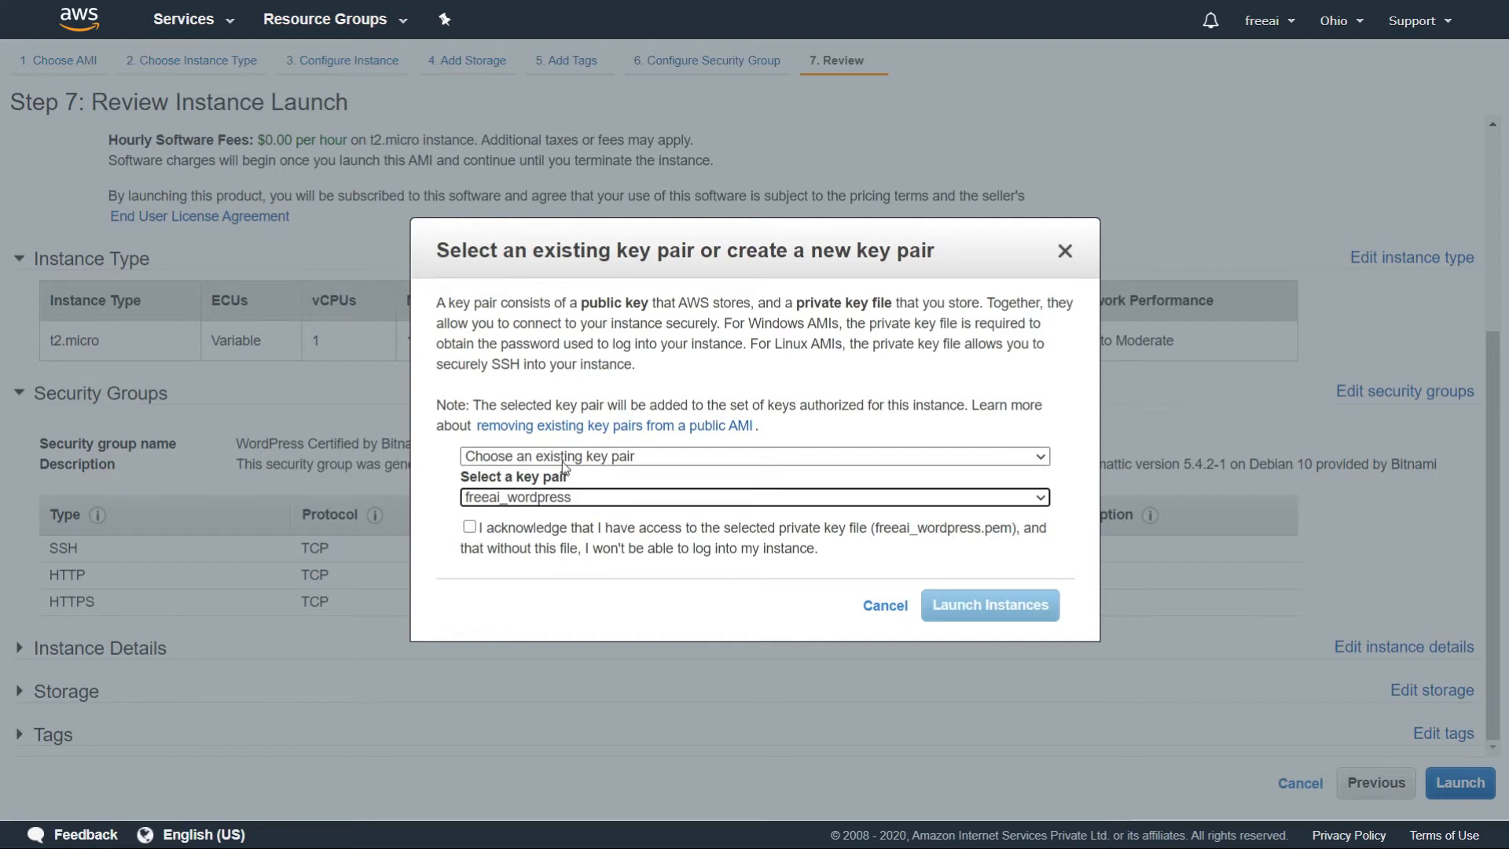
Step: Create key pair 'datascienceanywhere', download its private key file, and launch the WordPress instance
click(754, 455)
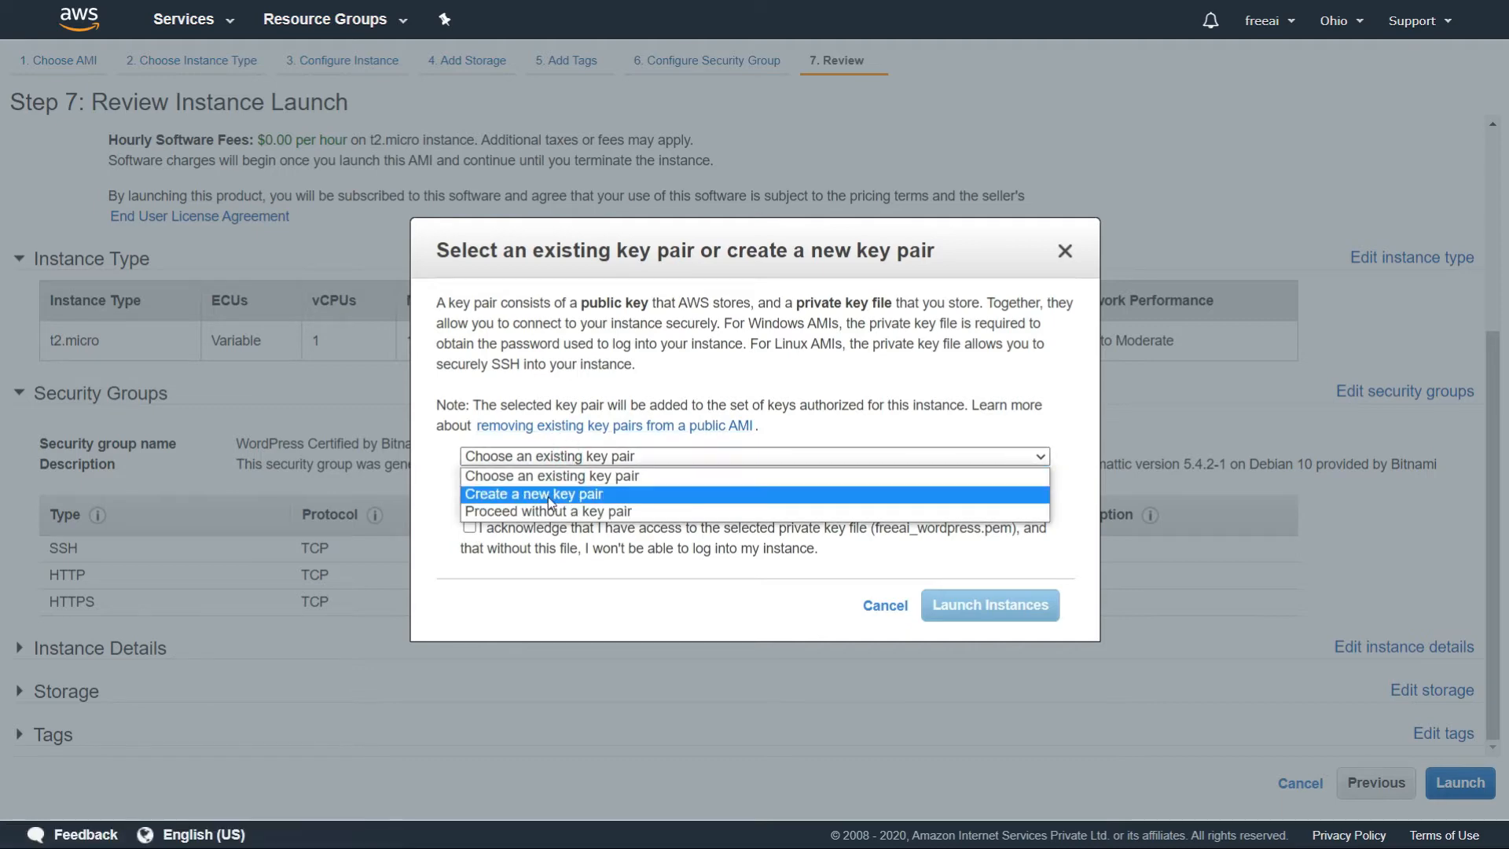
click(533, 493)
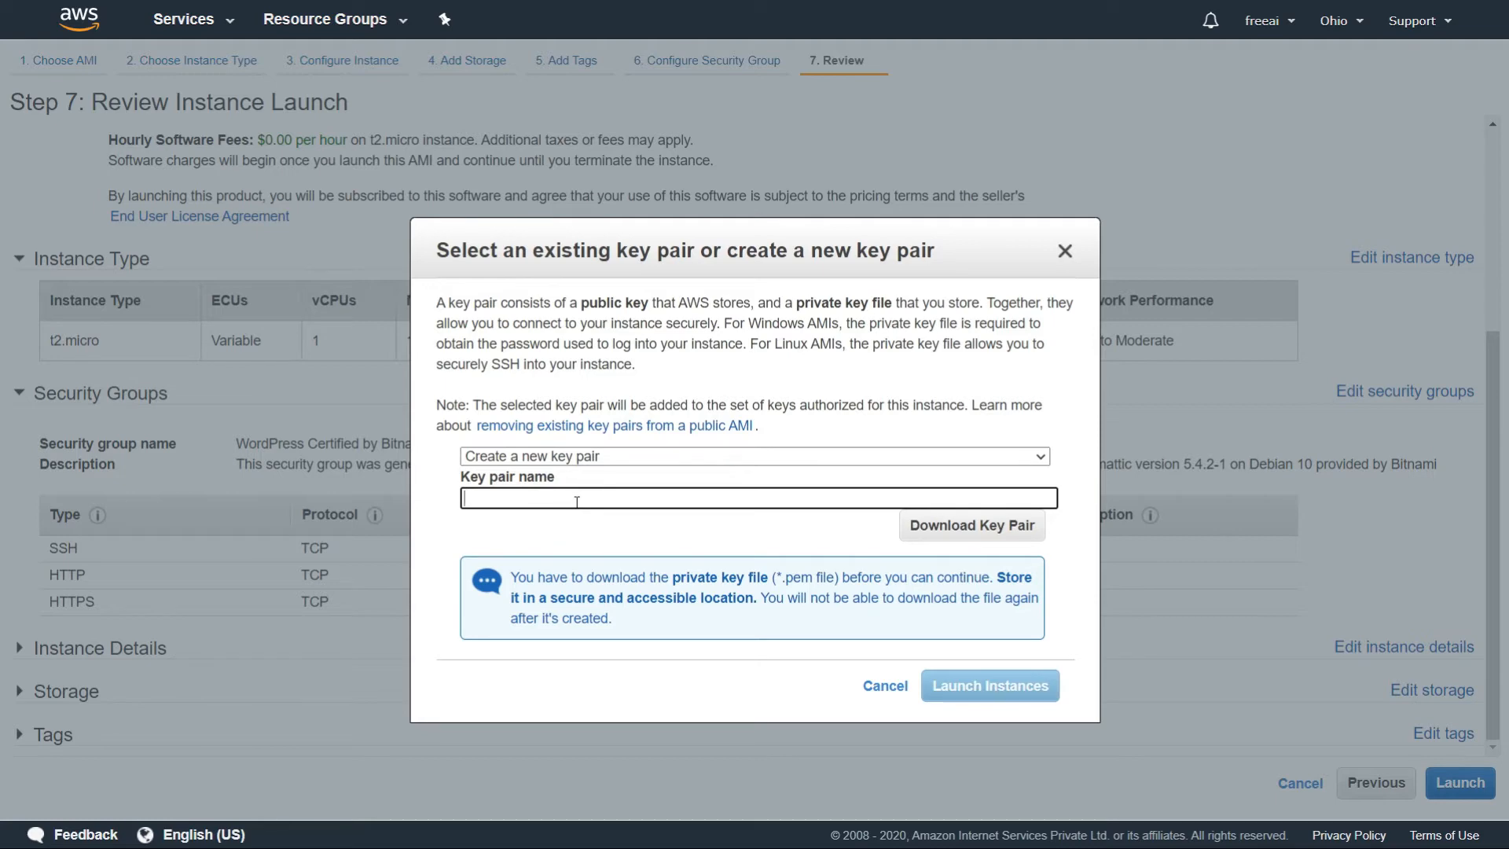
text(datasce)
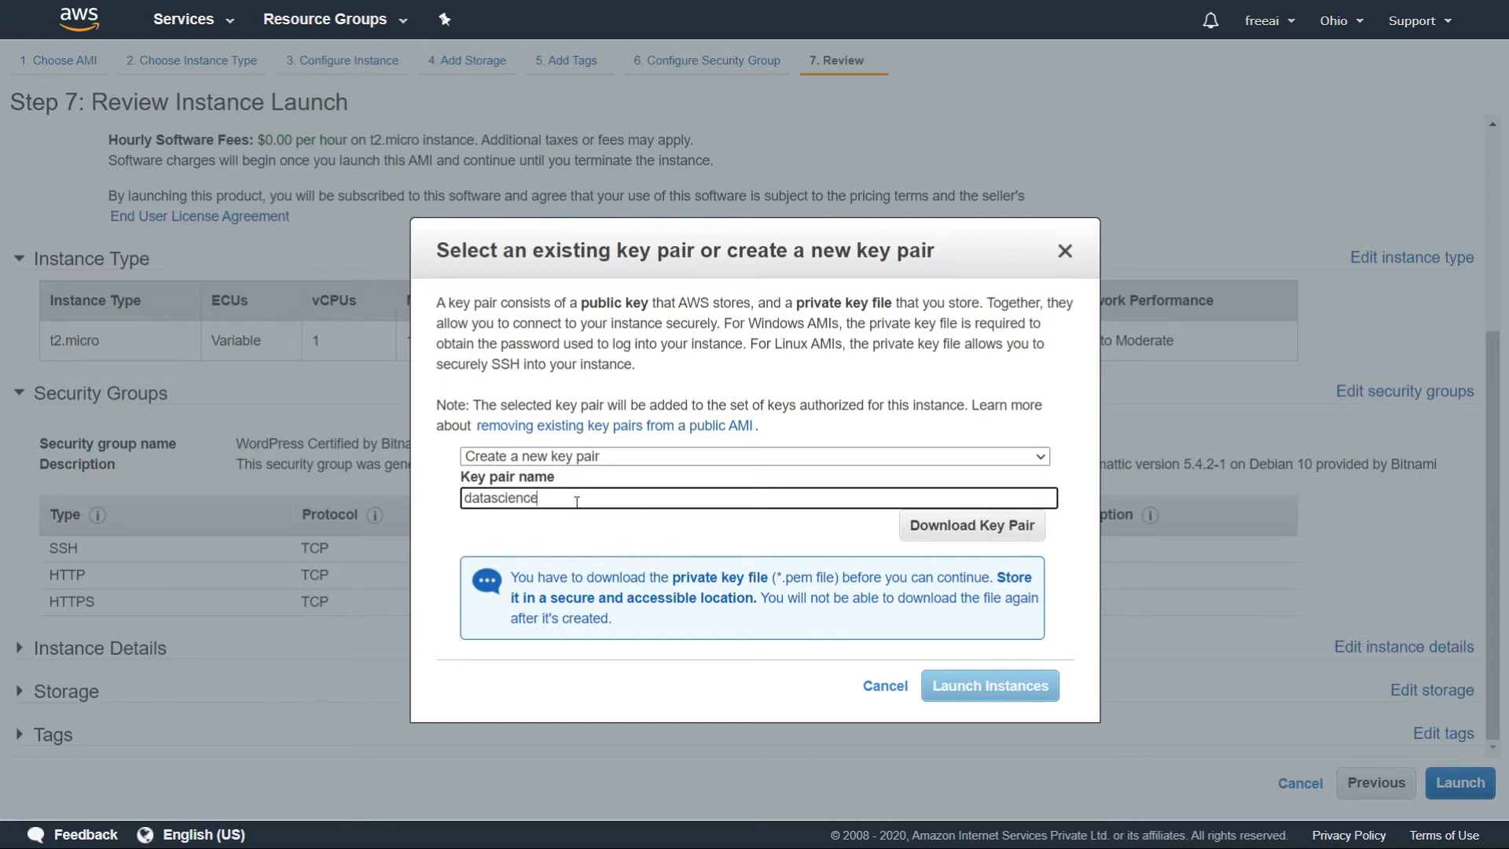
text(anywhere)
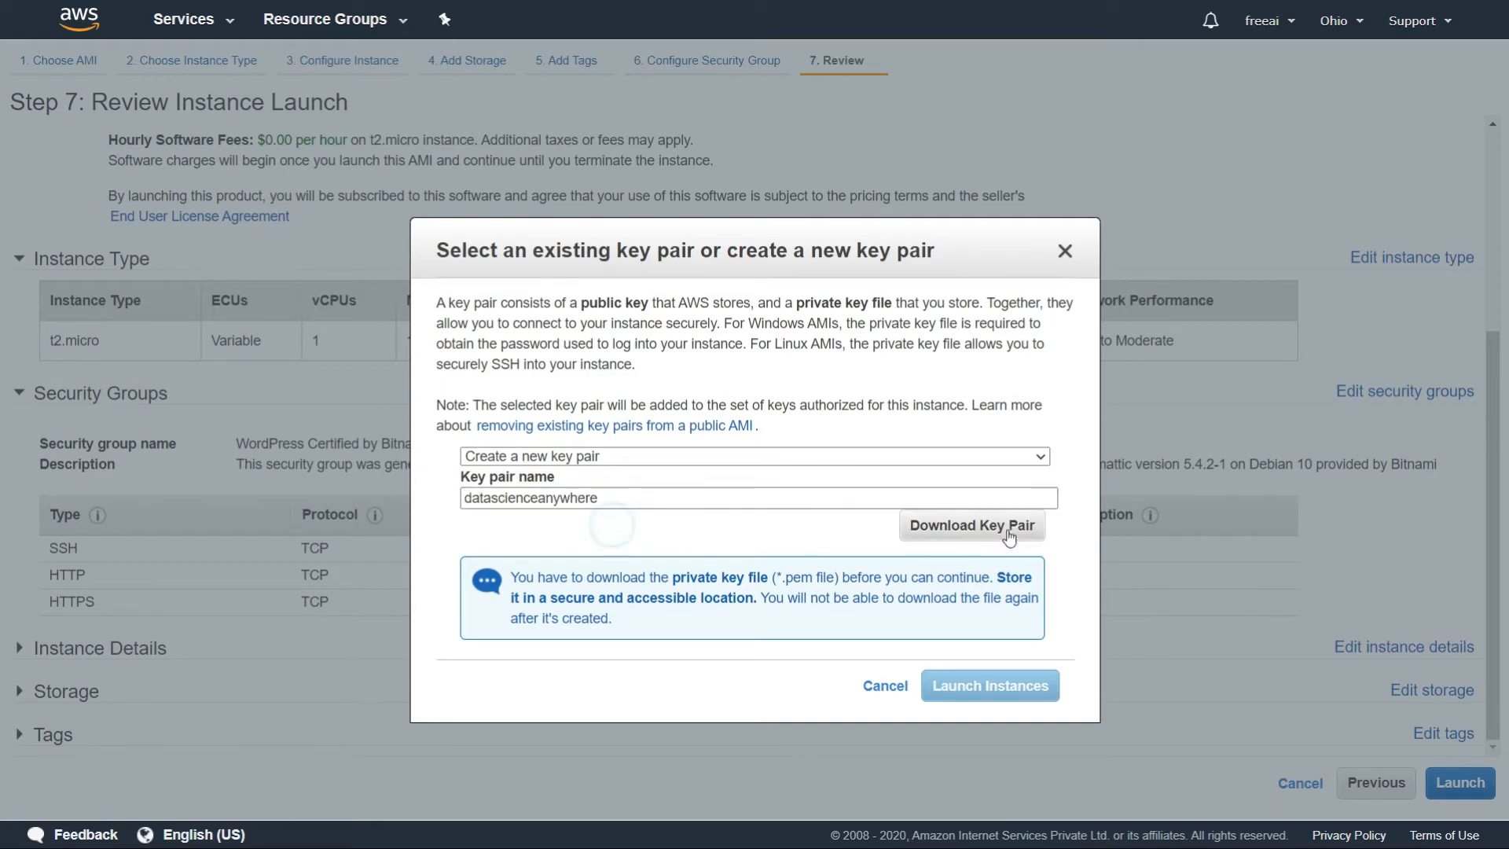
click(972, 524)
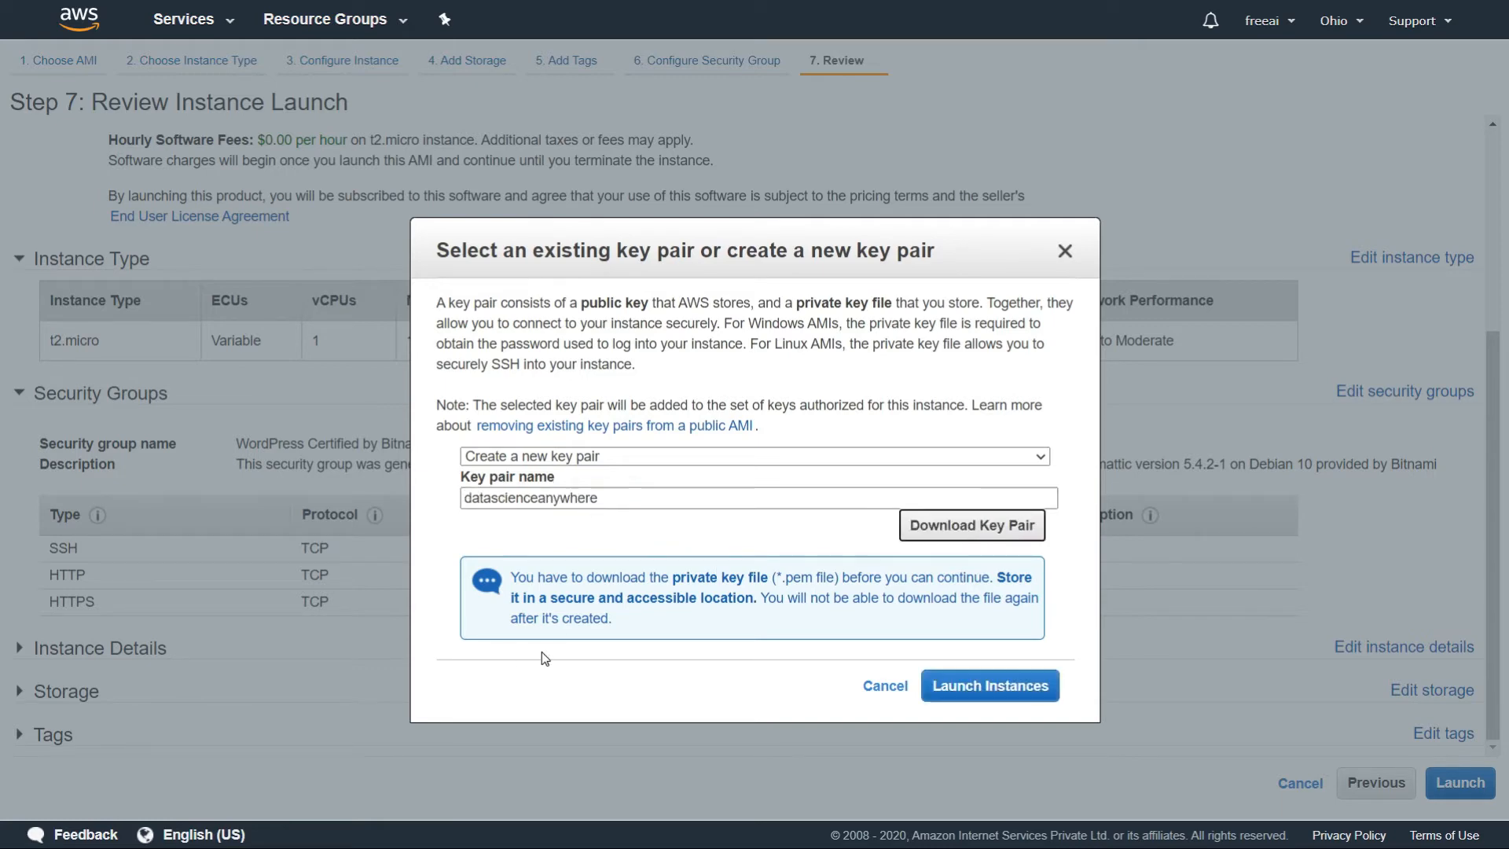
click(972, 524)
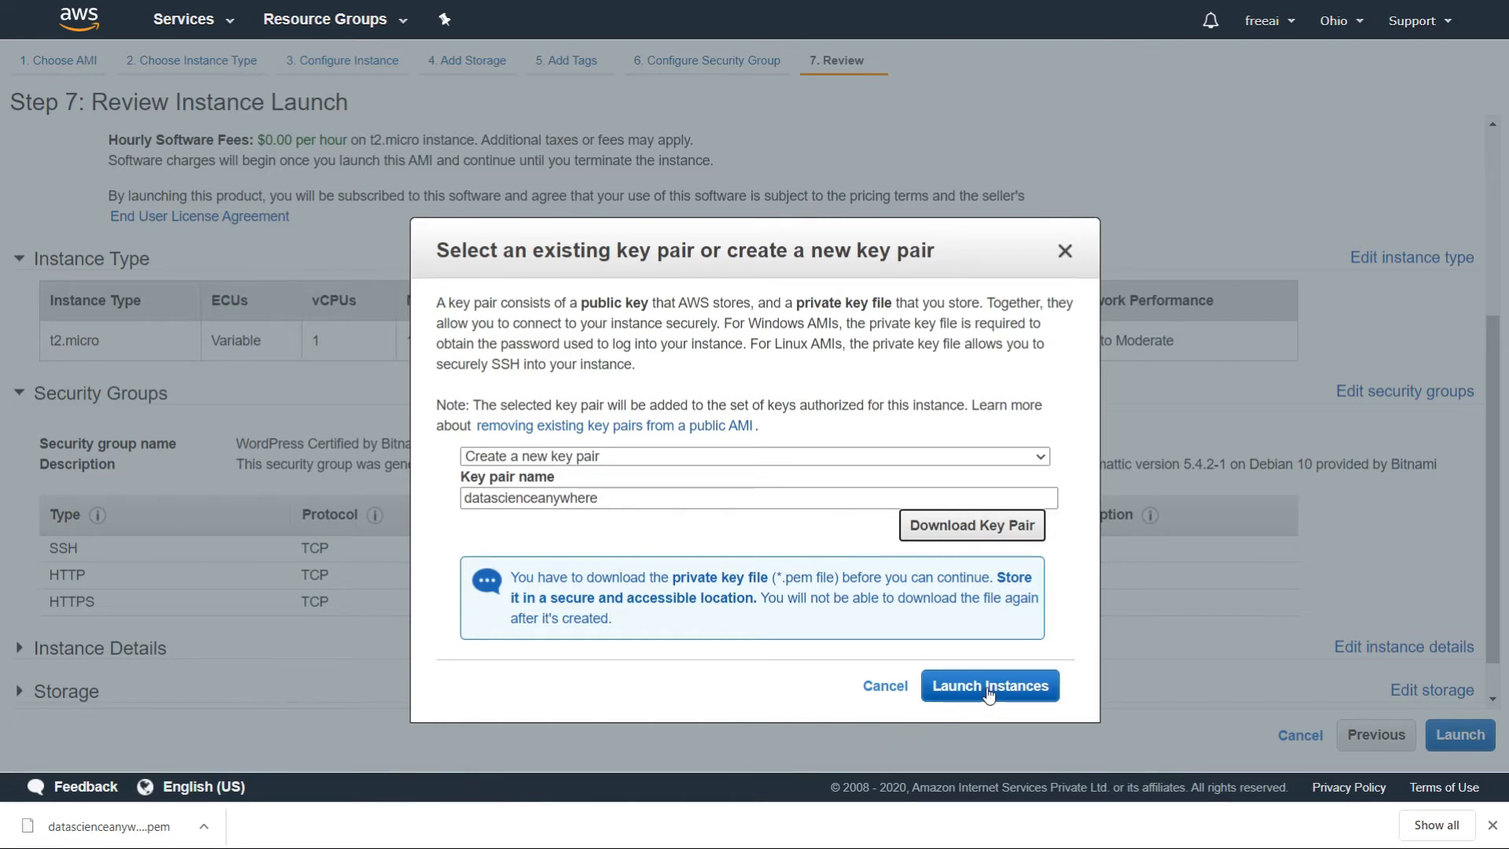
click(989, 686)
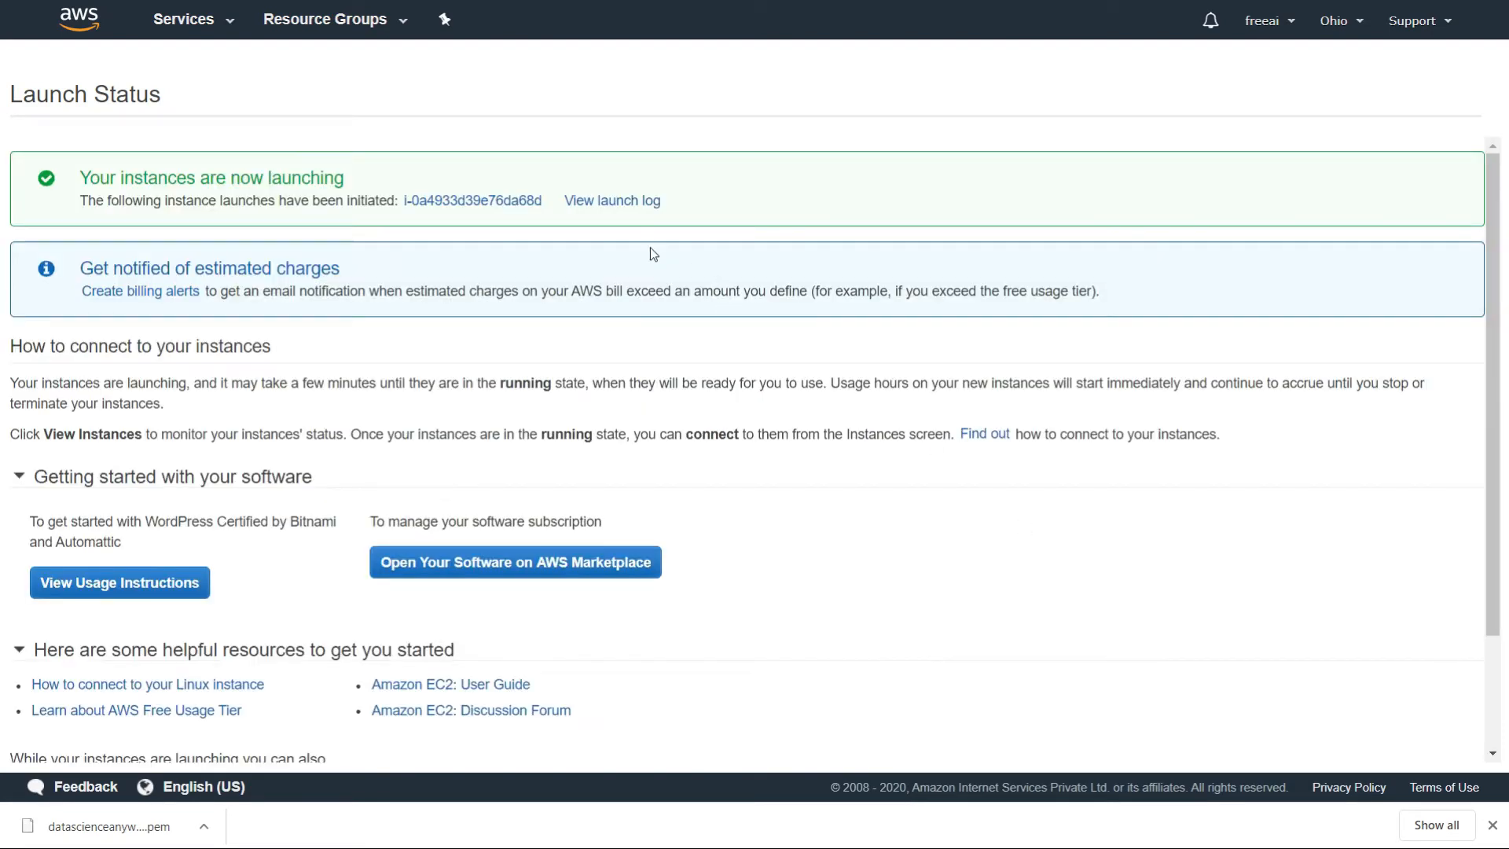
Step: Leave the Launch Status page for the EC2 dashboard showing 2 running instances
scroll(down, 3)
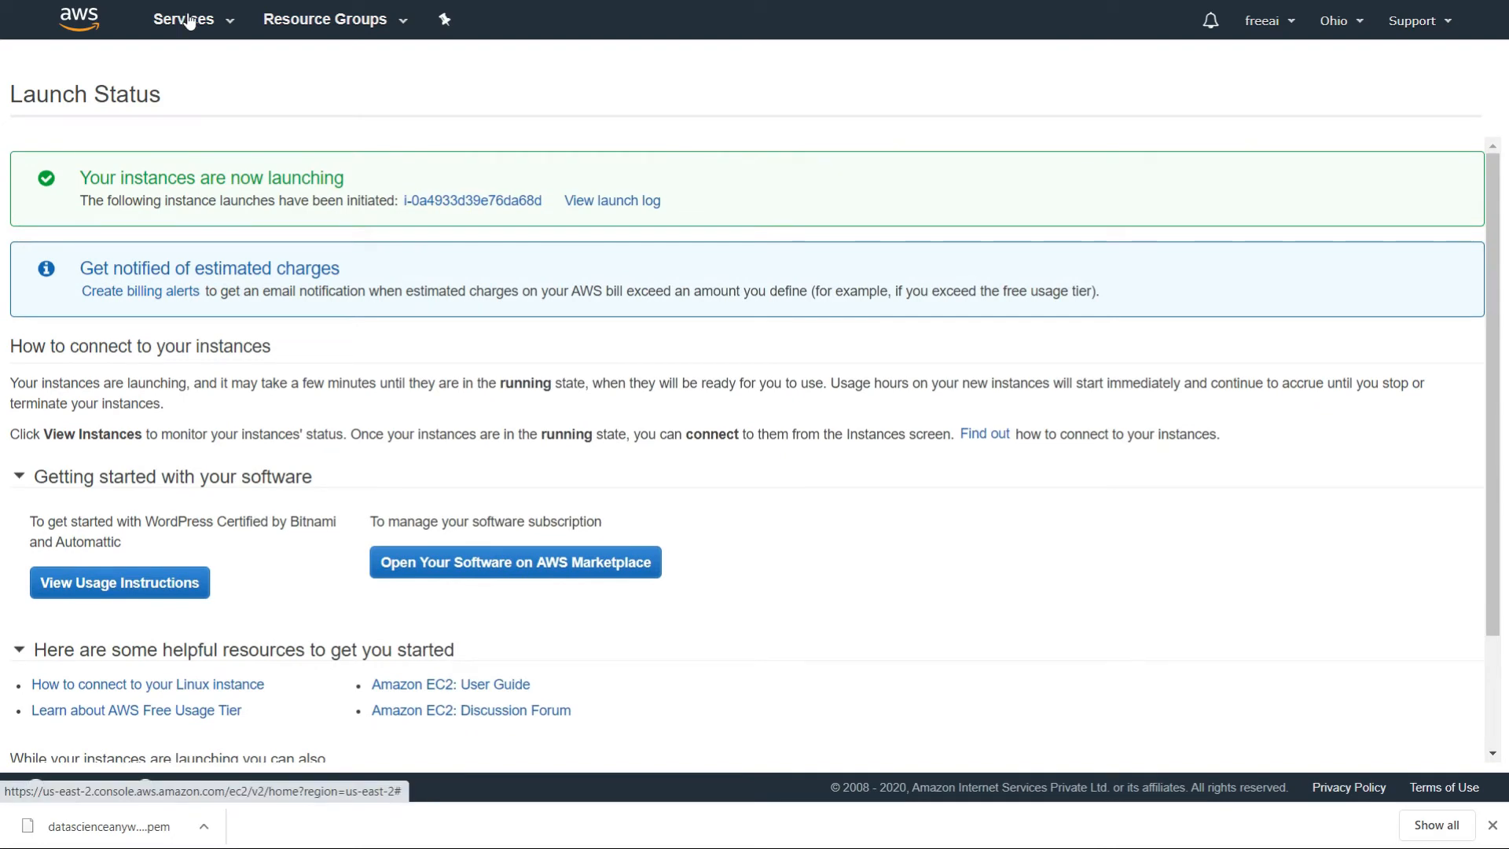
click(183, 18)
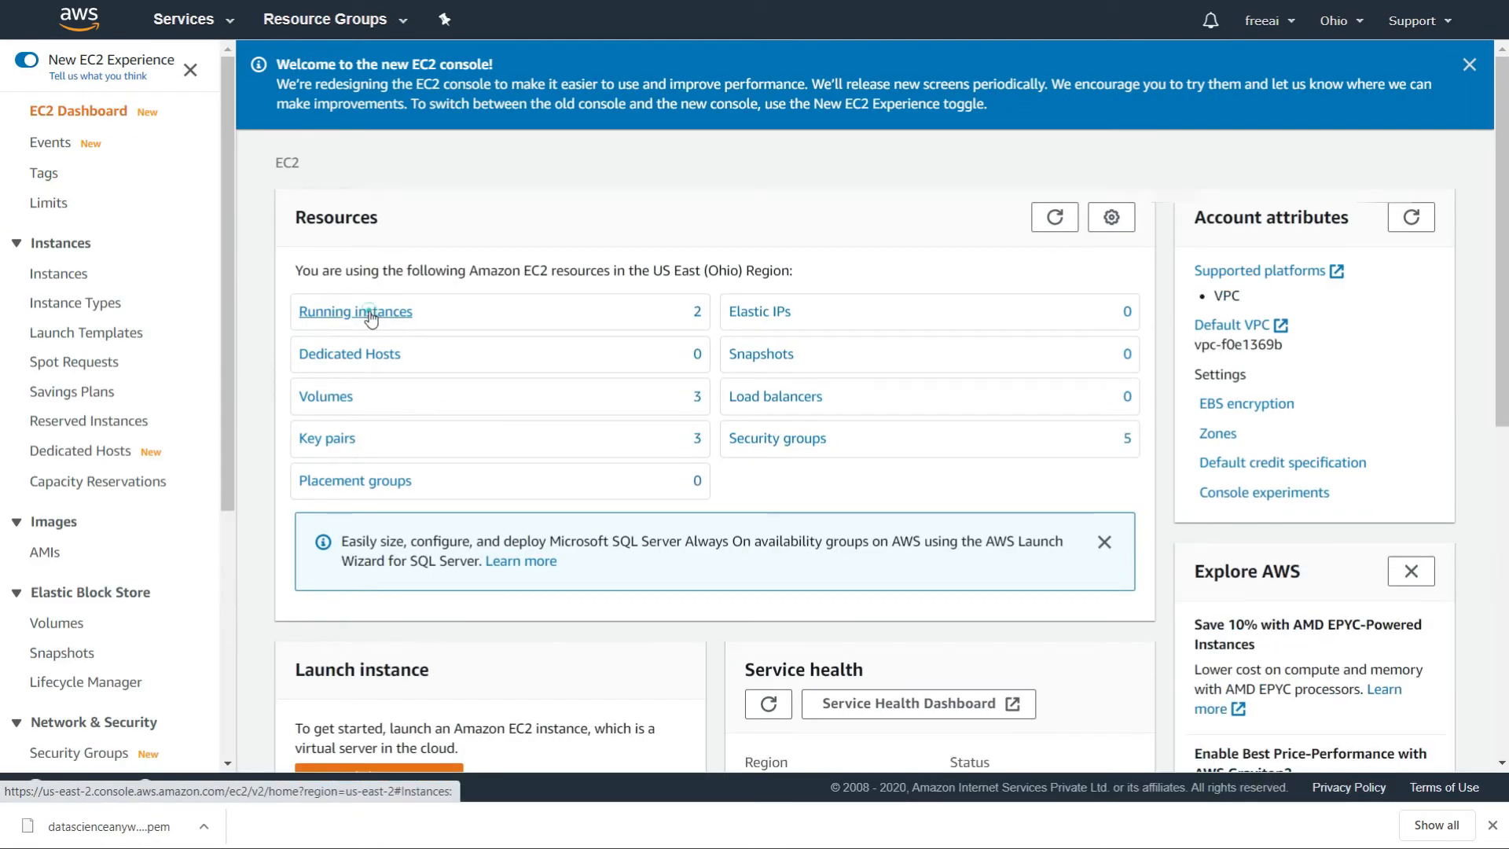
Step: Select the new running instance after 2/2 checks and highlight its IP 13.58.178.71
click(355, 311)
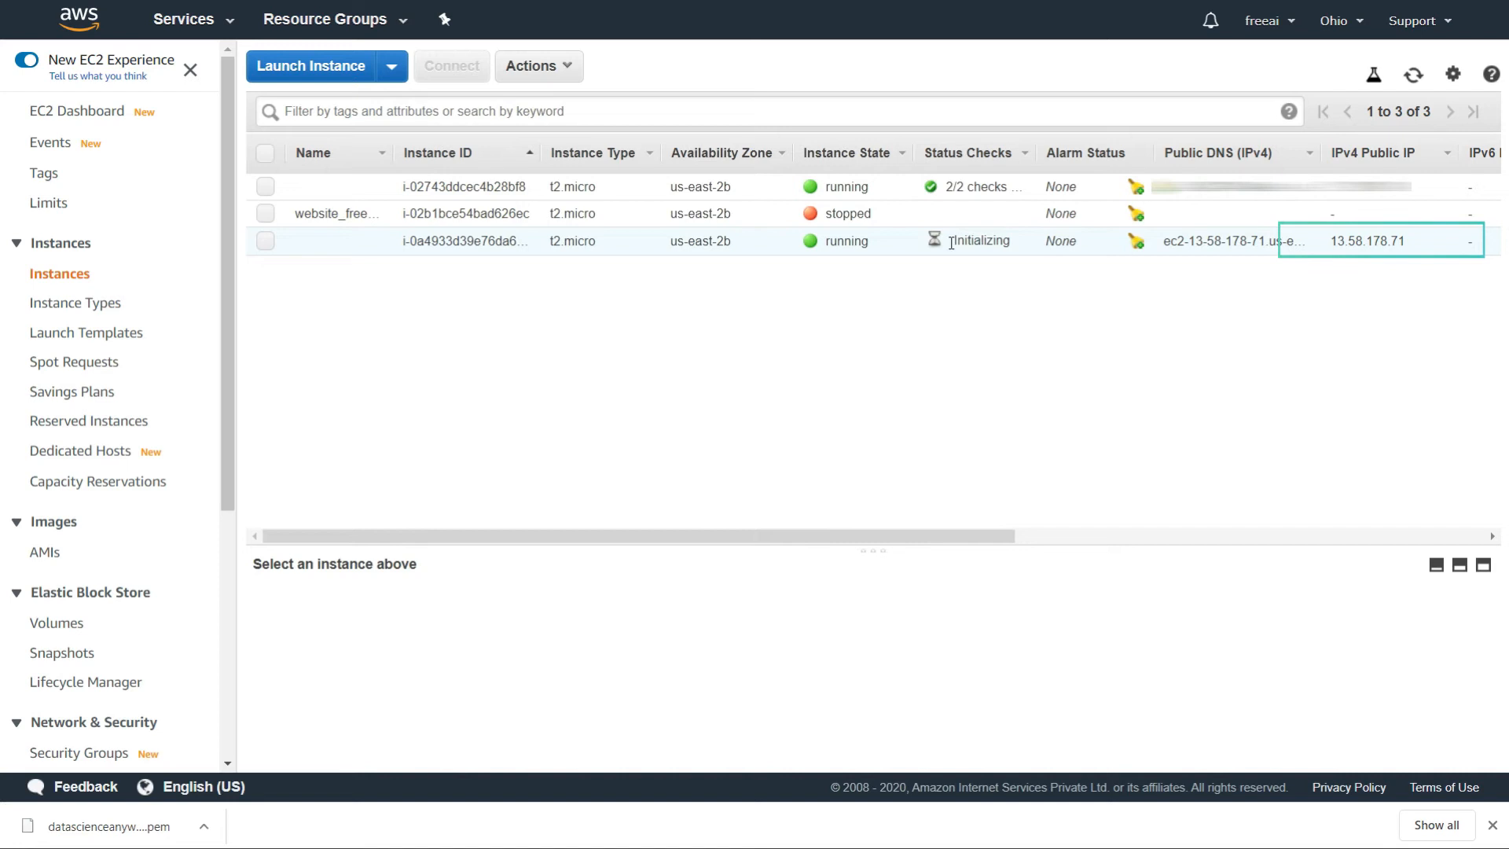
click(266, 240)
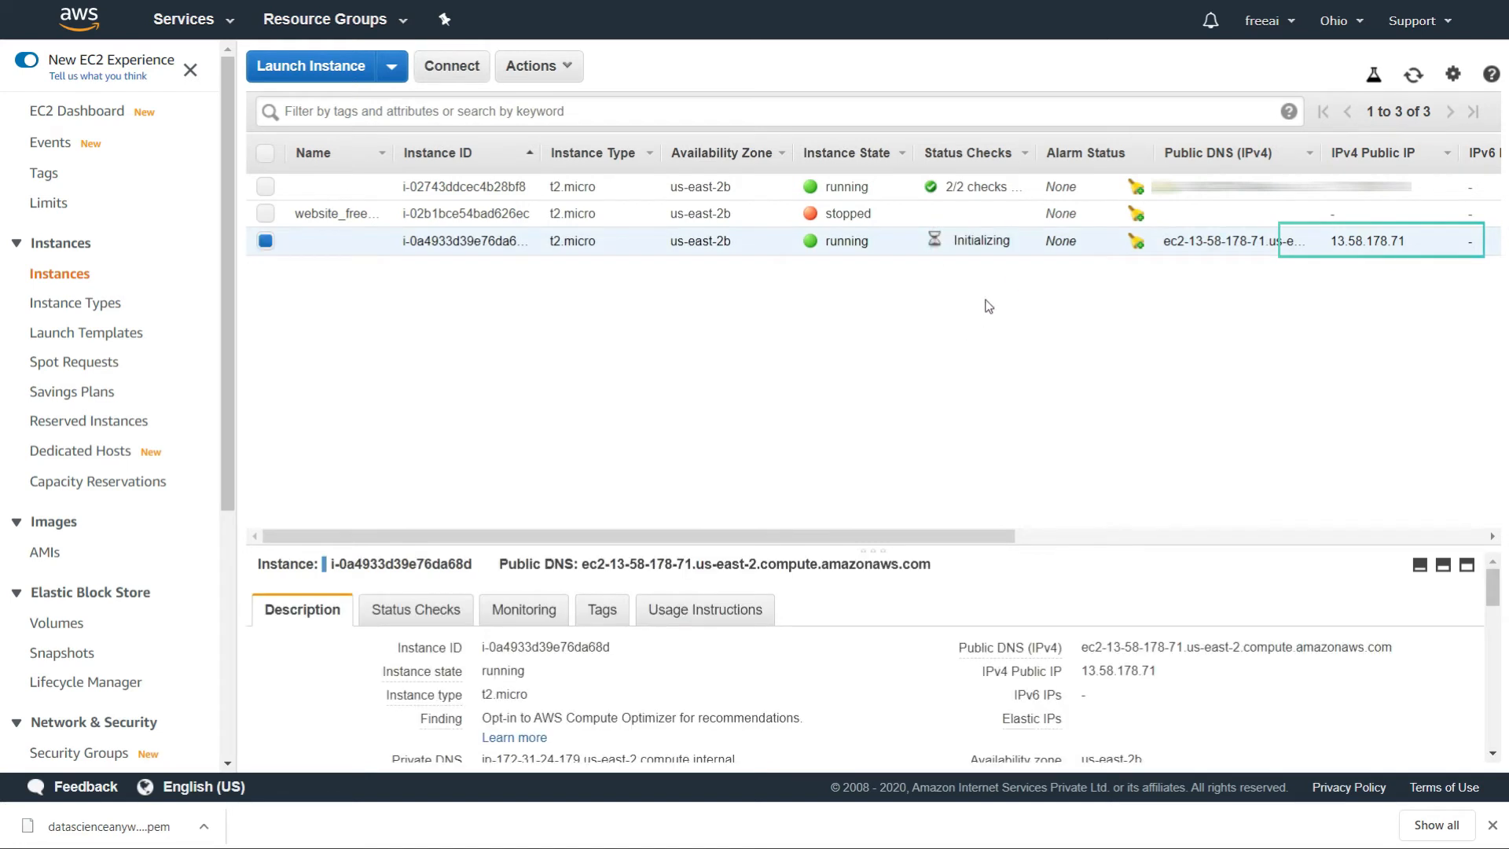
double_click(980, 239)
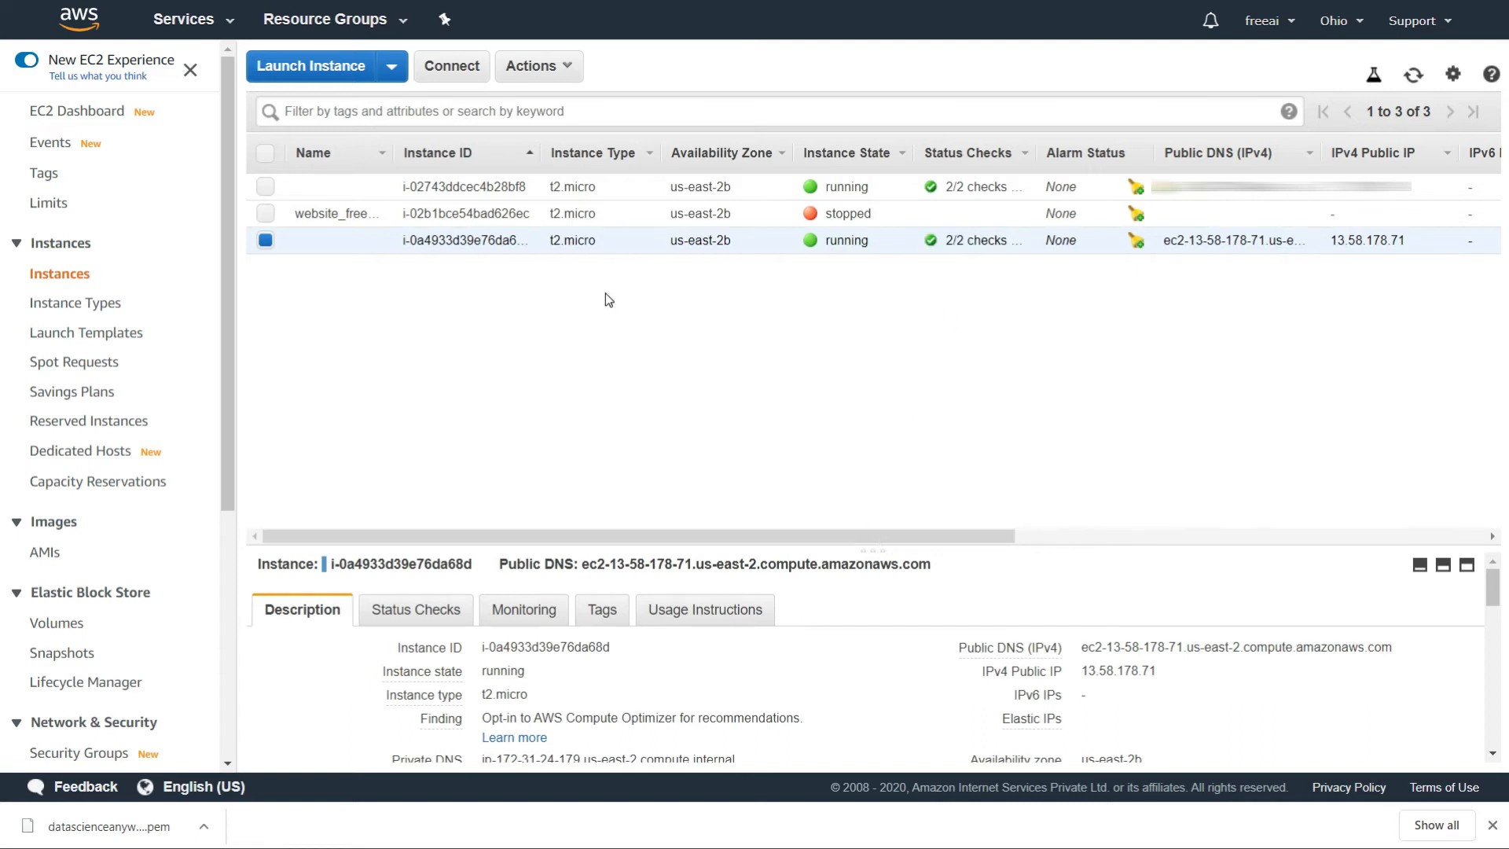
mouse_move(1013, 285)
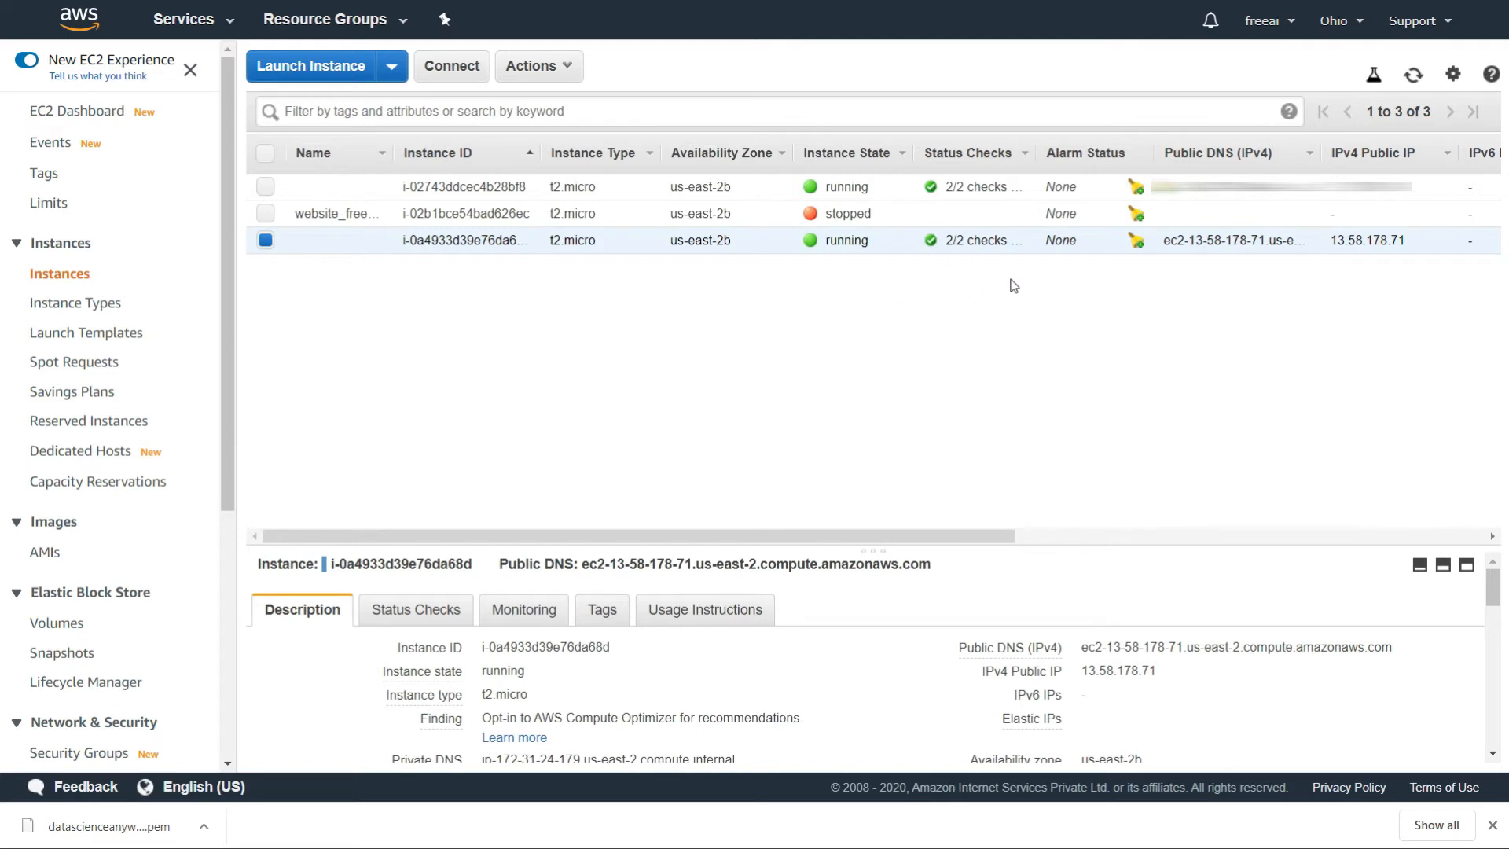
mouse_move(948, 254)
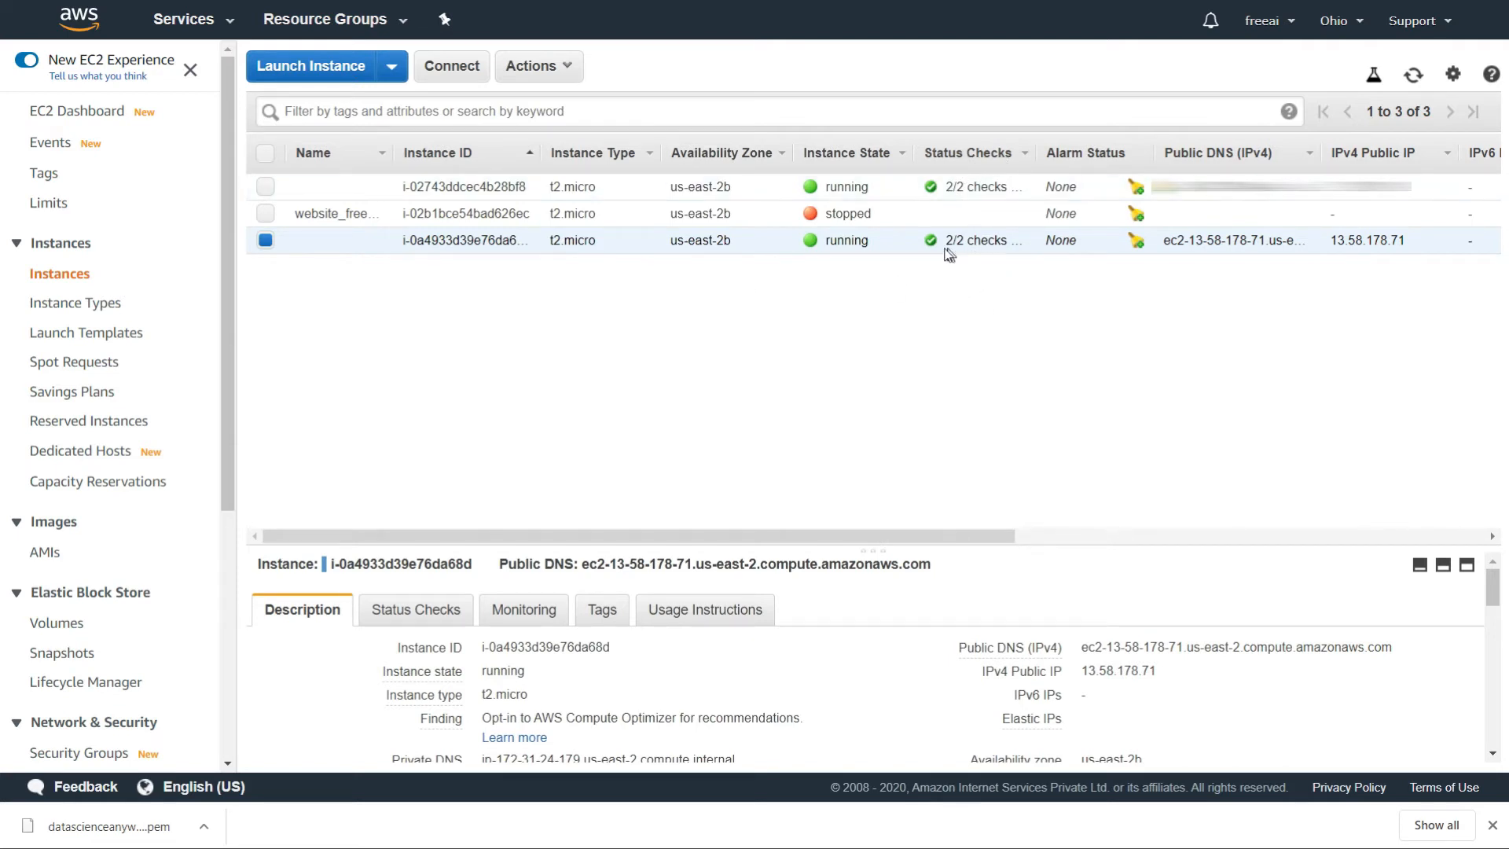
mouse_move(566, 314)
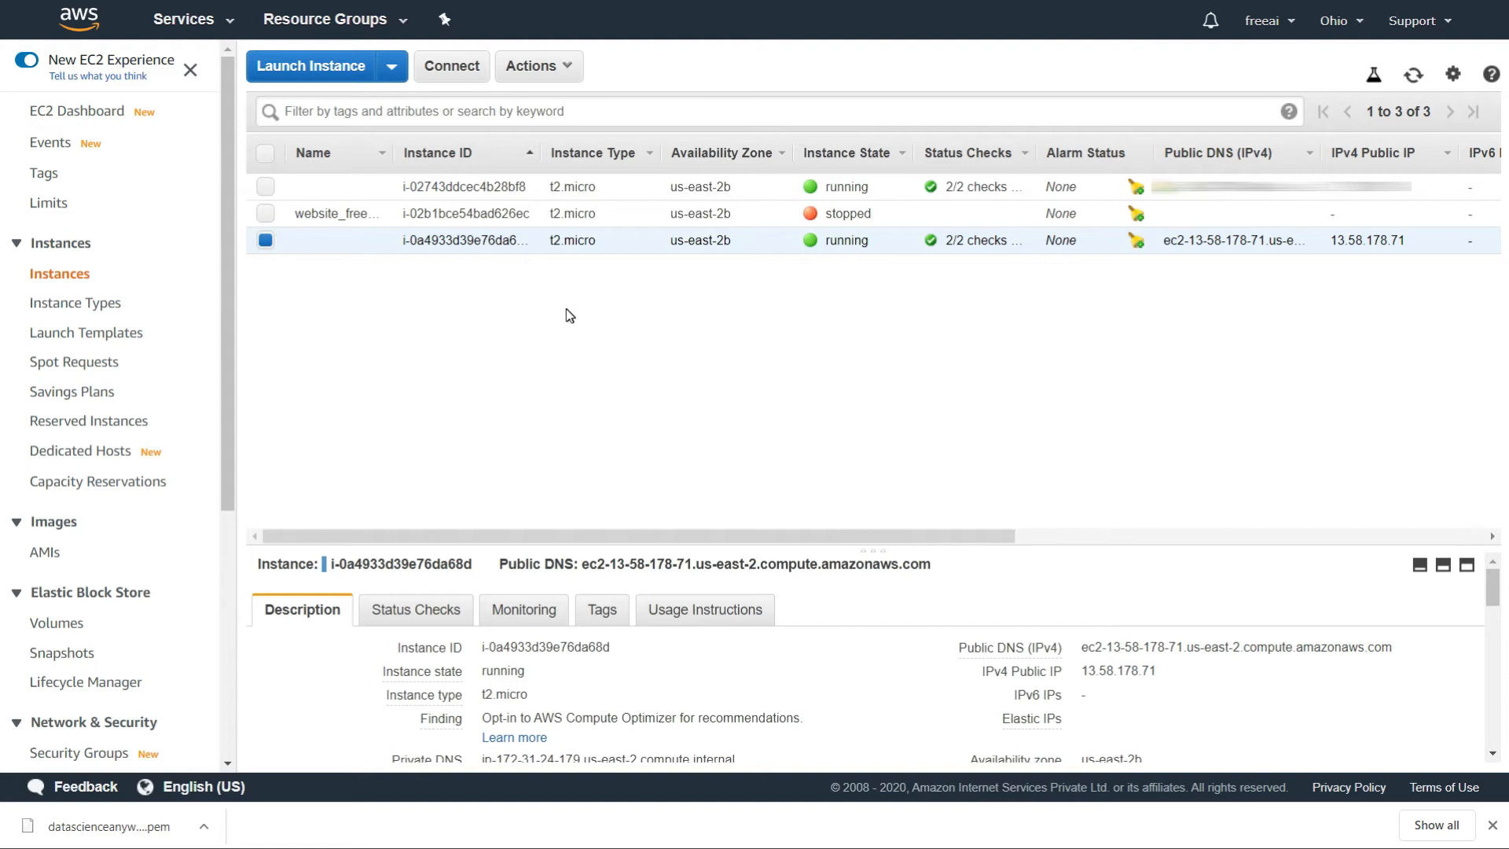
mouse_move(1335, 261)
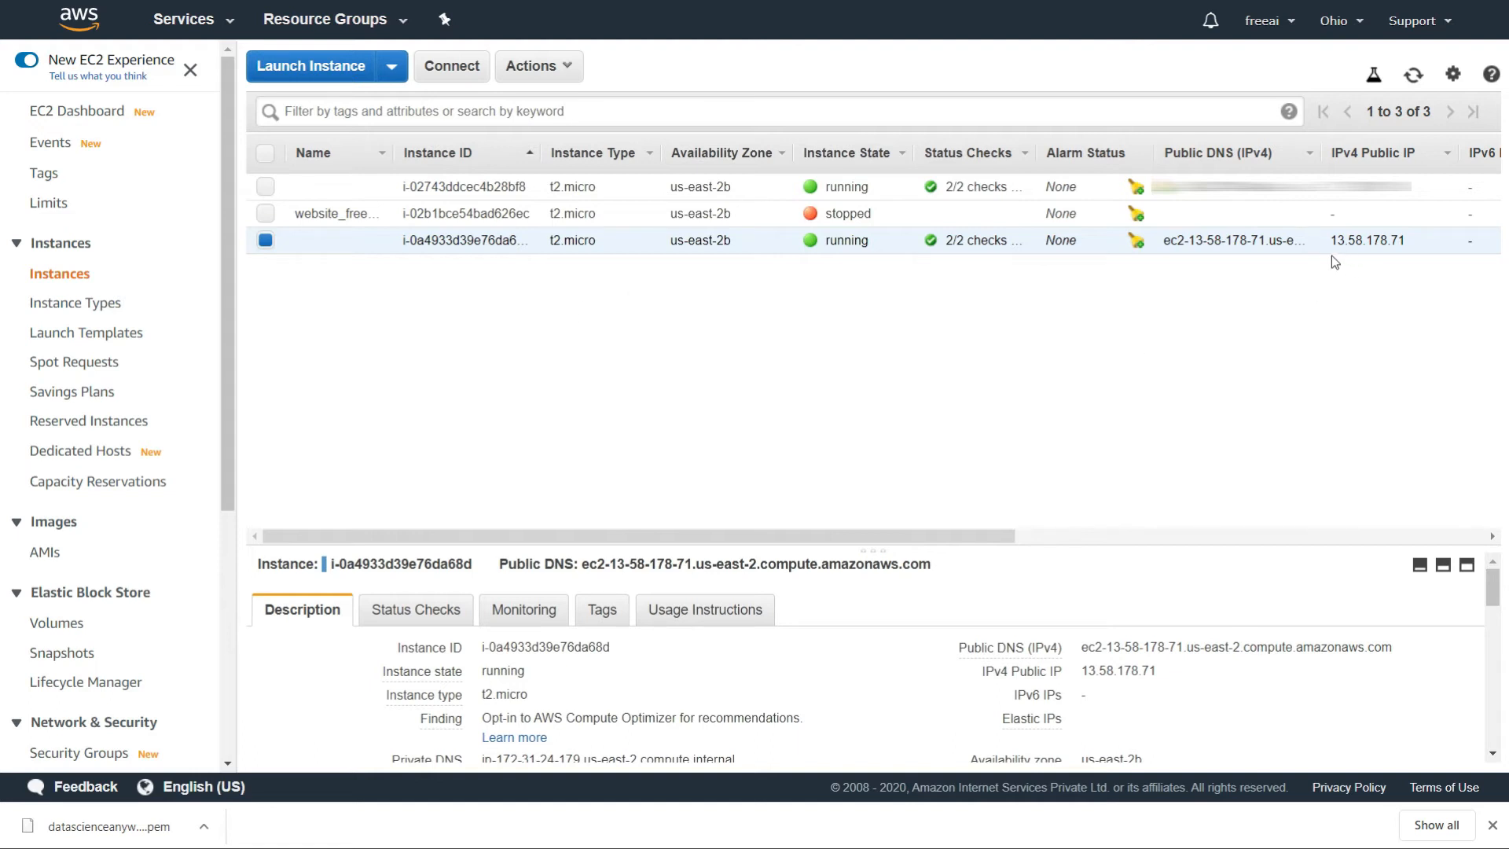
double_click(1367, 240)
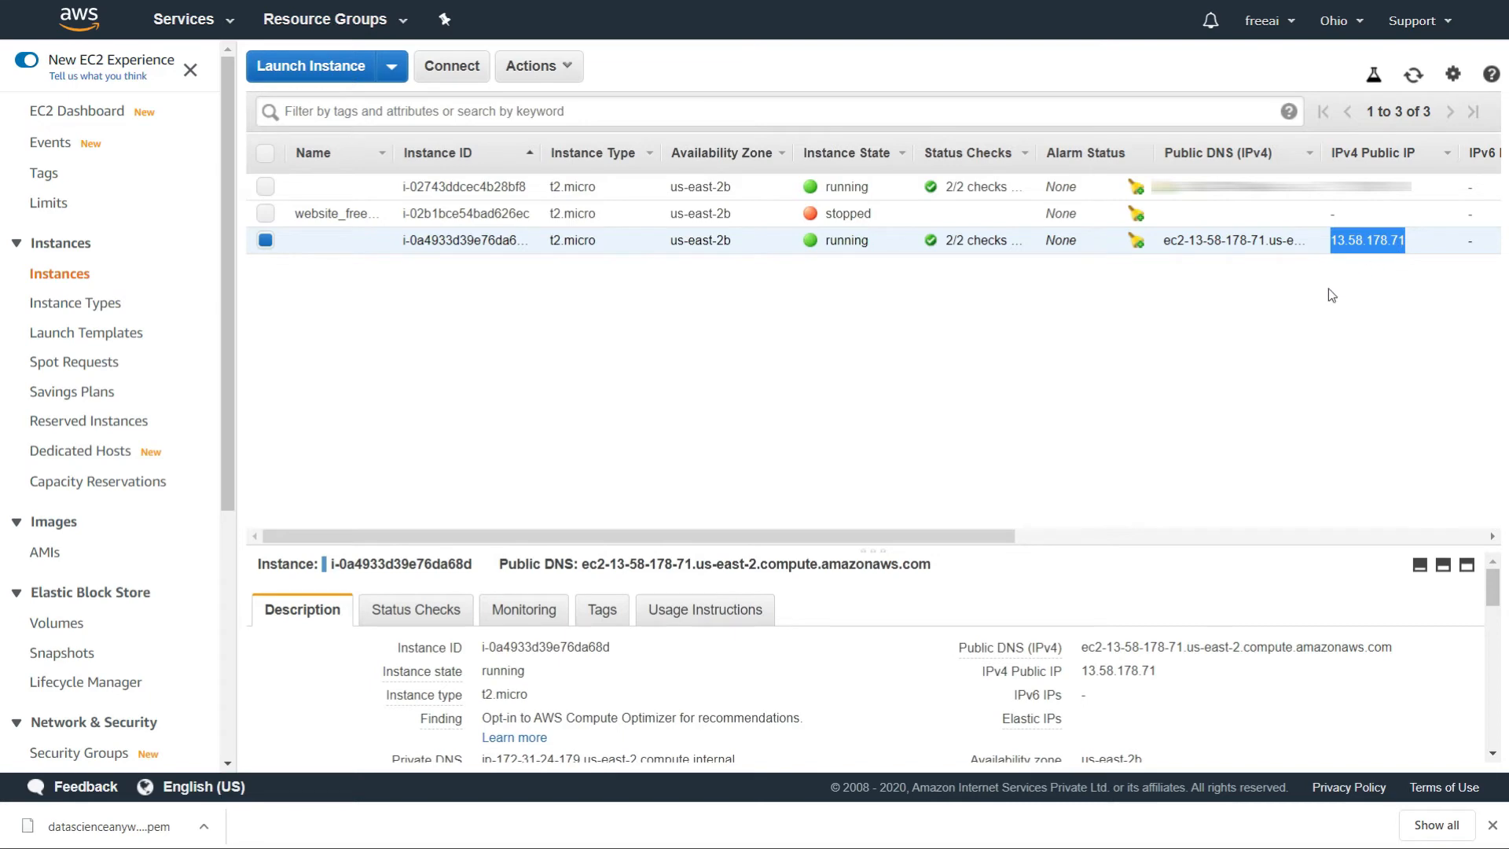
mouse_move(1219, 353)
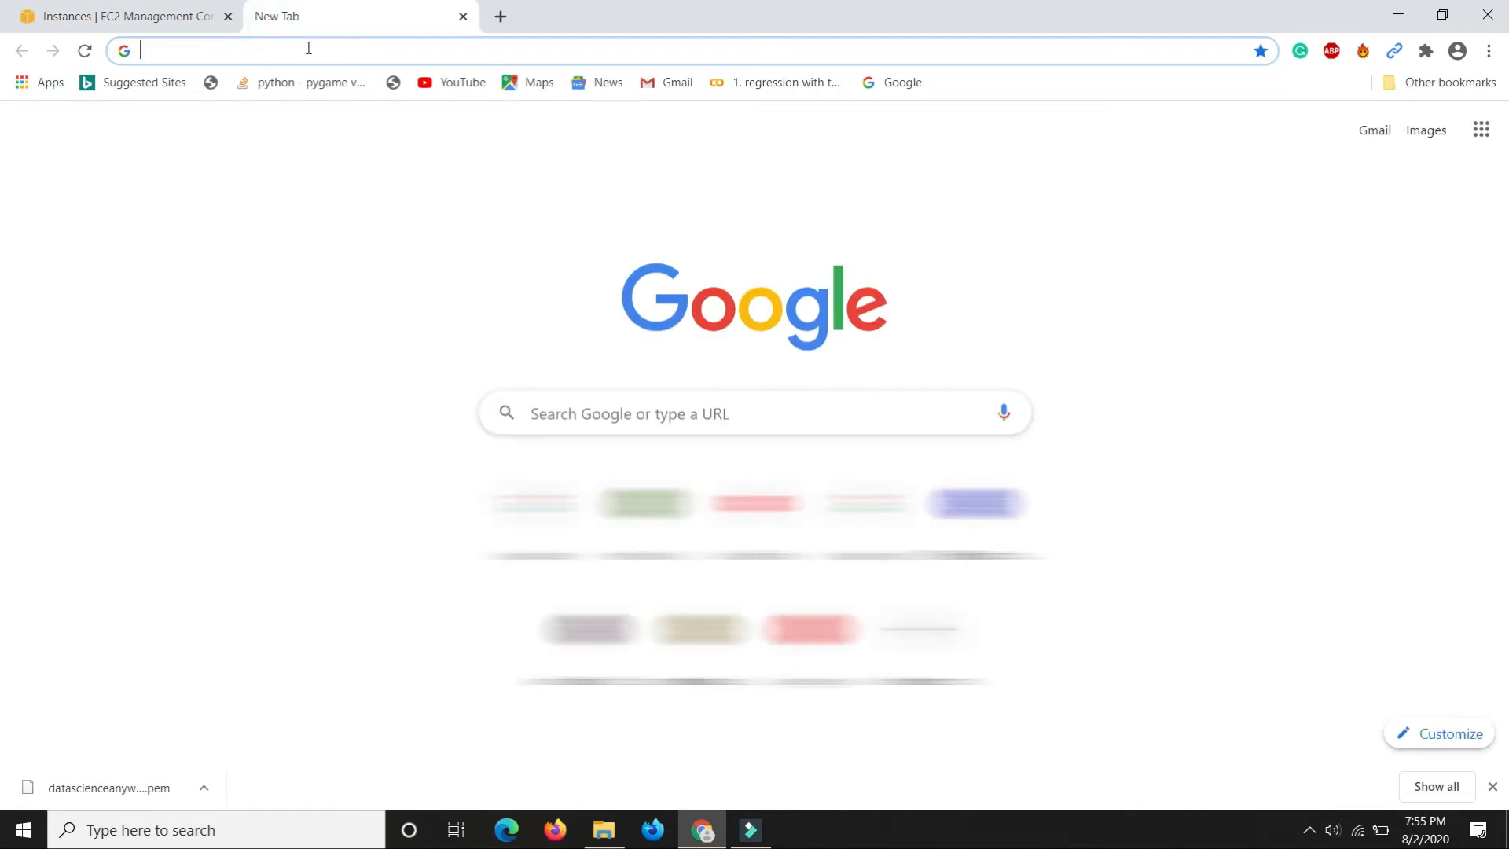
Step: Load 13.58.178.71 in a new tab, then go to its /admin login page
text(13.58.178.71)
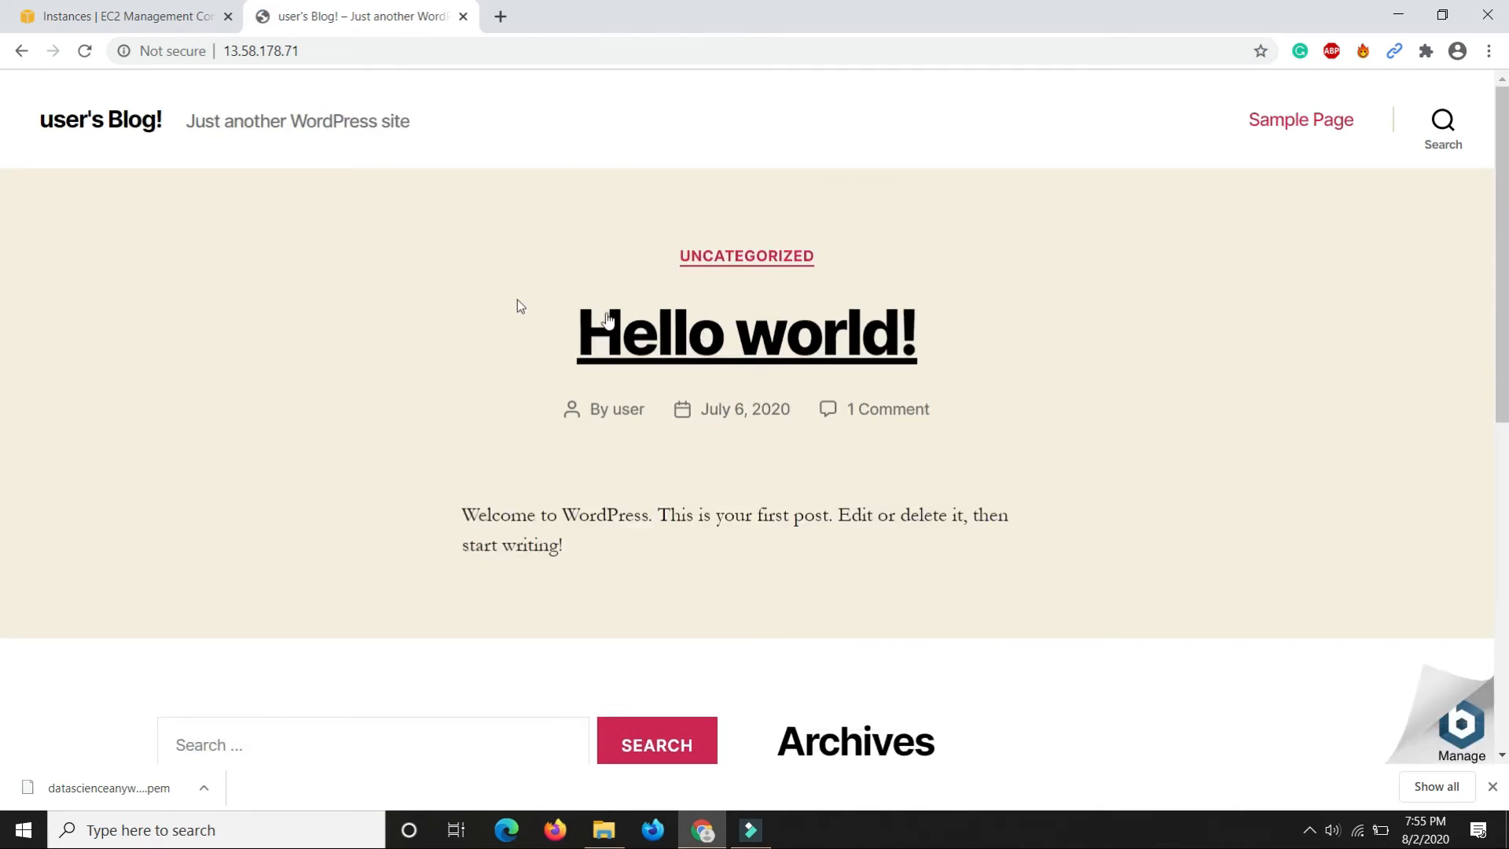
mouse_move(635, 545)
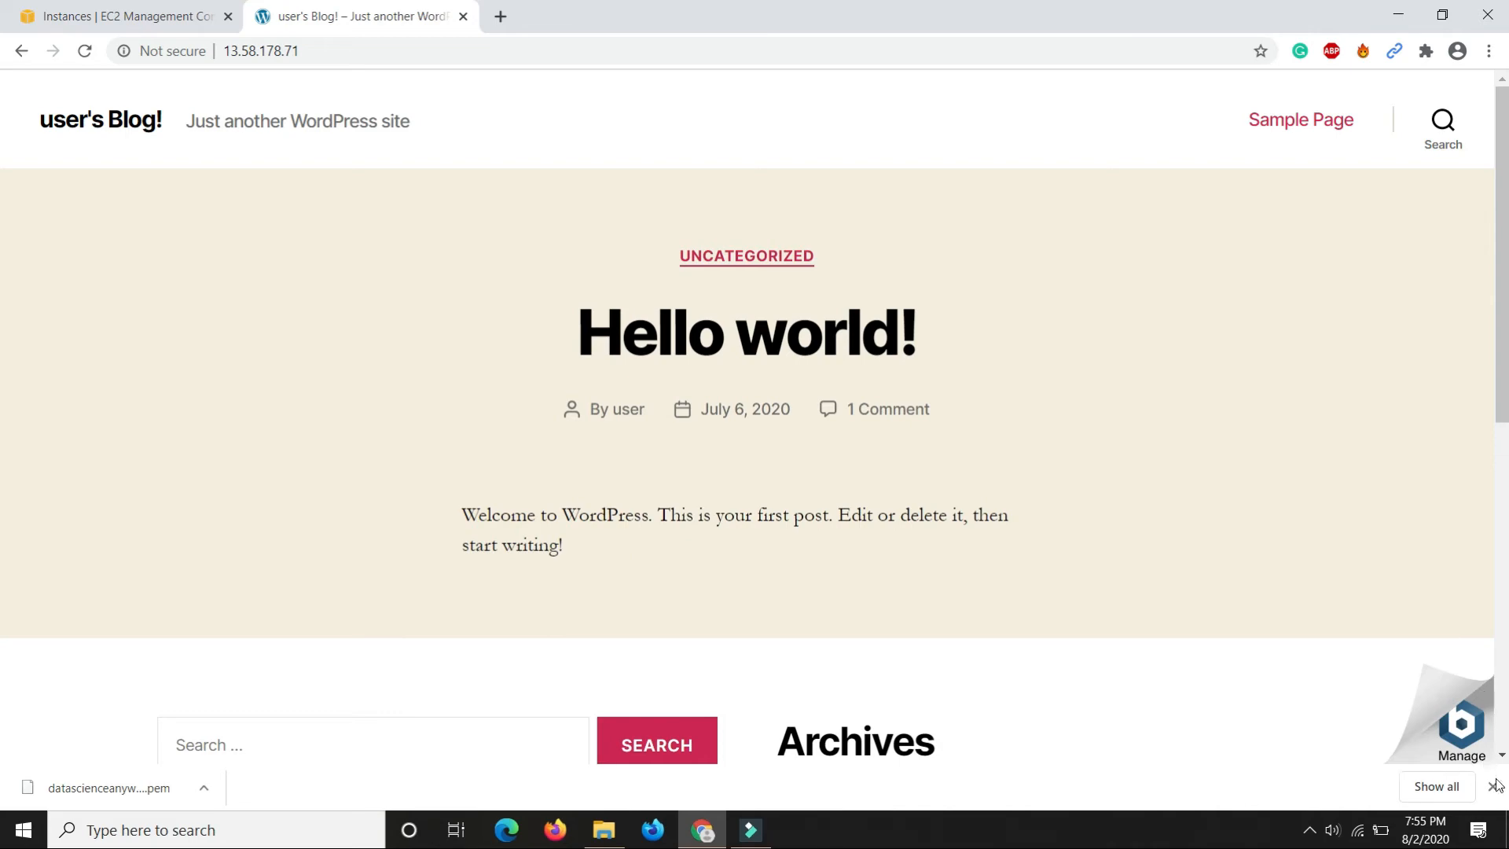
scroll(down, 3)
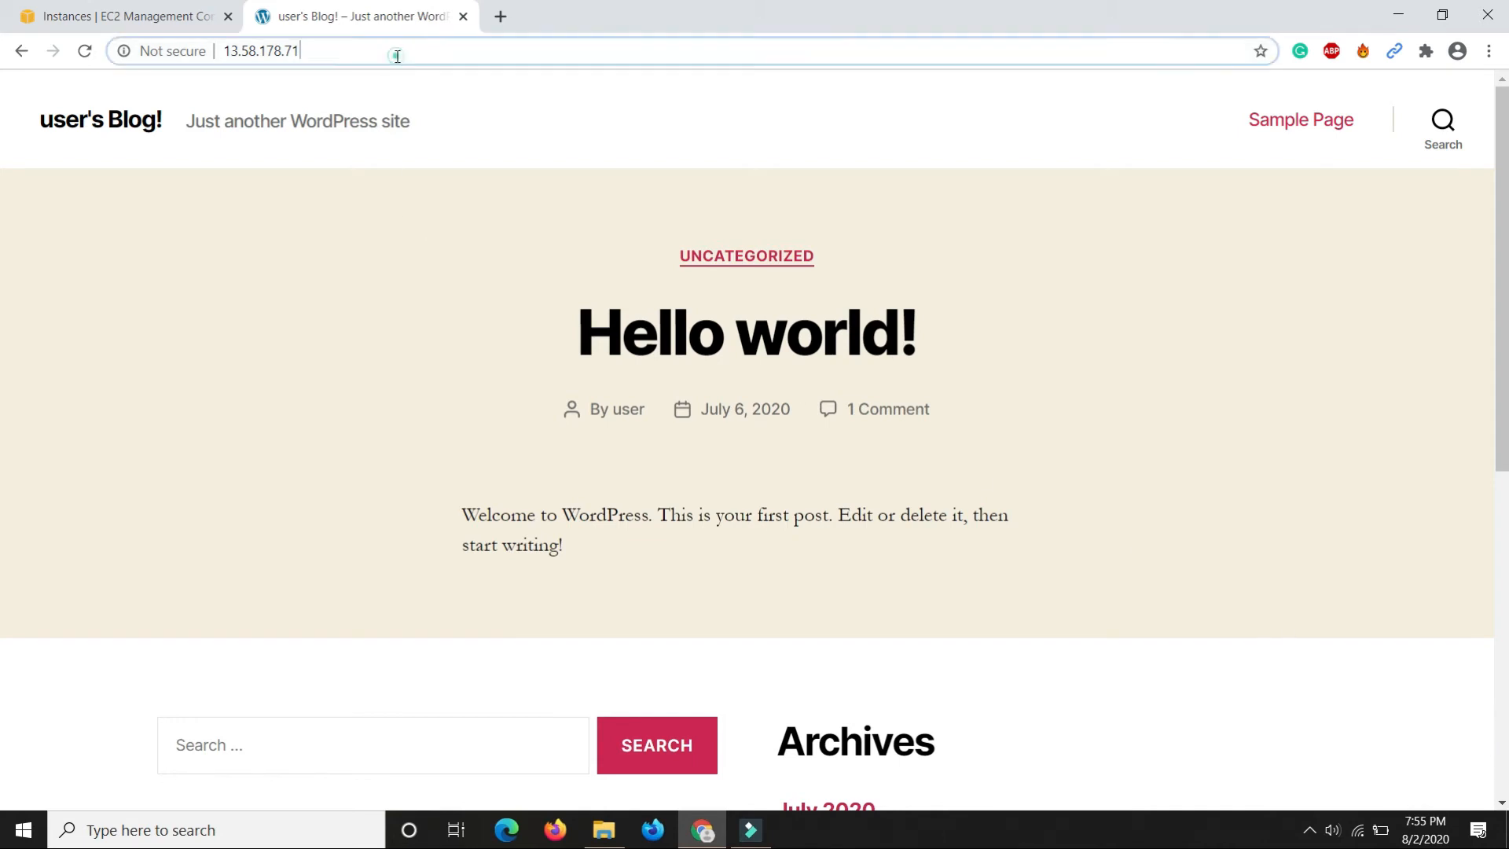
text(/a)
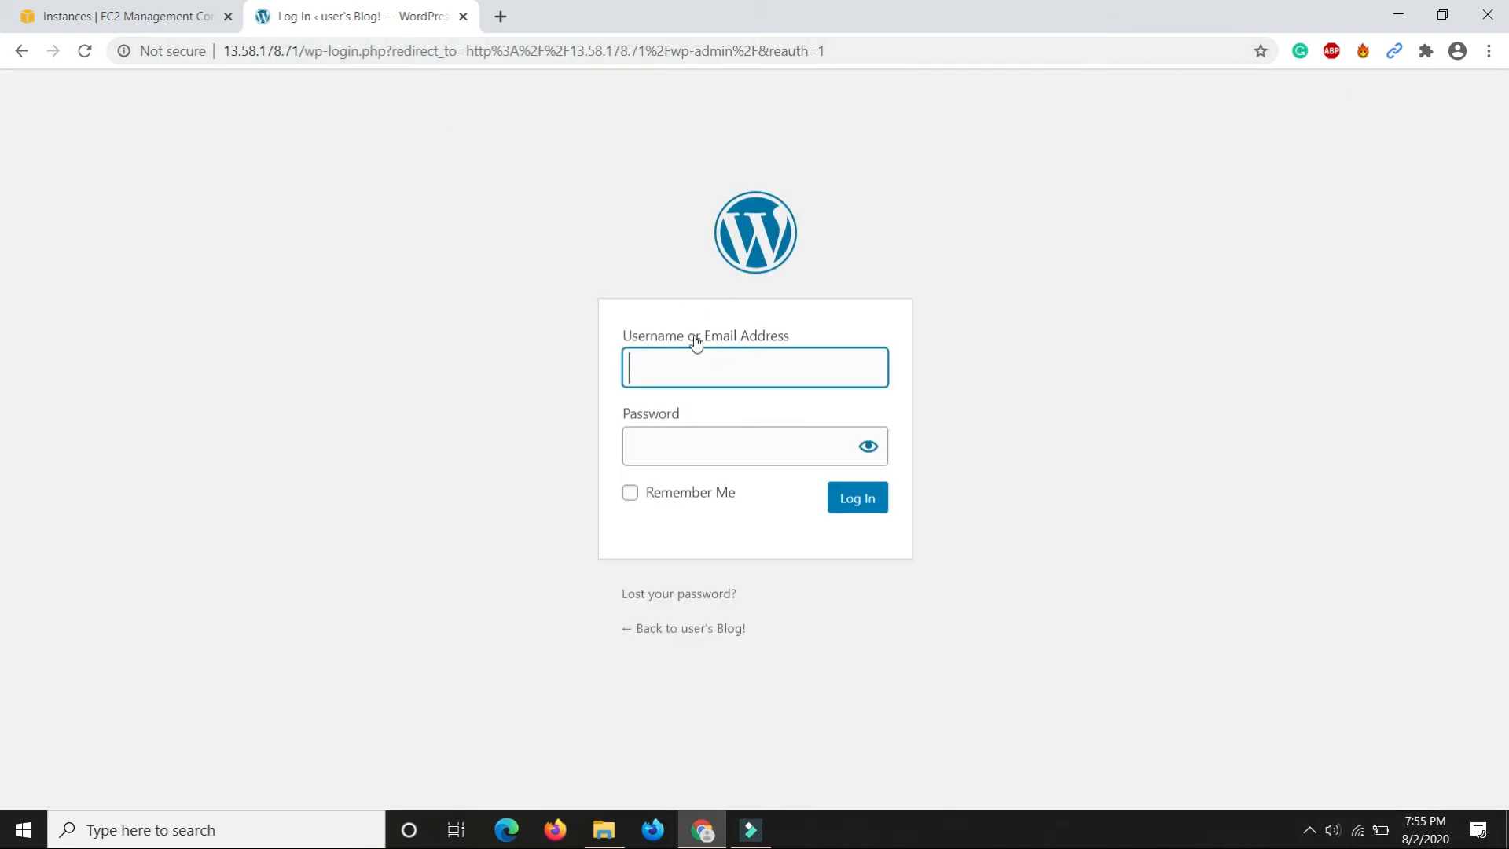
mouse_move(605, 143)
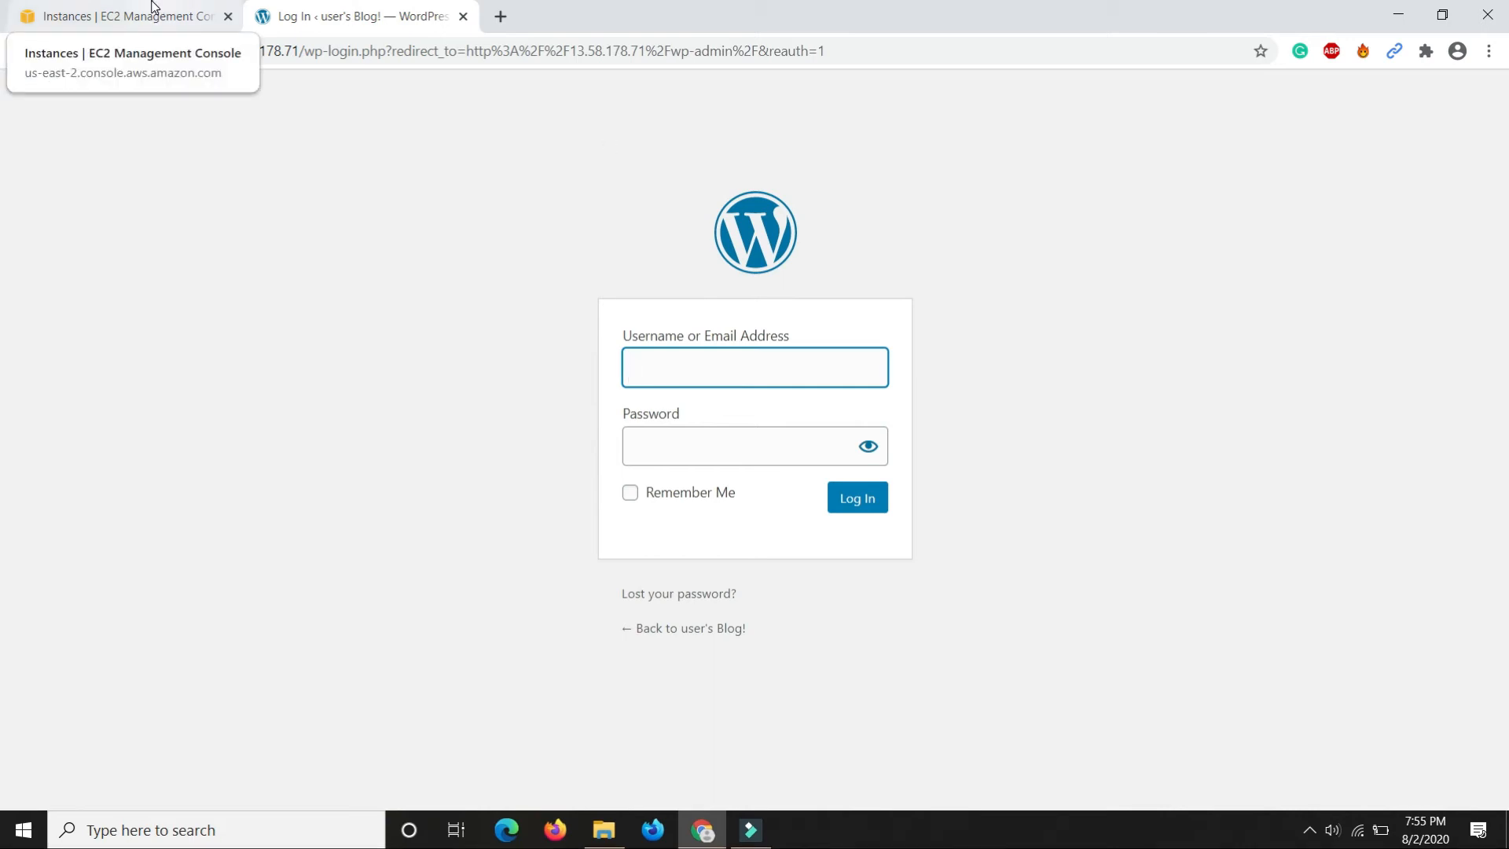
Step: Open the instance's system log and scroll to the 'Setting Bitnami application password' line
click(125, 17)
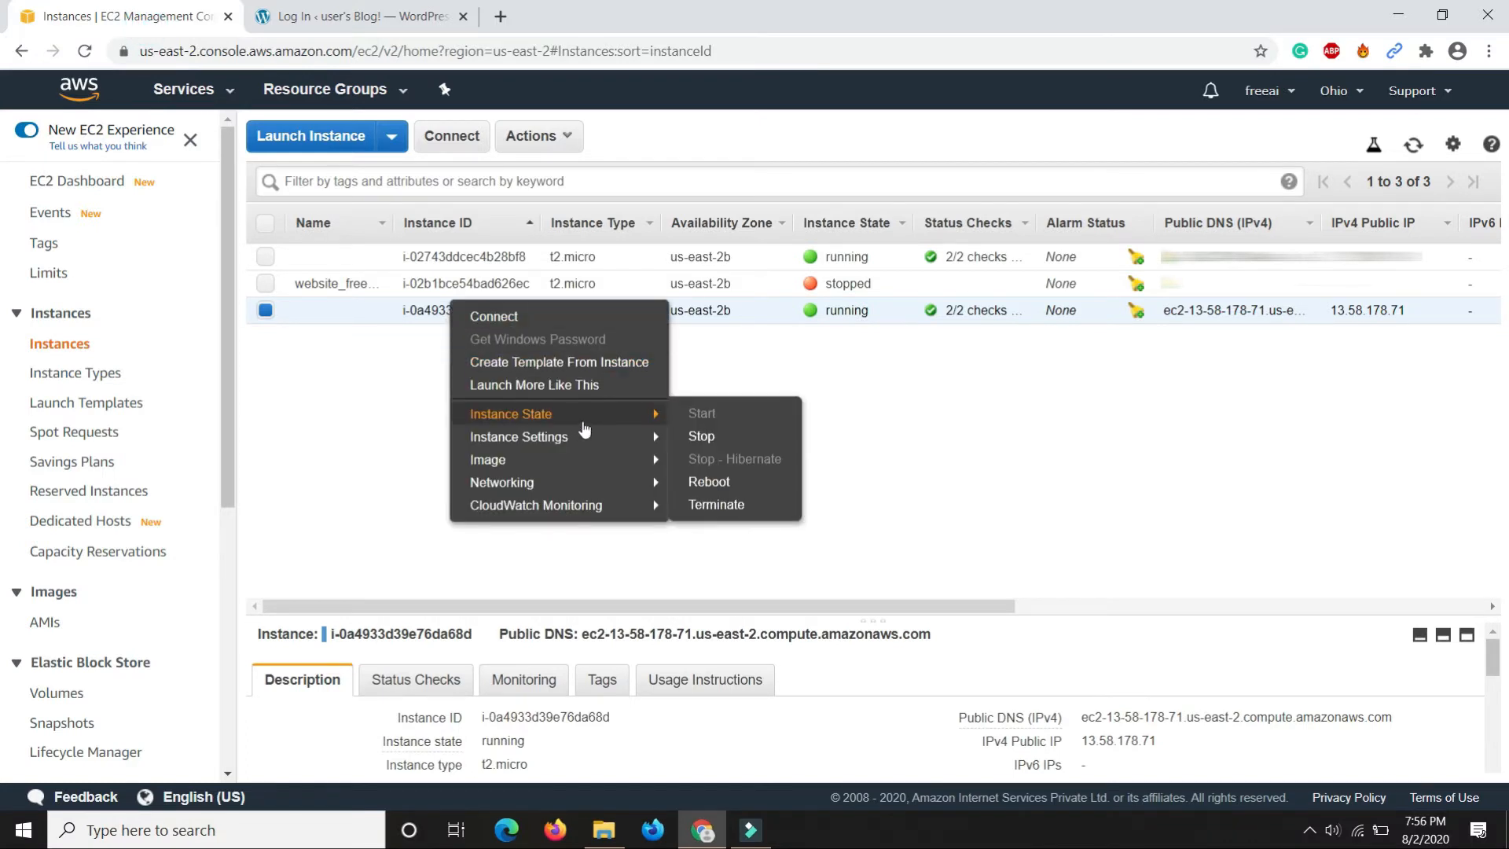
mouse_move(518, 436)
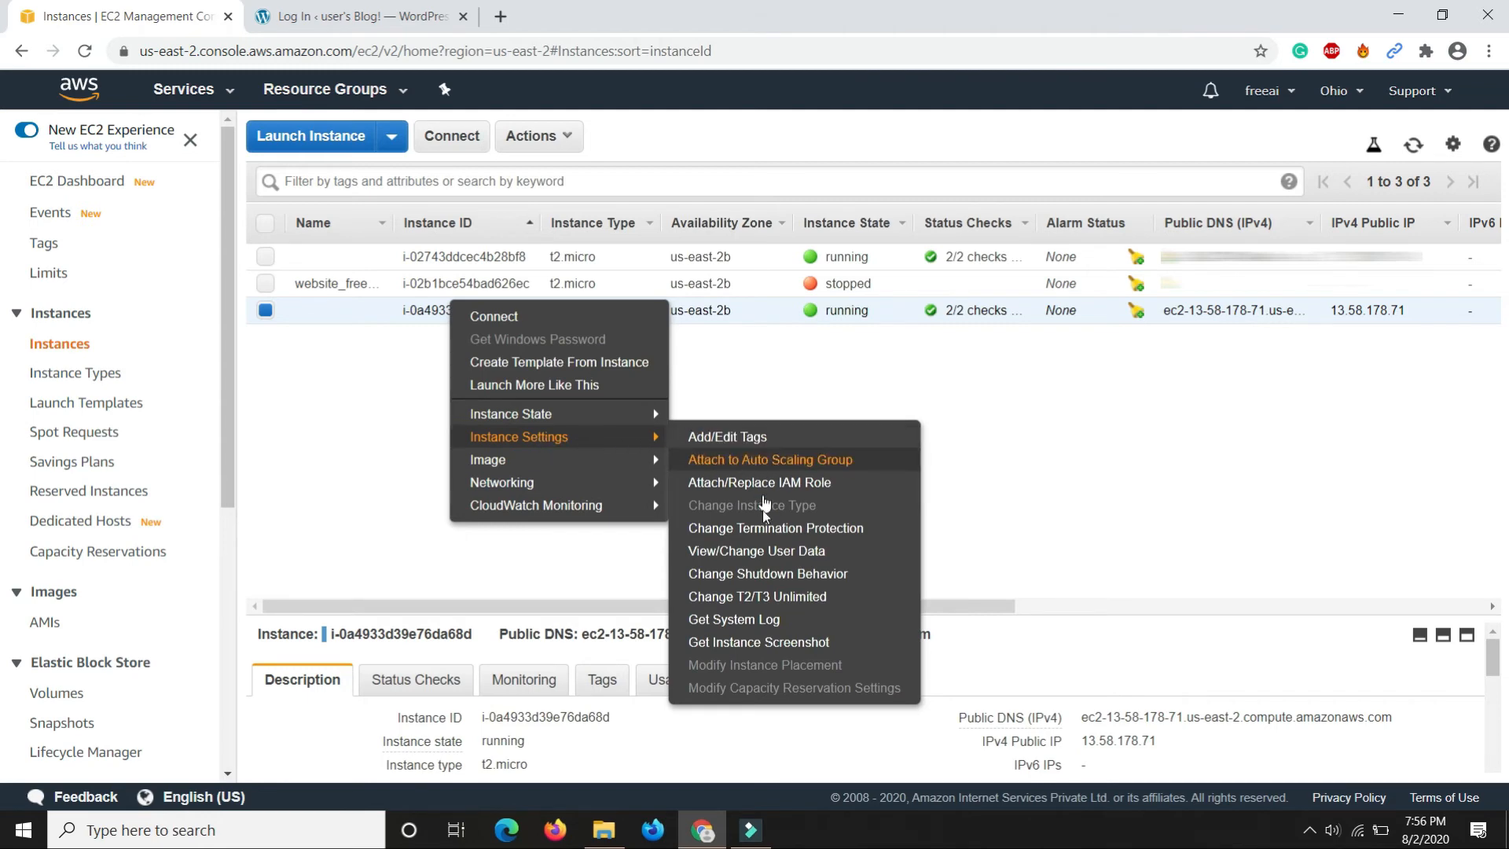
mouse_move(732, 619)
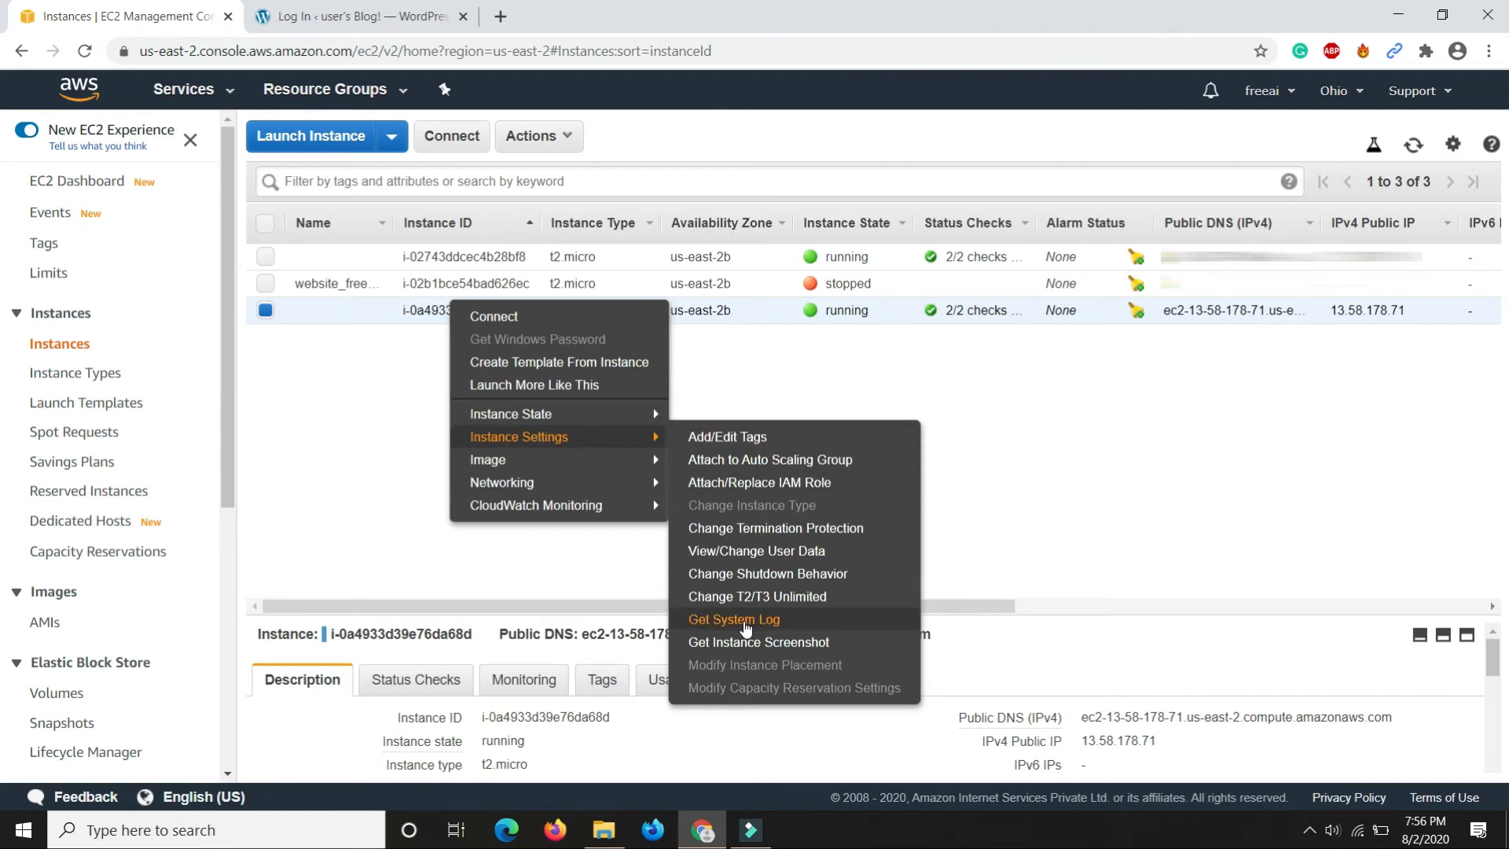
click(733, 618)
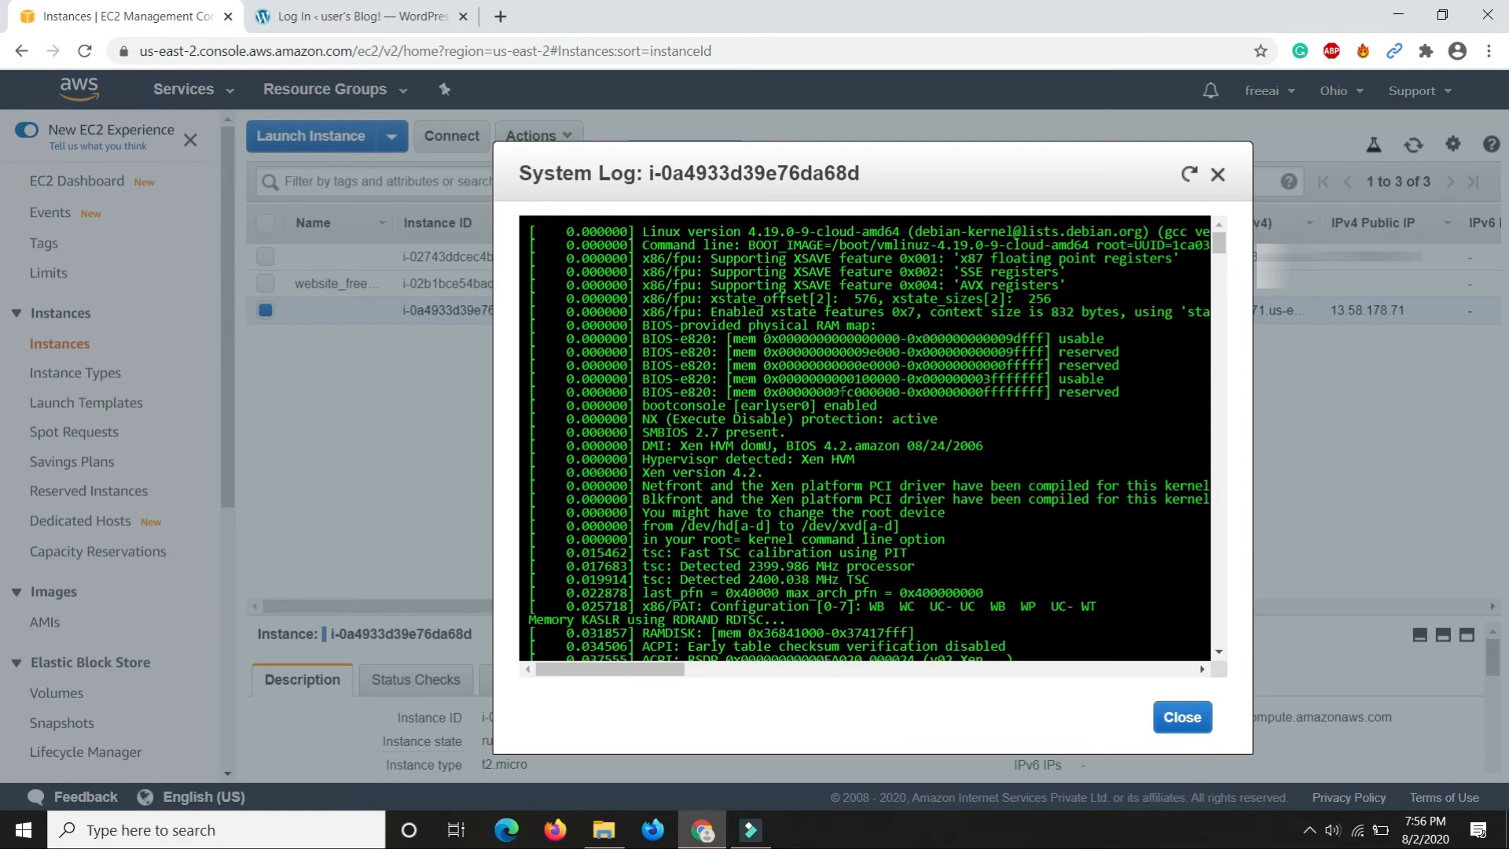
scroll(down, 3)
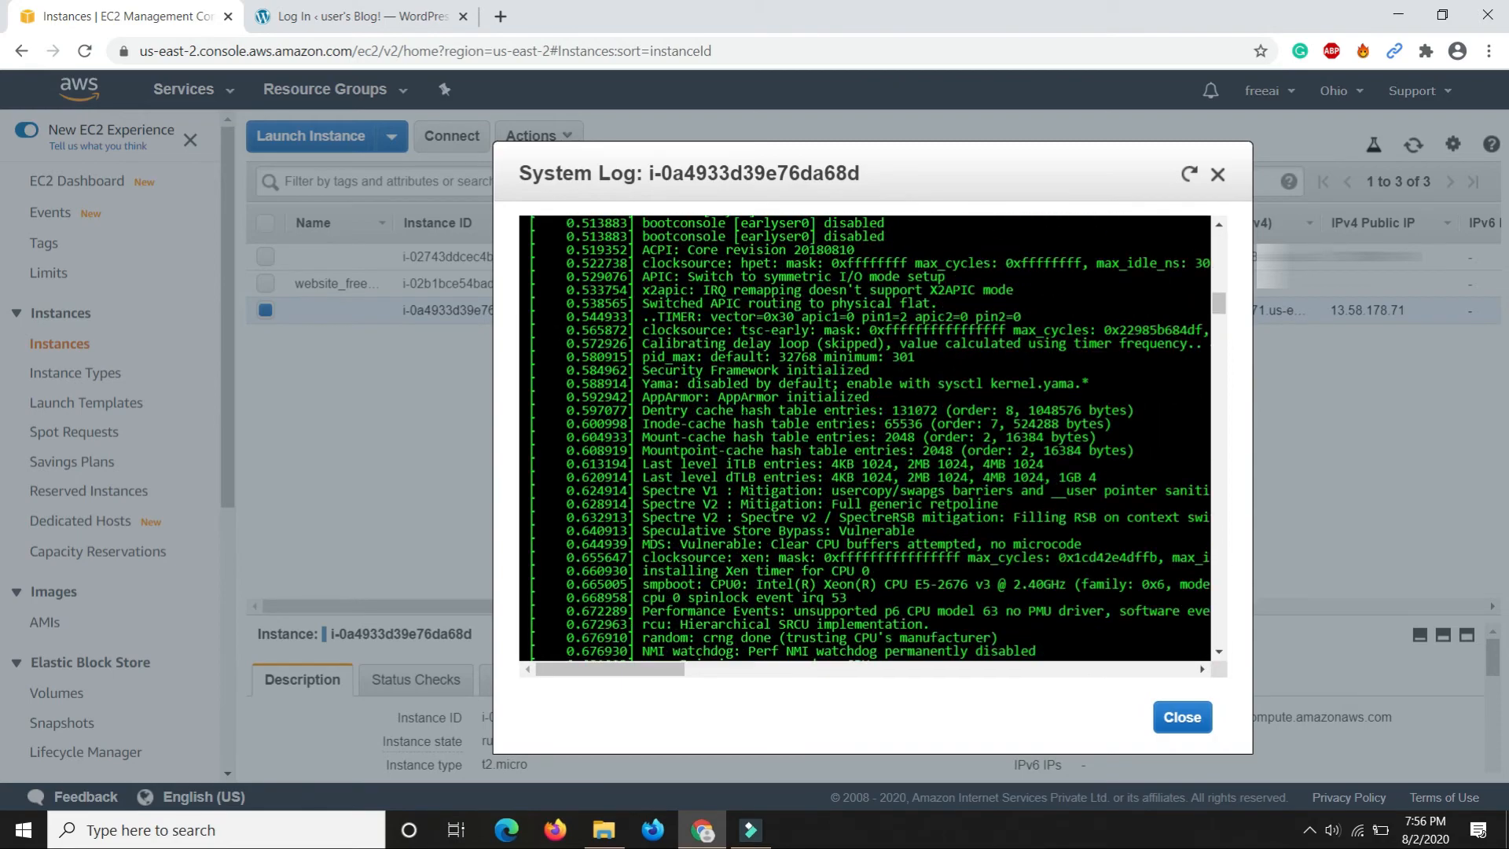
scroll(down, 3)
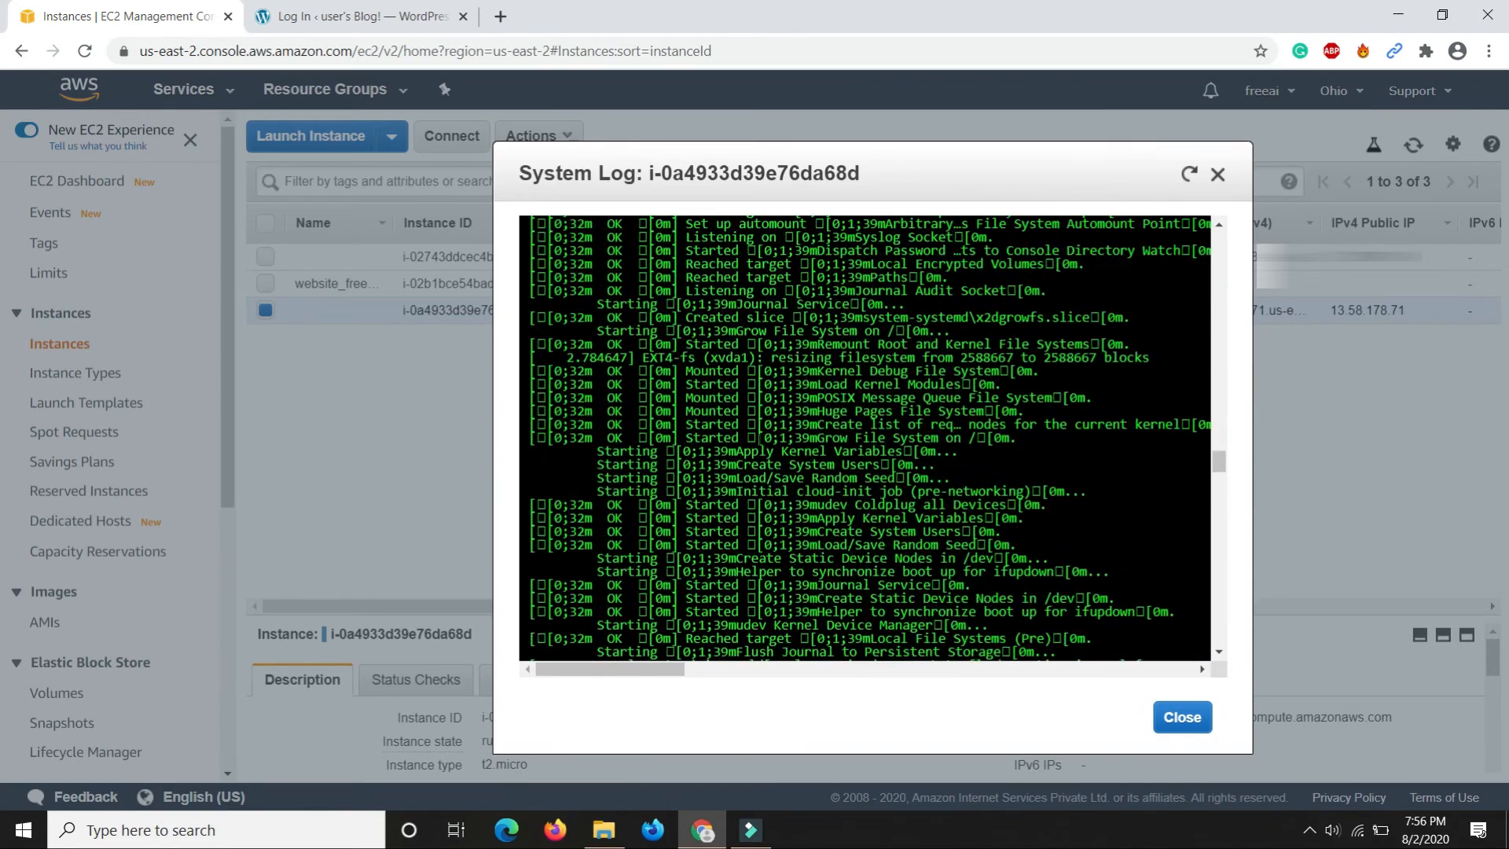
scroll(down, 3)
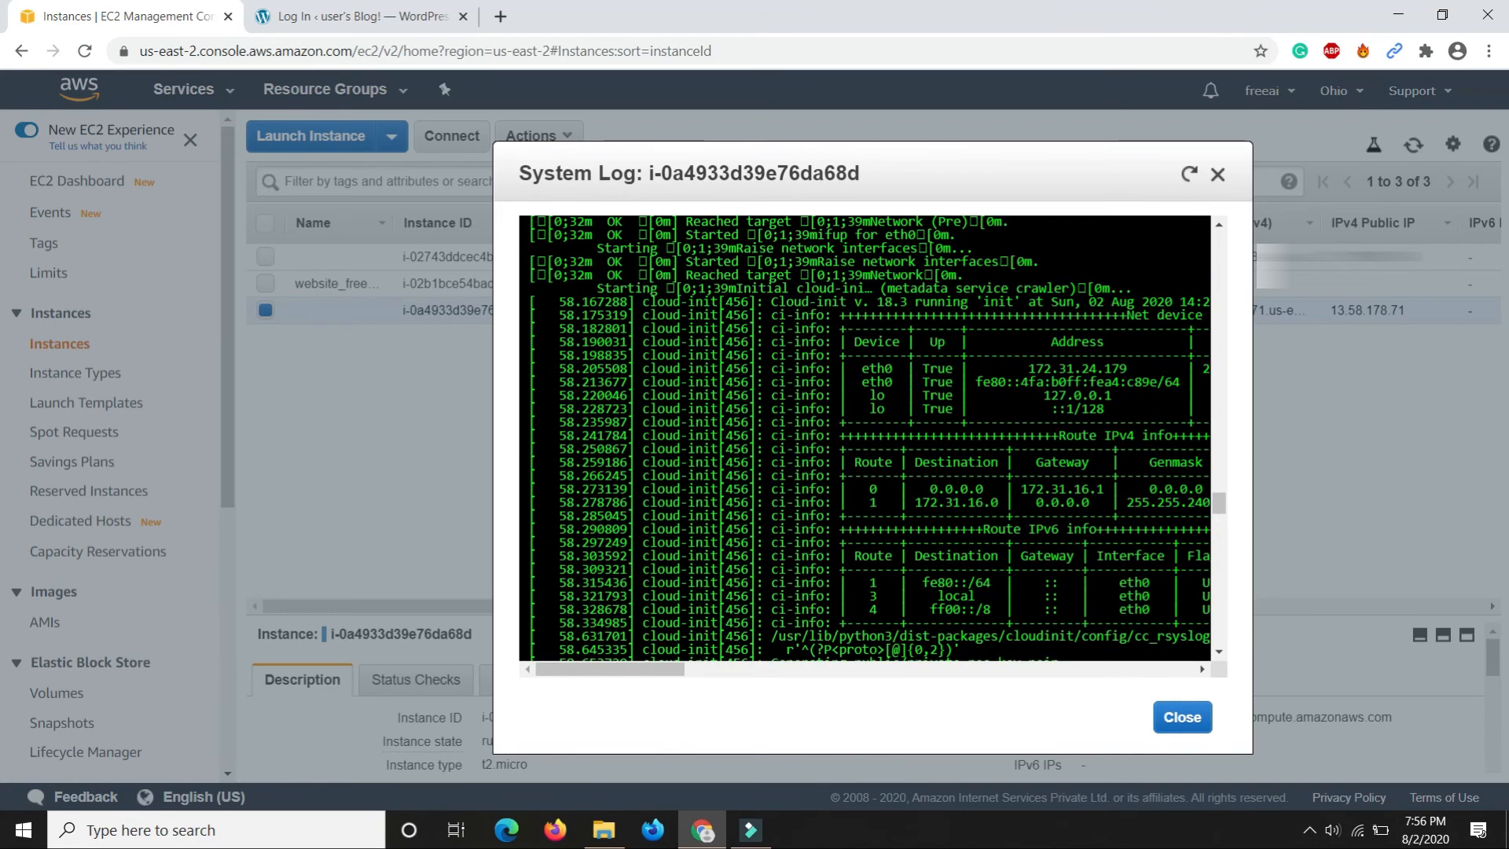
scroll(down, 3)
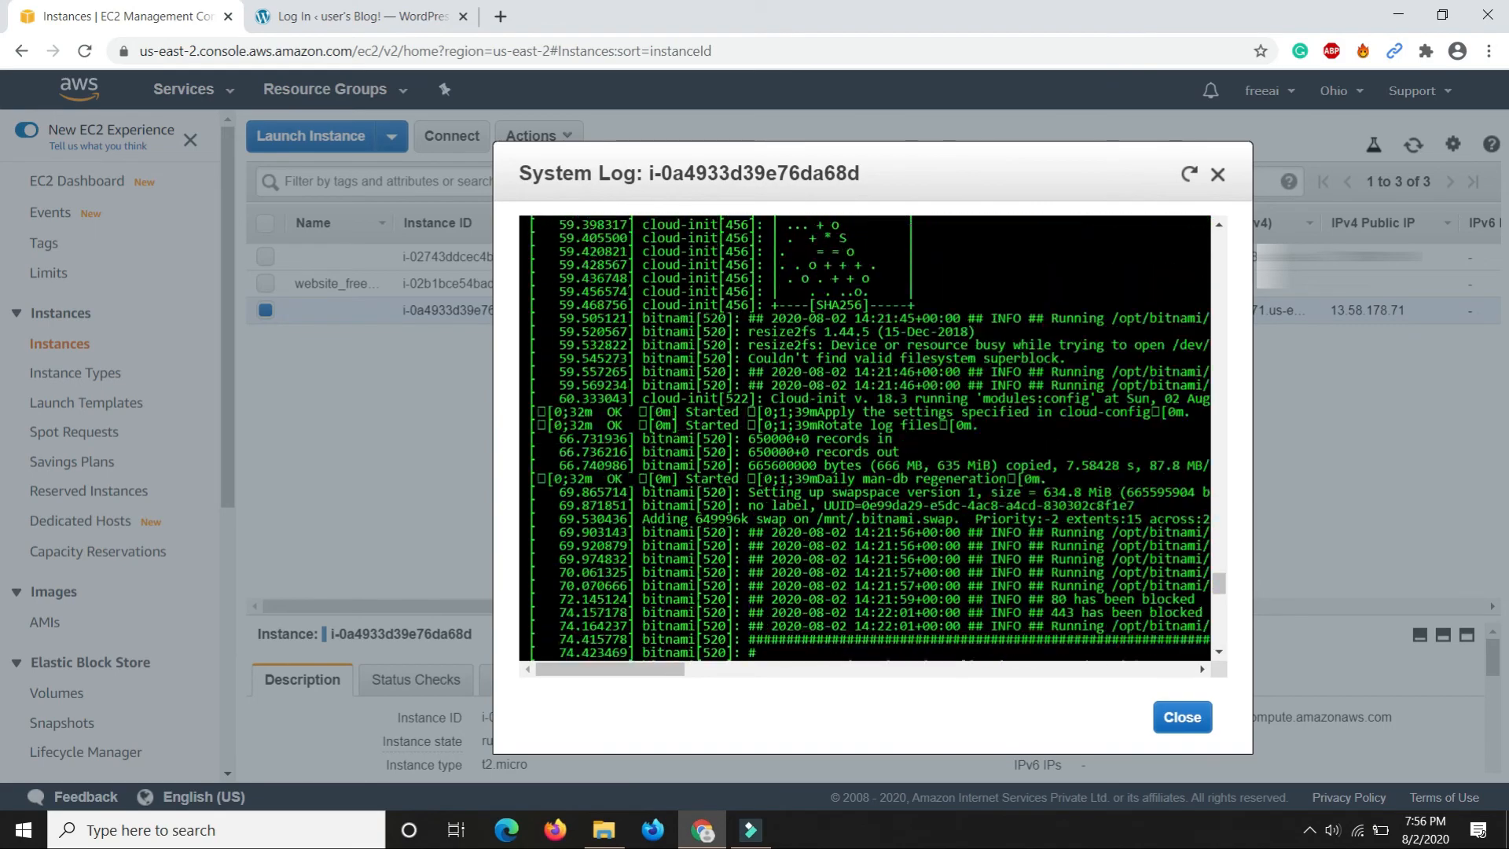
scroll(down, 3)
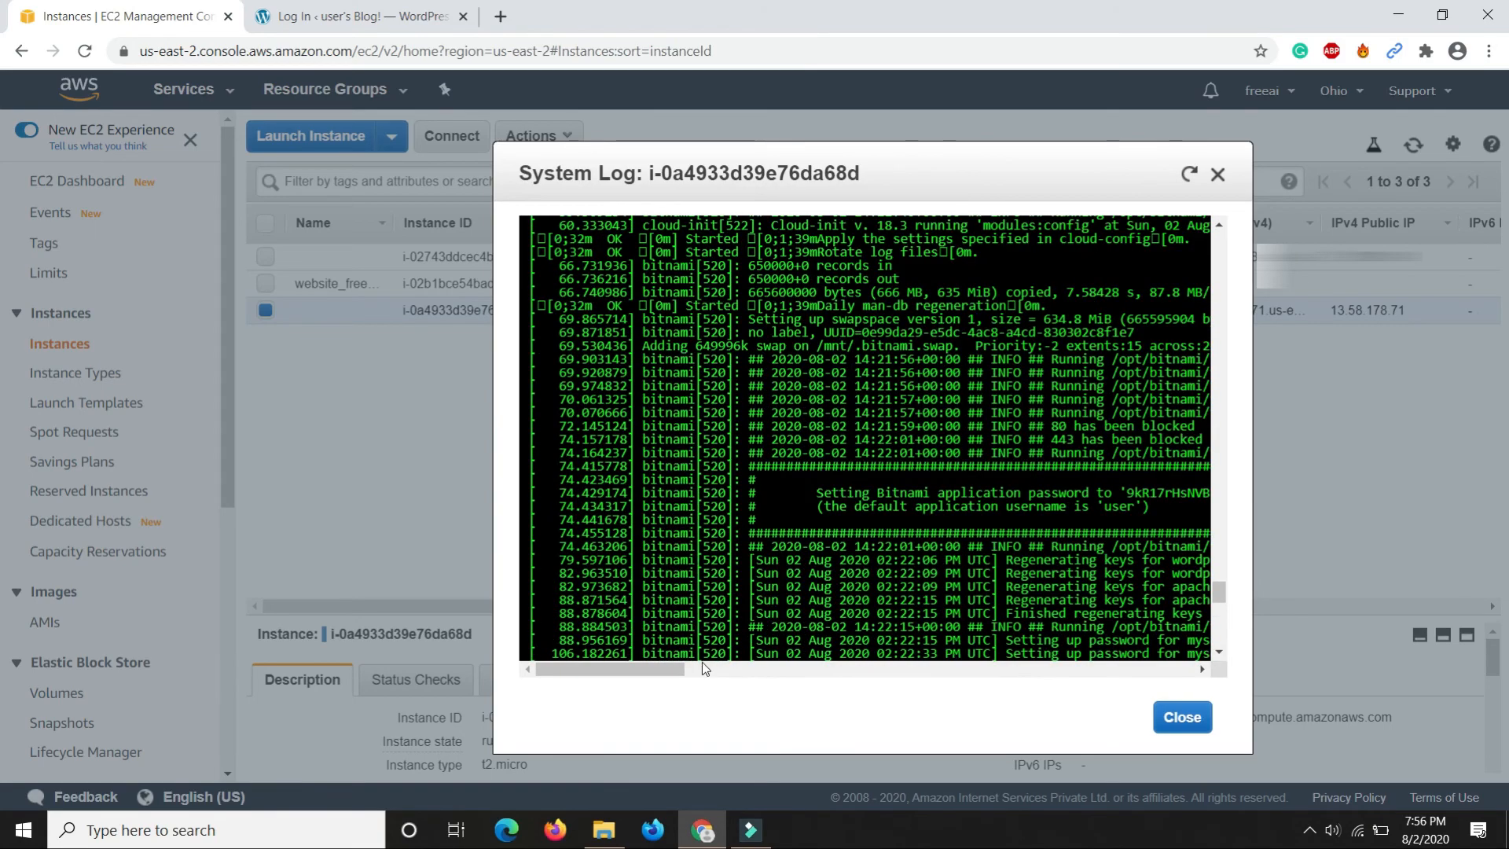
drag(613, 669, 674, 669)
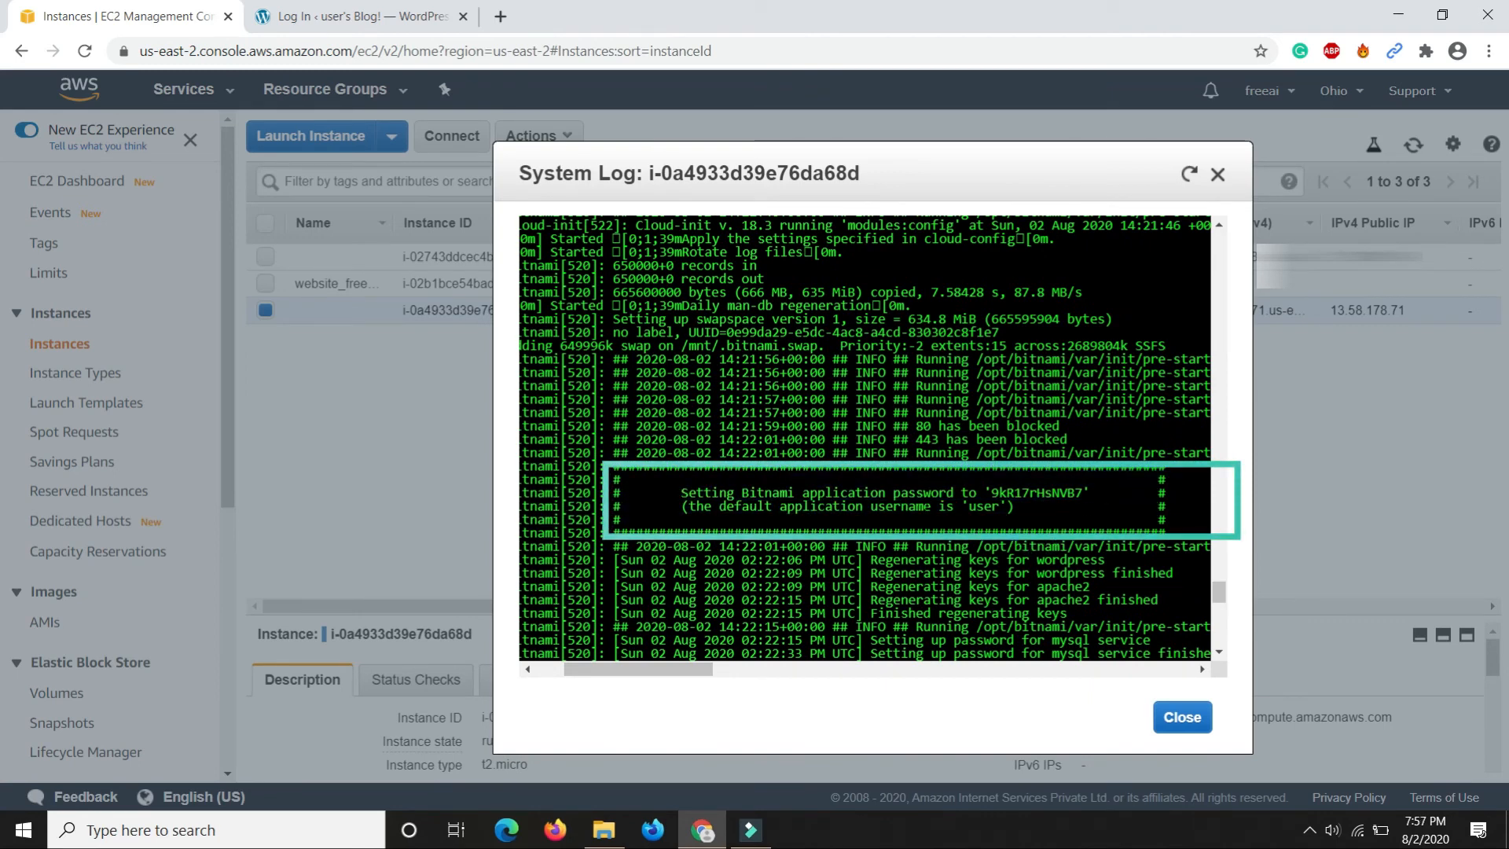
double_click(982, 507)
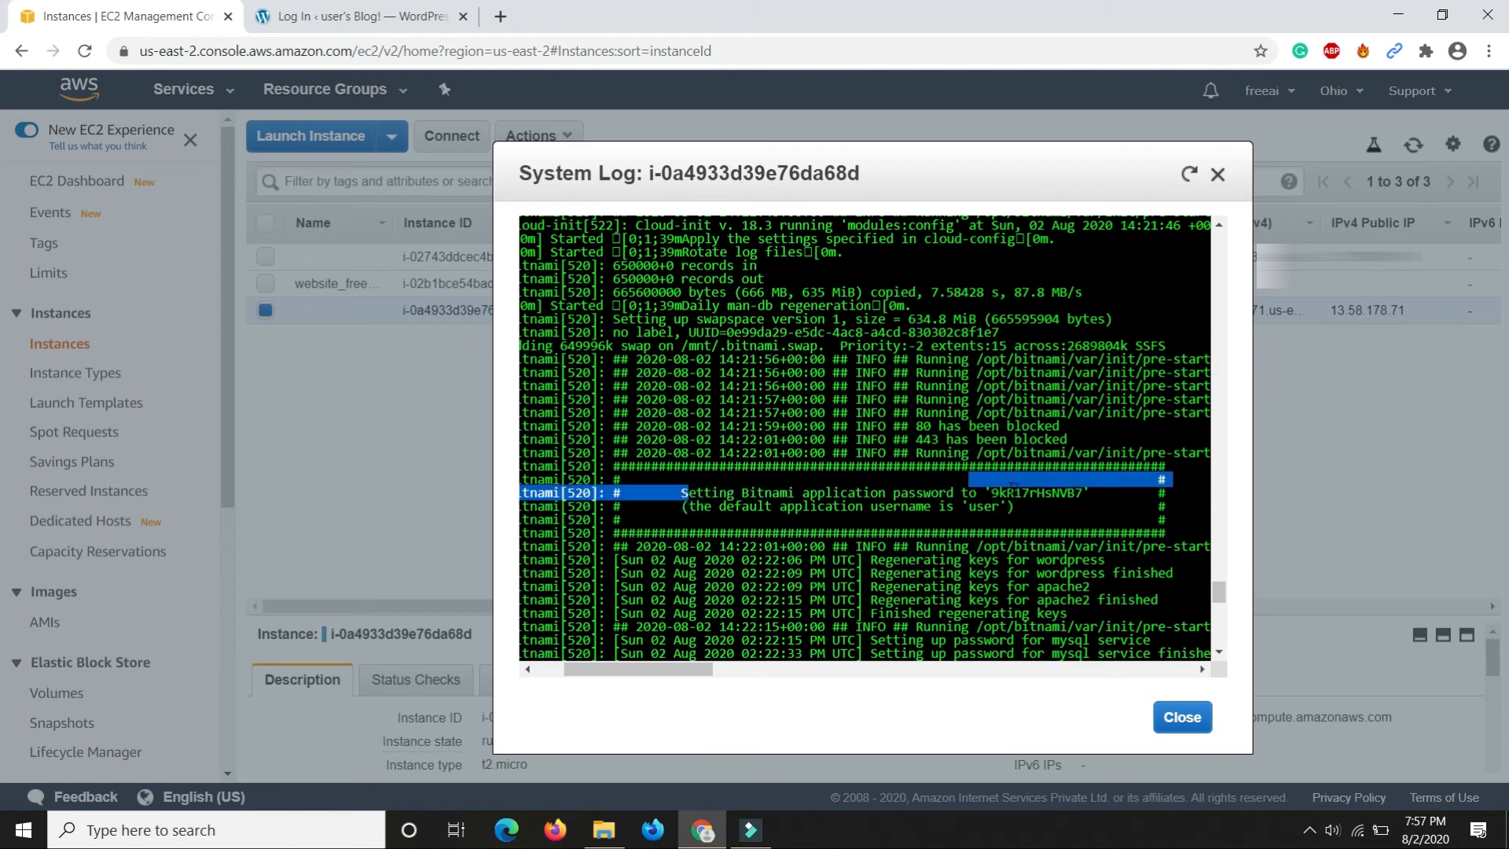
double_click(984, 506)
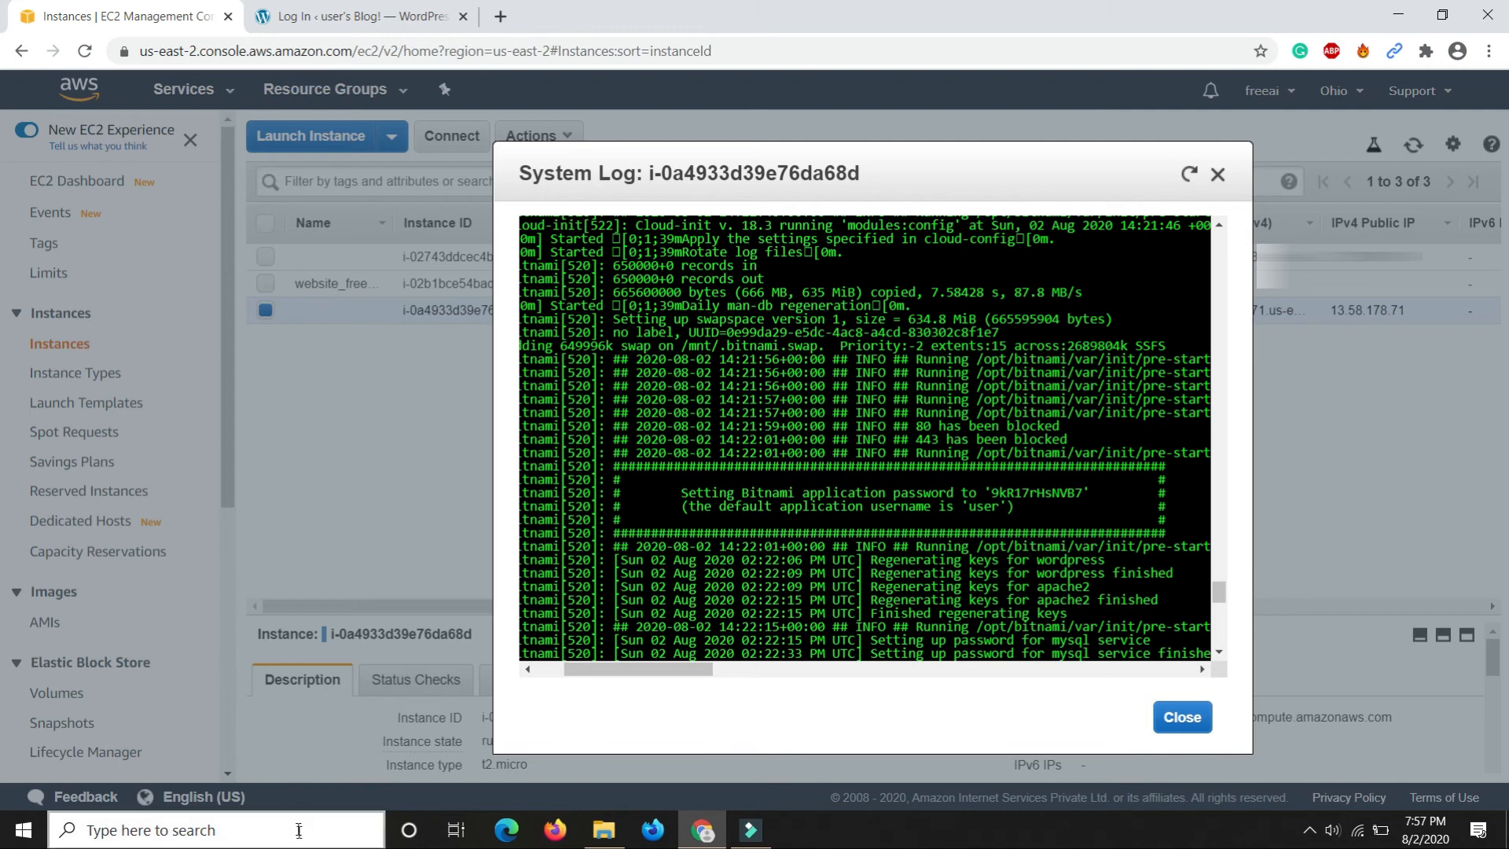
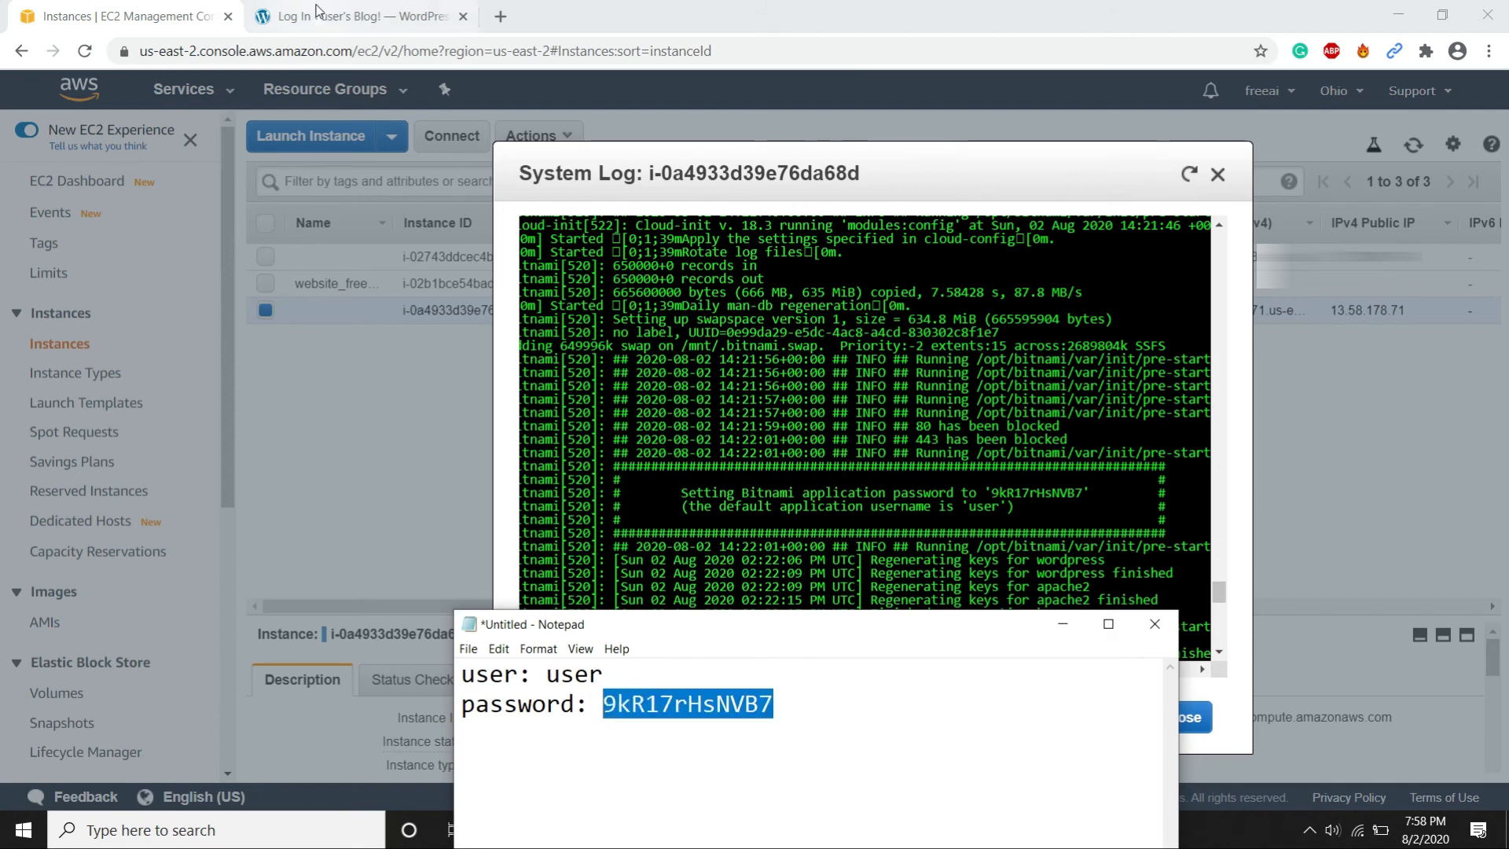
click(356, 16)
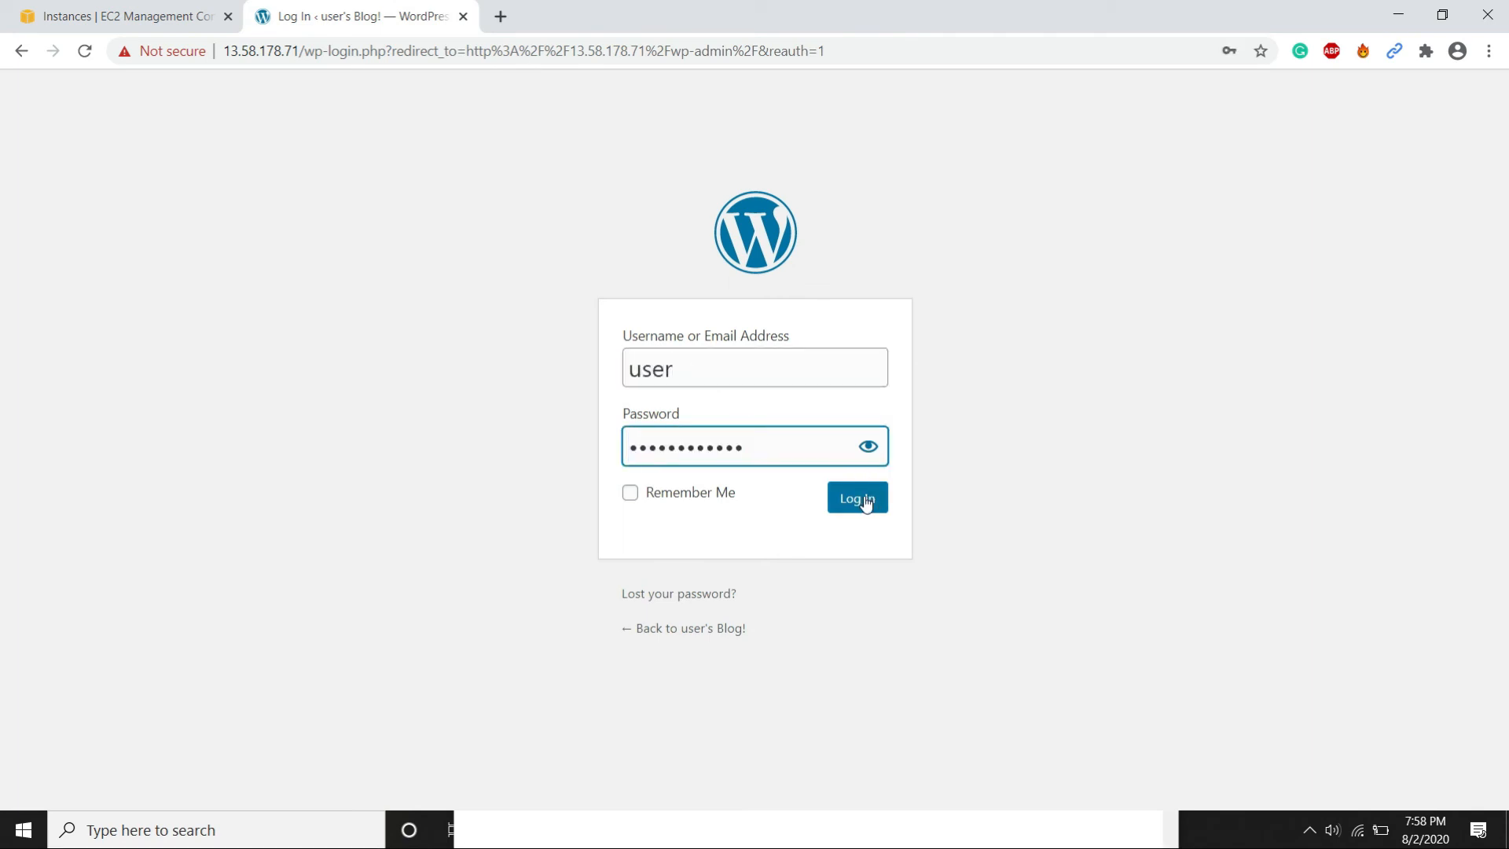
Step: Log in to WordPress as 'user' and decline Chrome's save-password prompt with Never
click(856, 497)
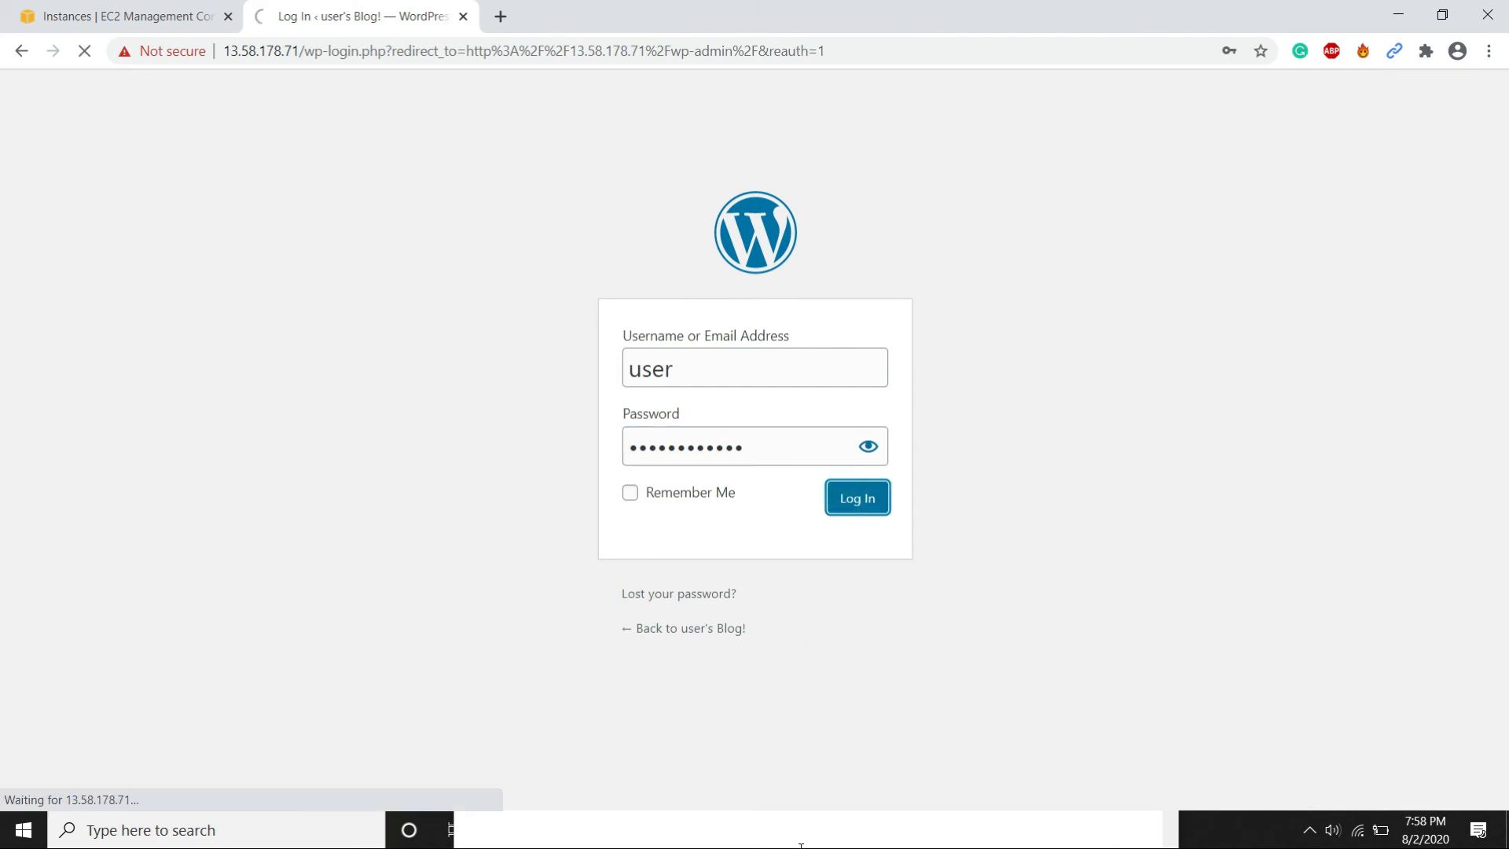
click(855, 498)
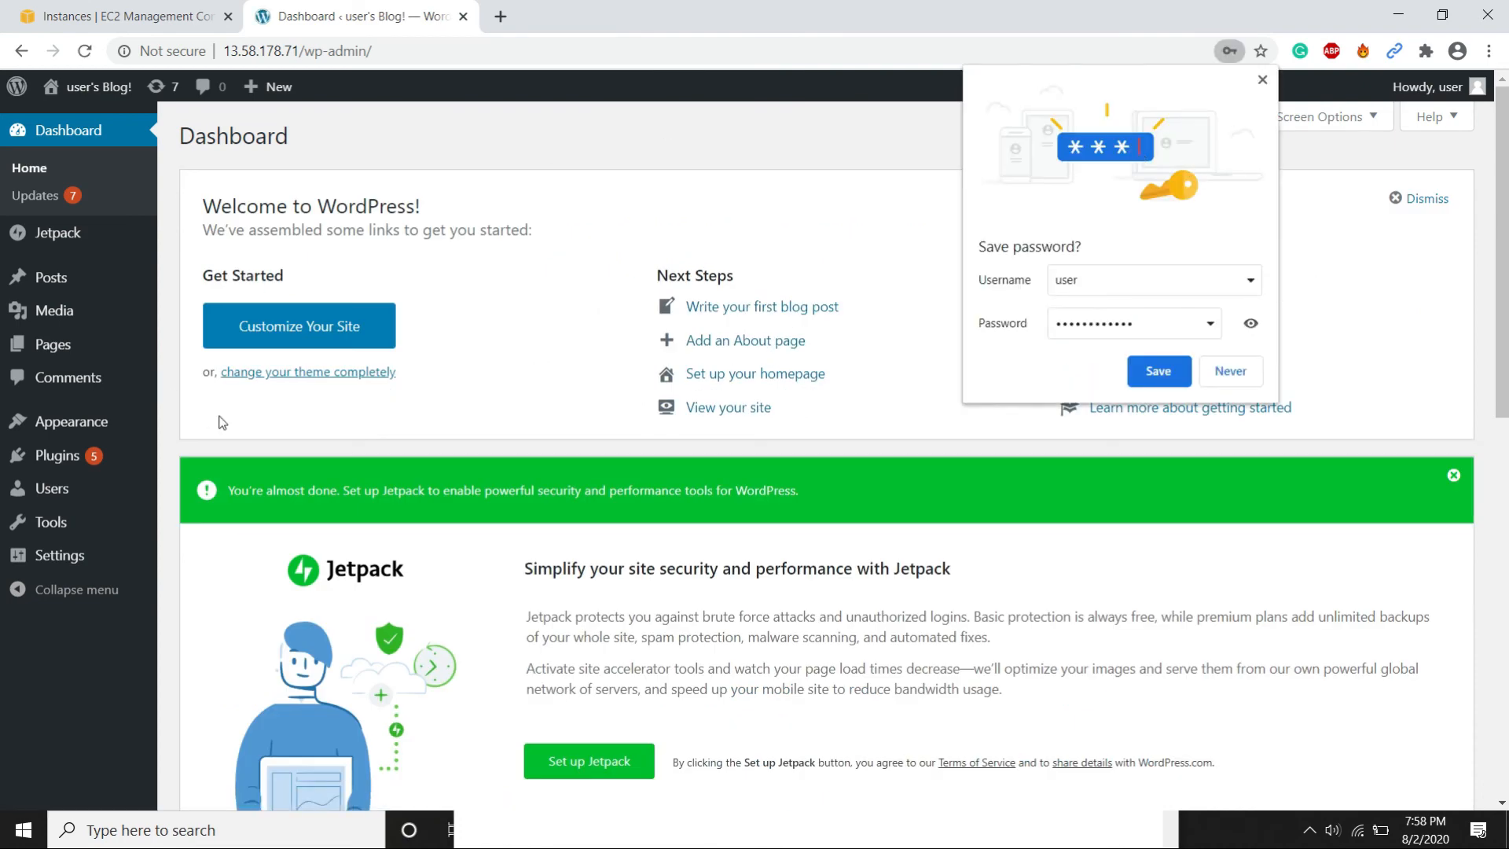
scroll(down, 3)
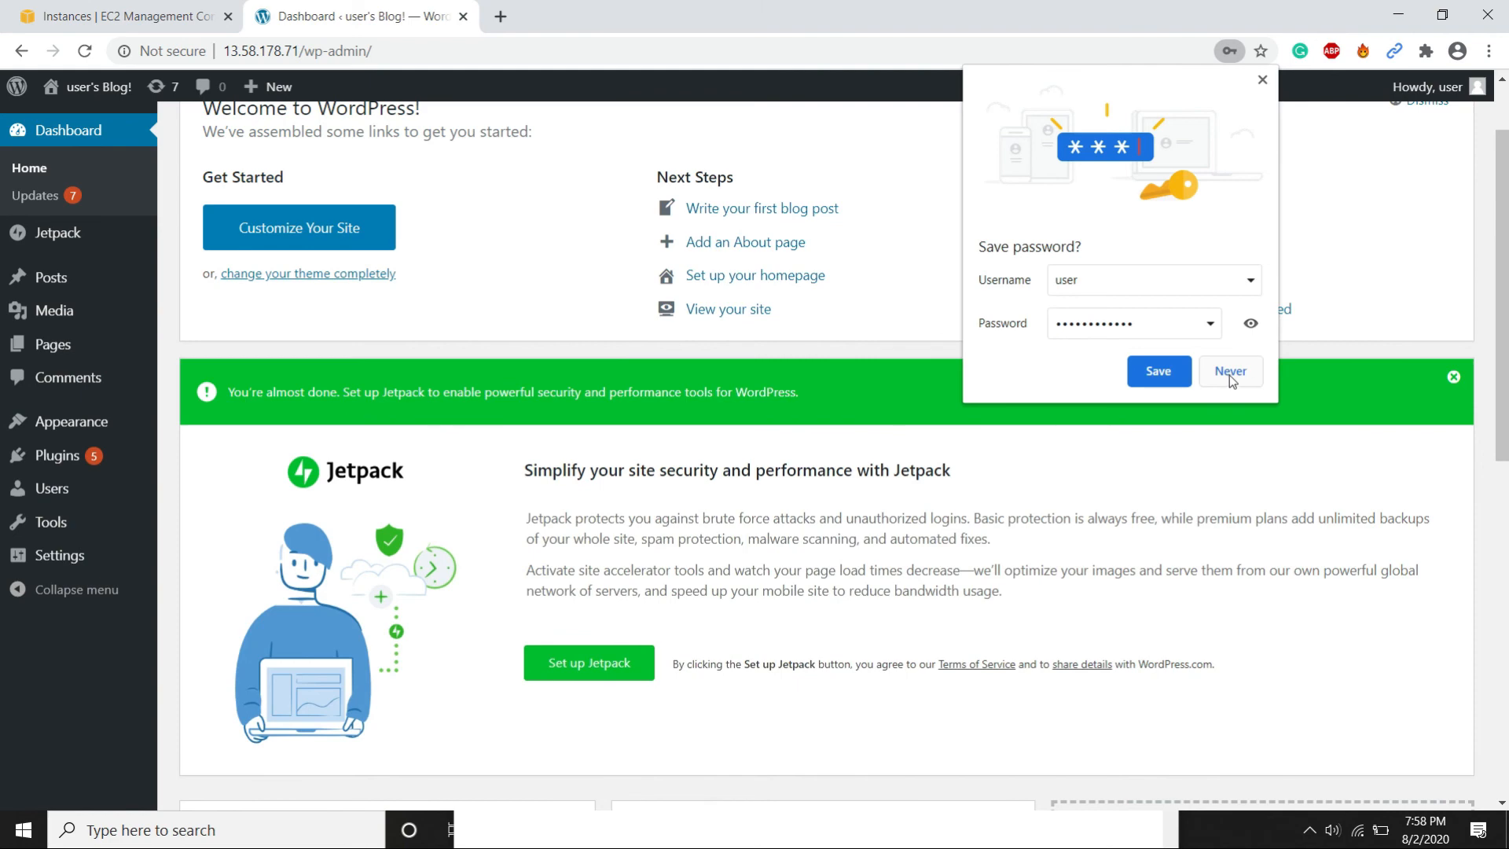
click(1231, 370)
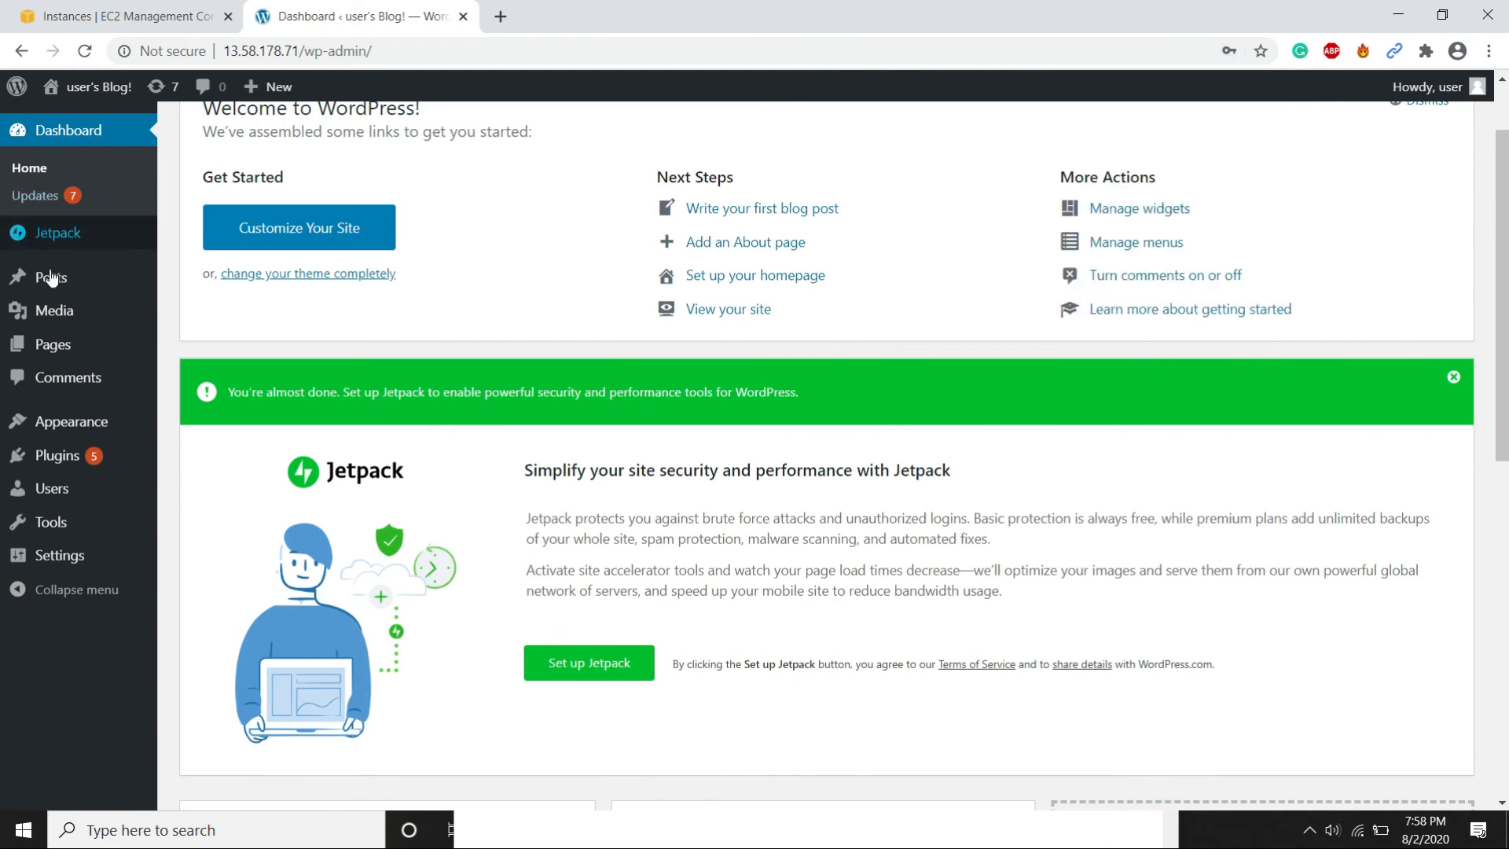
mouse_move(72, 421)
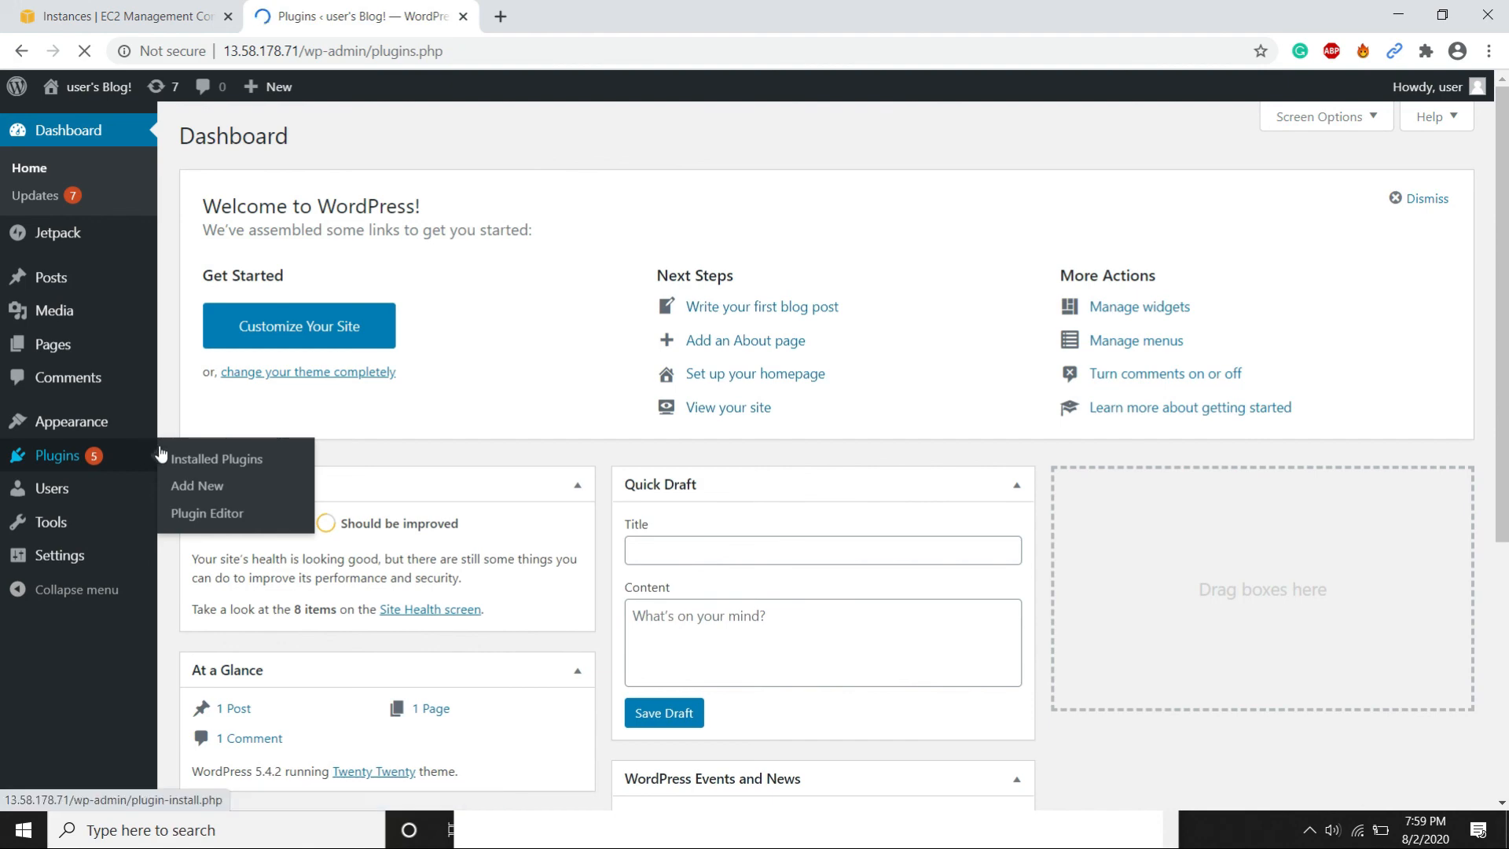
Step: Open Installed Plugins and Pages, then visit the live blog showing 'Hello world!'
click(215, 458)
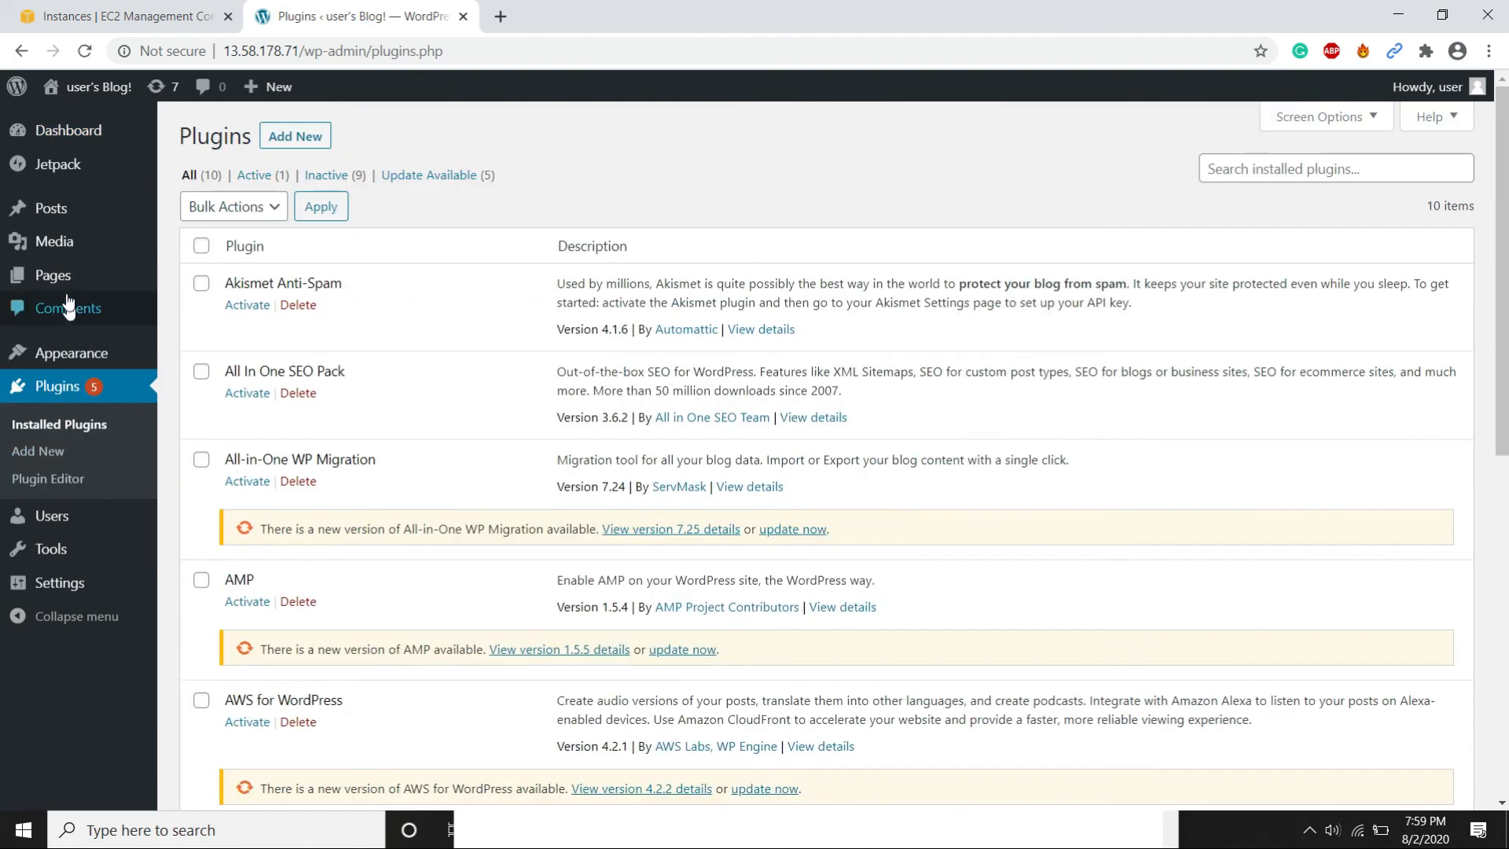
click(53, 275)
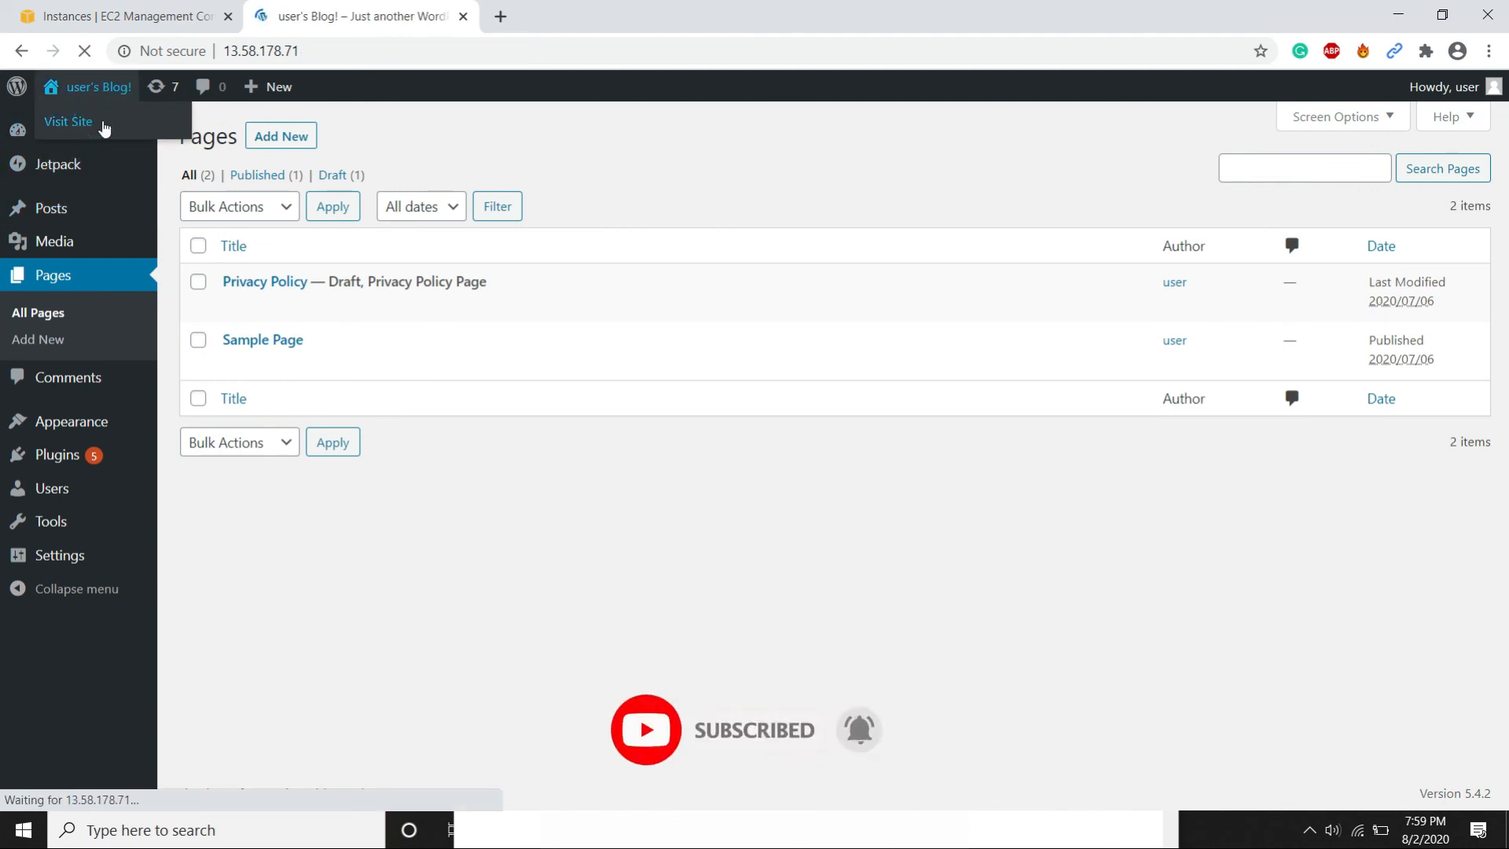
click(69, 121)
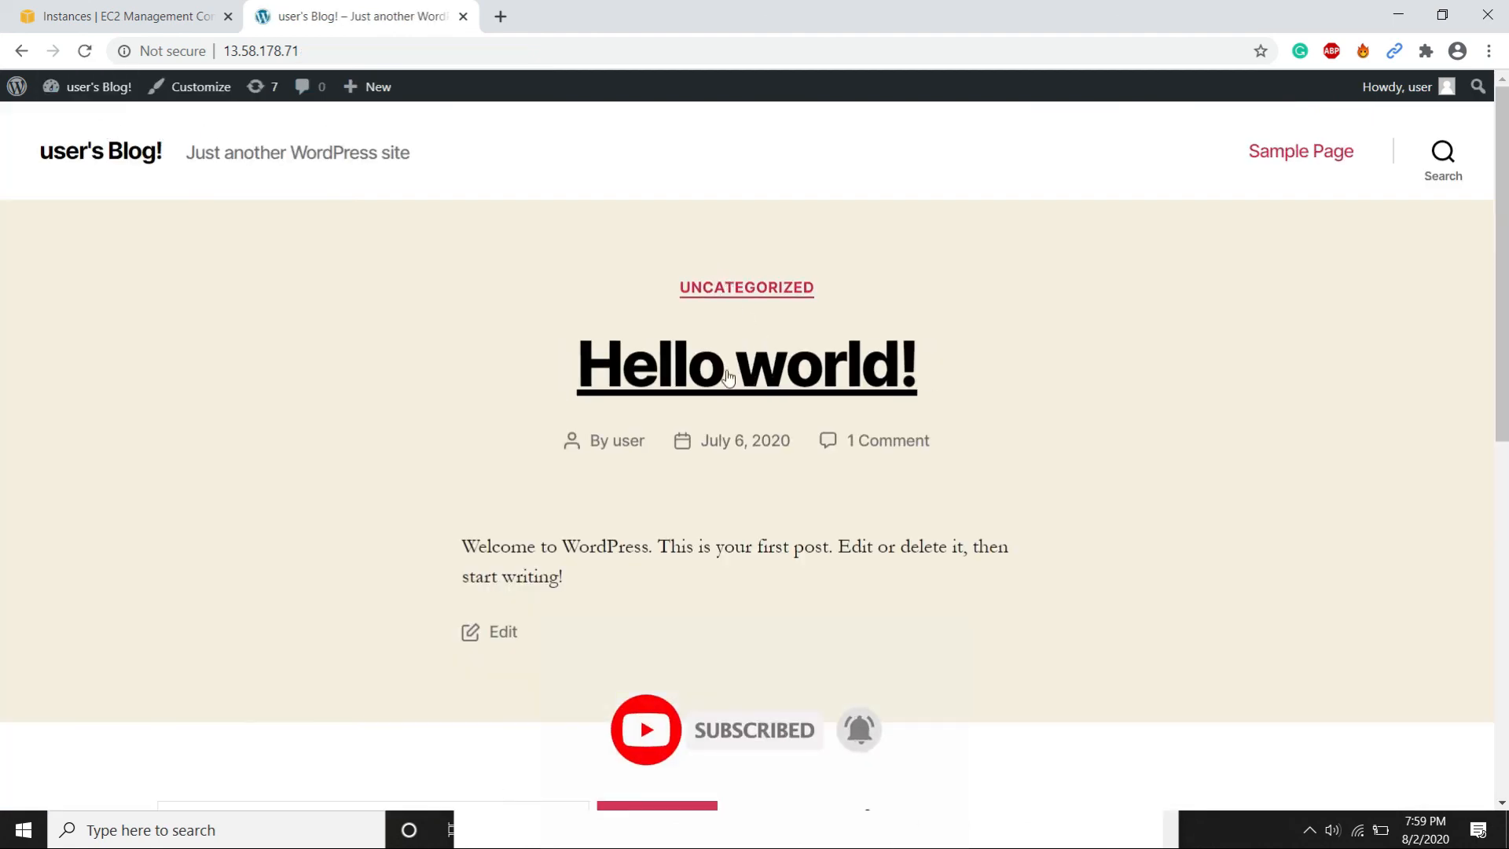